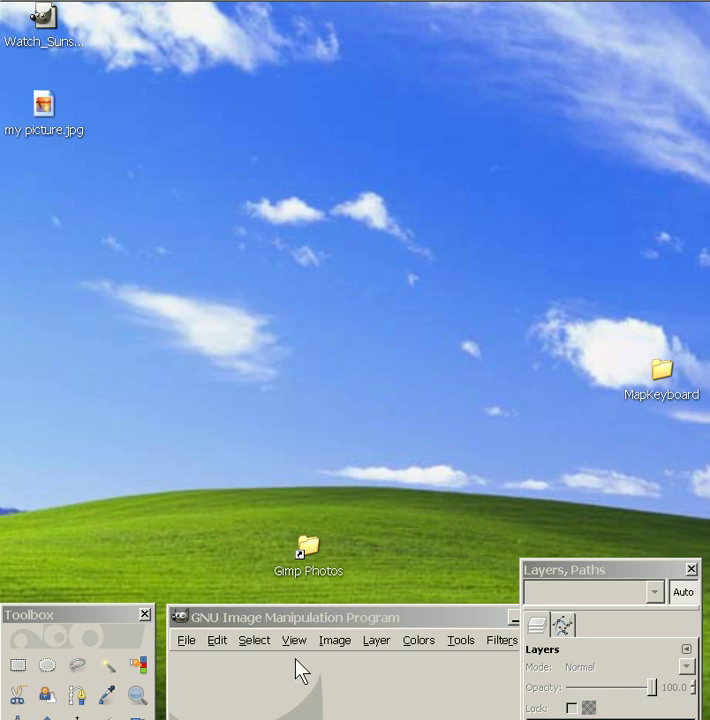
mouse_move(167, 645)
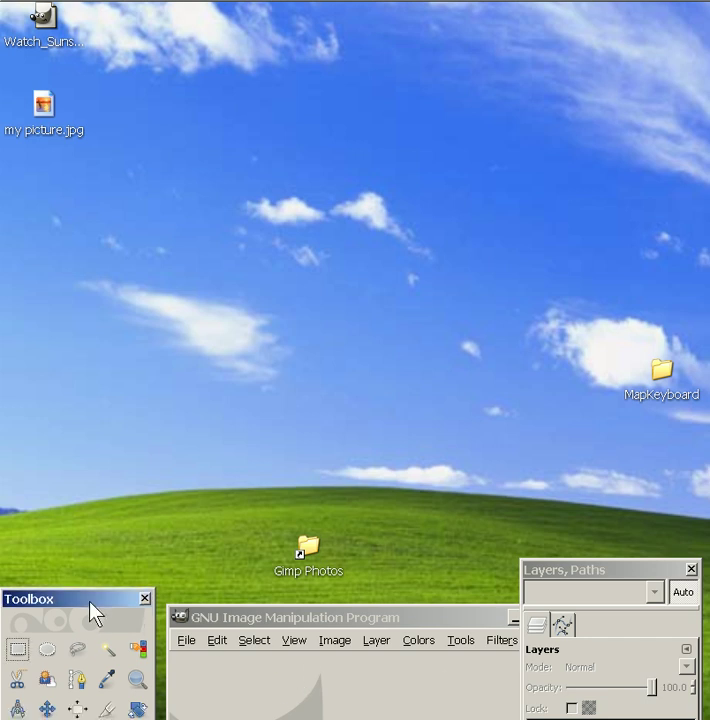
- Move the toolbox to the top-left corner, beside the image window and layers dock
drag(70, 598, 70, 65)
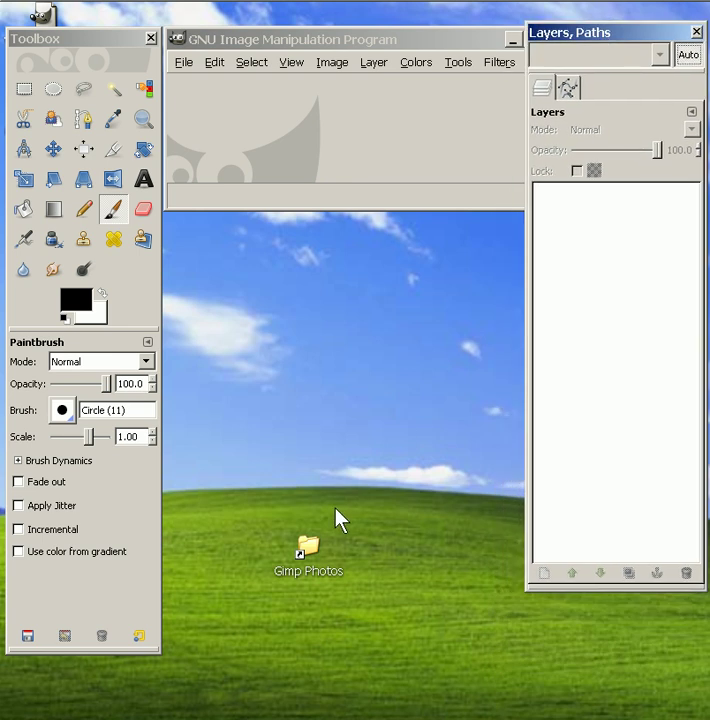
mouse_move(280, 545)
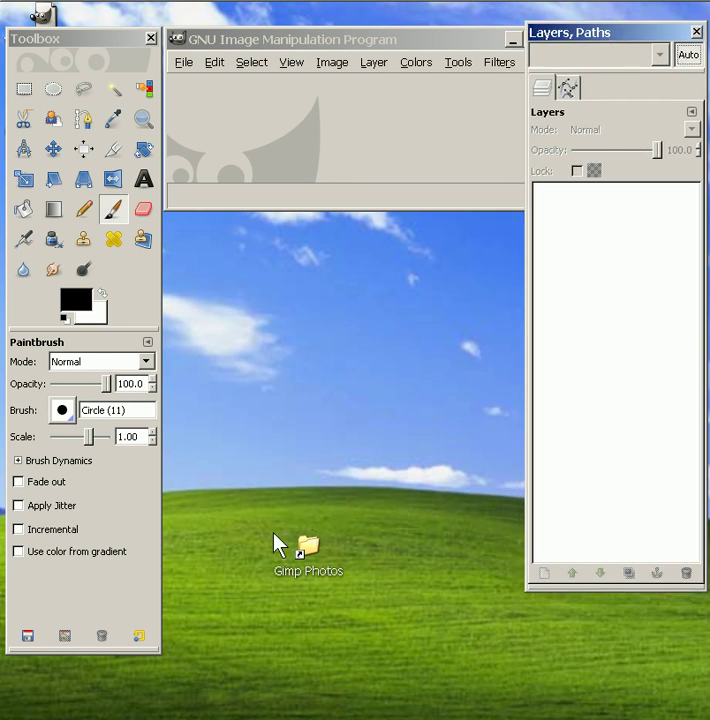
mouse_move(322, 570)
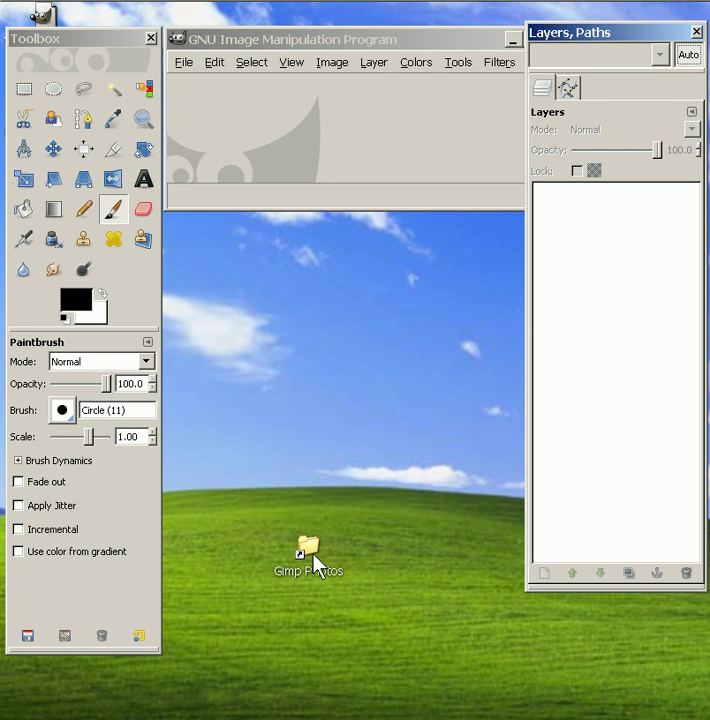
mouse_move(310, 552)
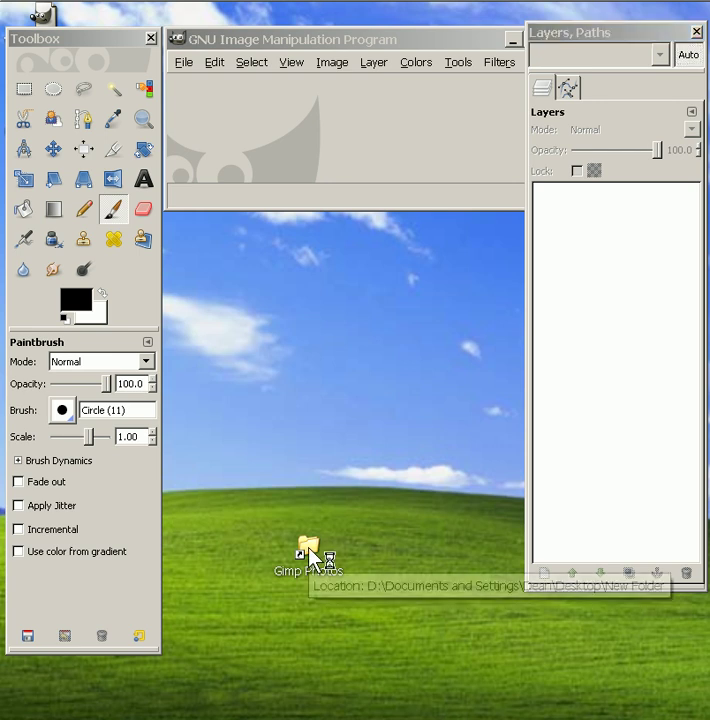
- Open the Gimp Photos > Sunsets folder and toggle between Details and Thumbnails views
double_click(308, 545)
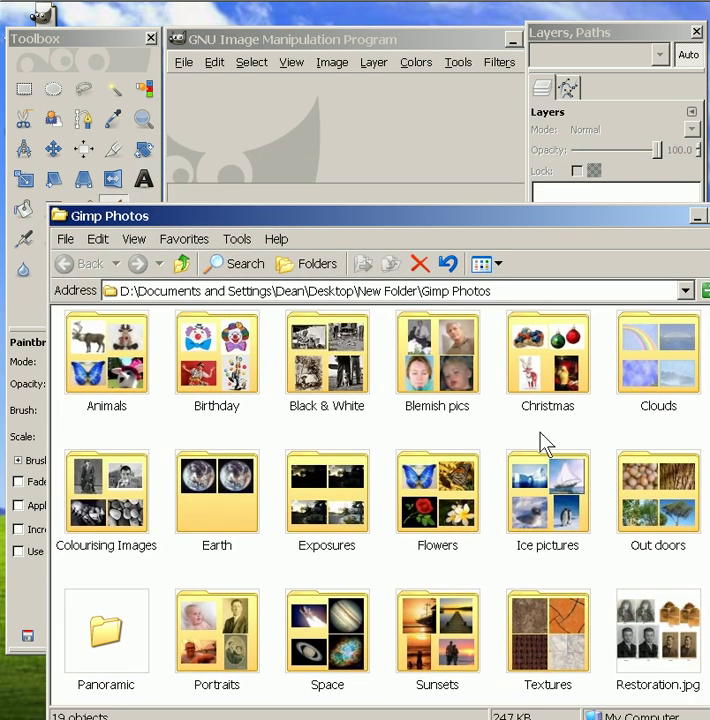
double_click(437, 633)
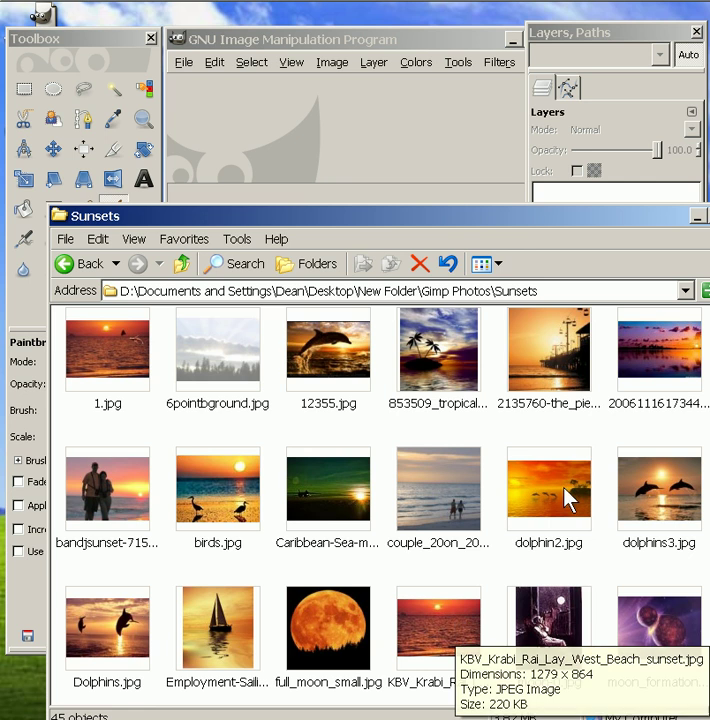
click(481, 263)
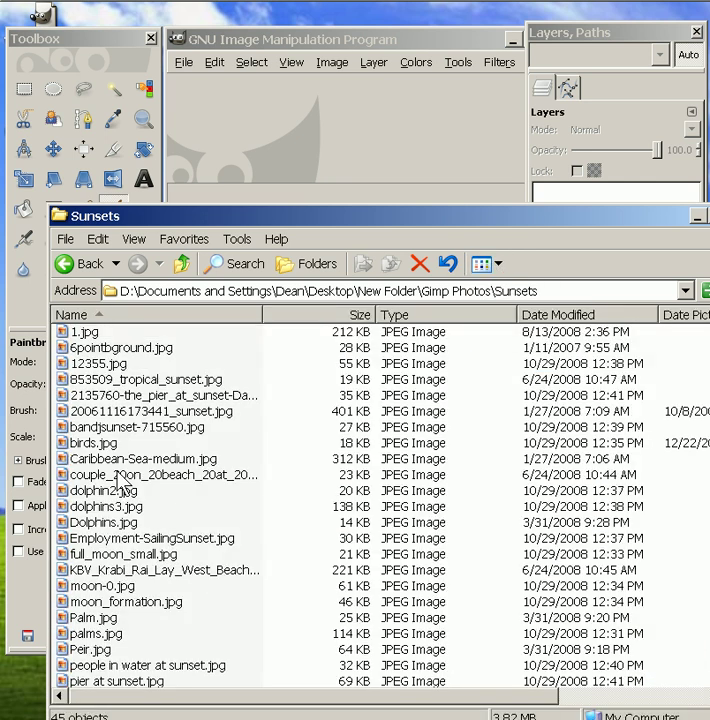
click(481, 263)
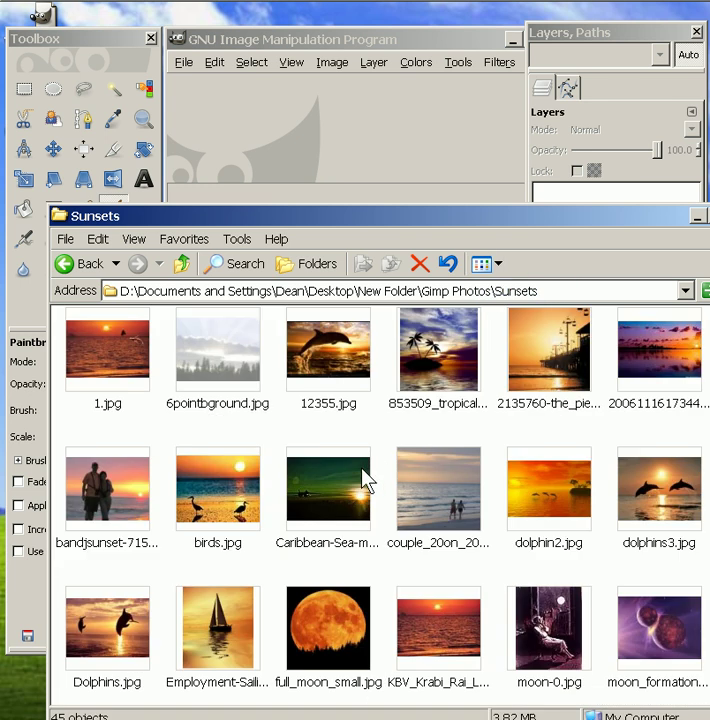
mouse_move(655, 370)
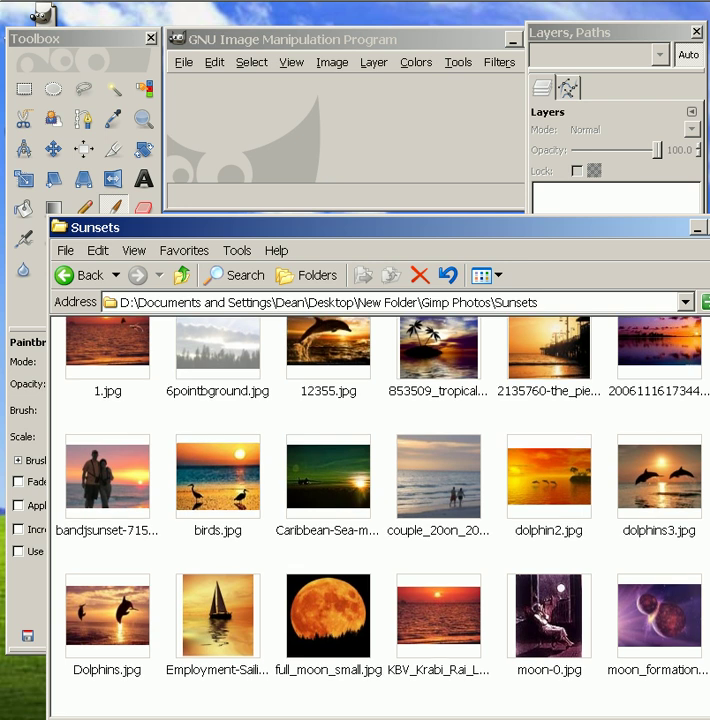
- Scroll through the sunset photos and select Watch_Sunset.jpg
scroll(down, 3)
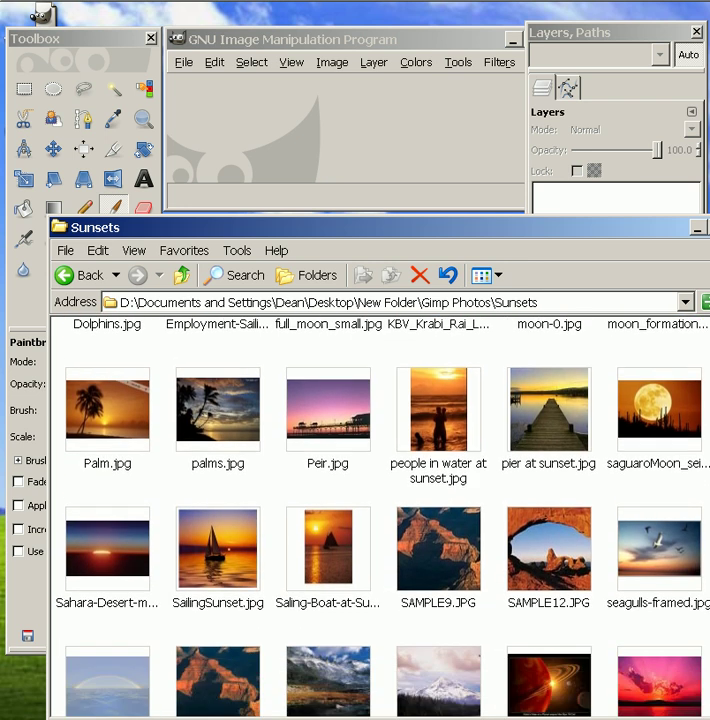
scroll(up, 3)
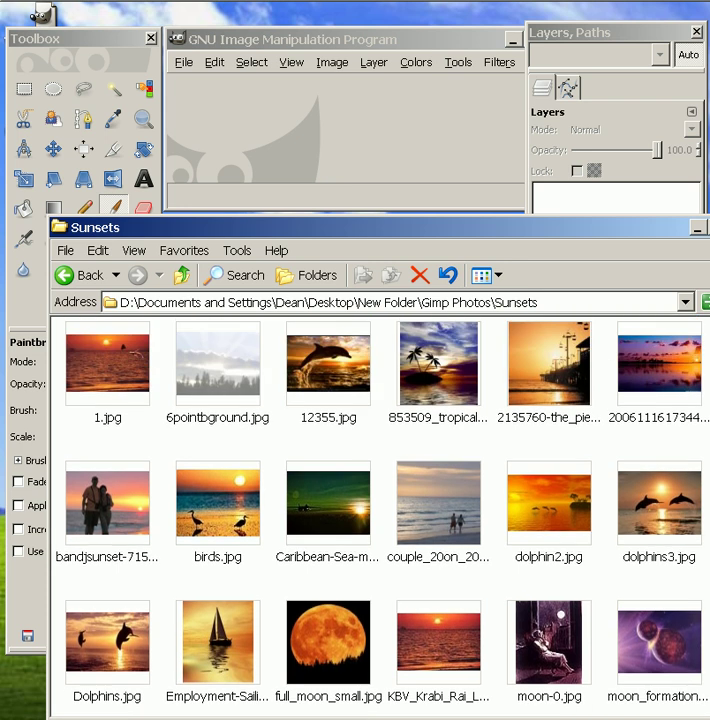
scroll(down, 3)
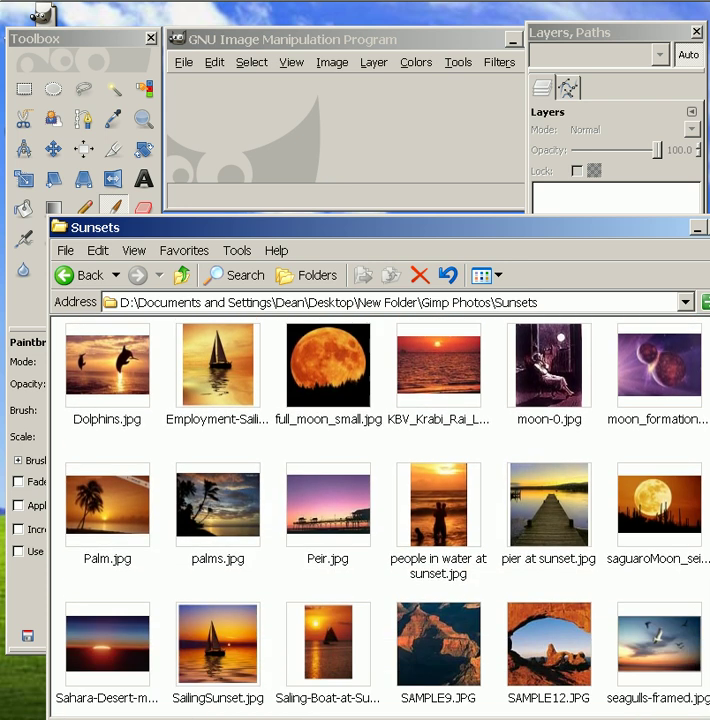
scroll(down, 3)
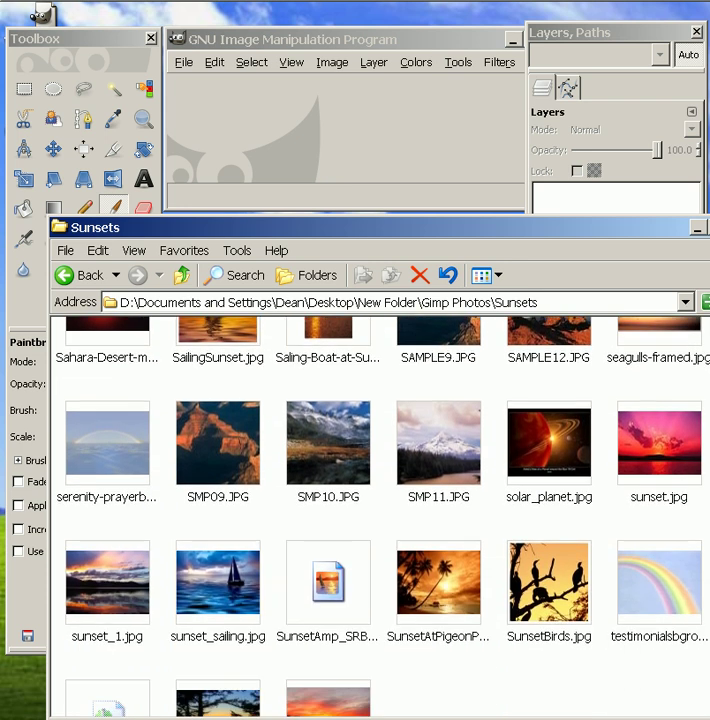
scroll(down, 3)
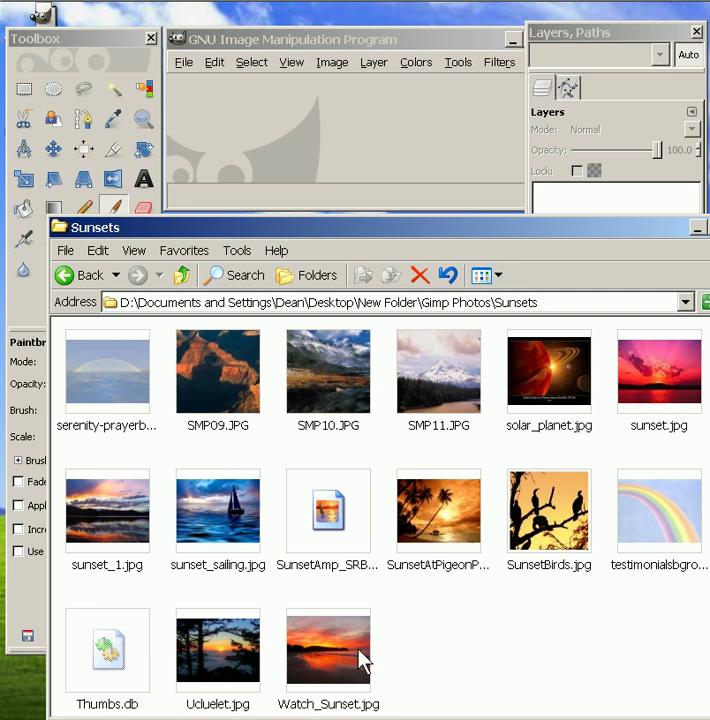
click(328, 650)
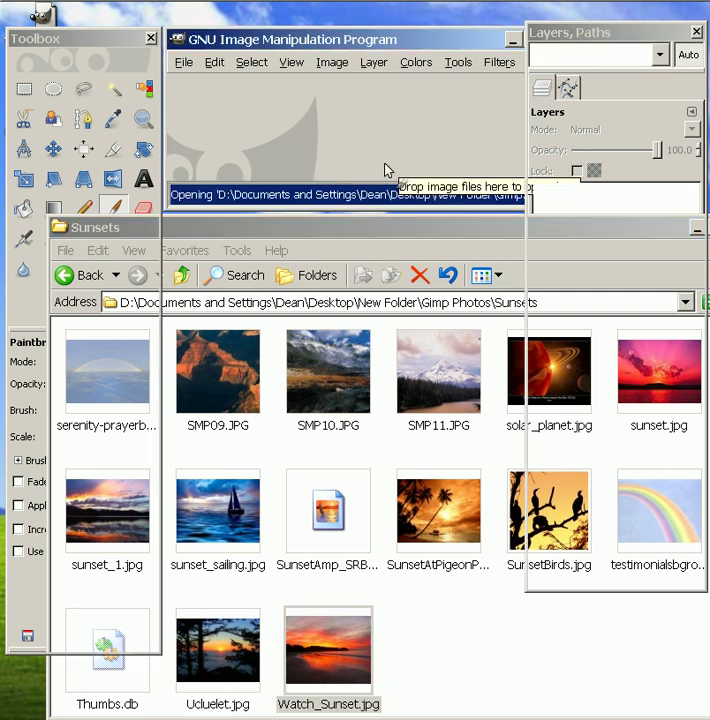
- Open Watch_Sunset.jpg in GIMP and change its zoom level from the status bar box
double_click(328, 651)
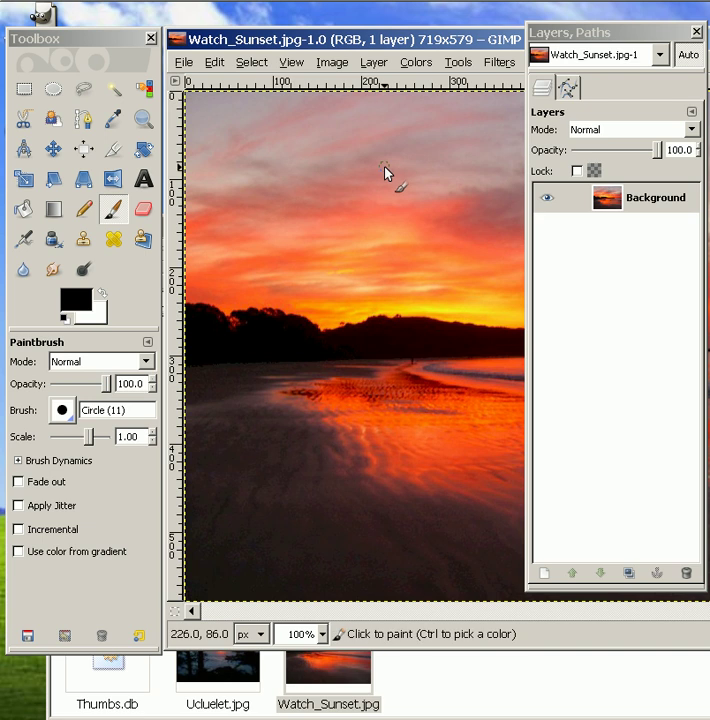
mouse_move(361, 225)
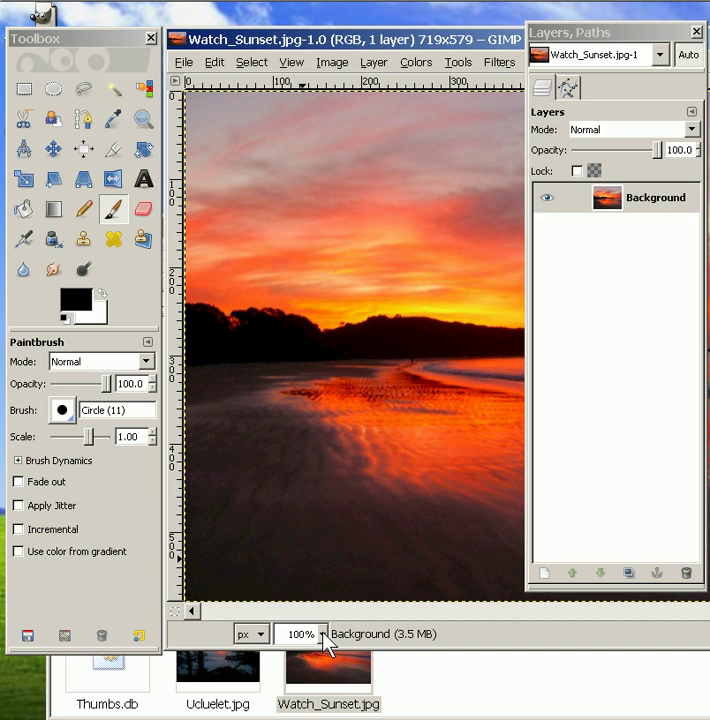
click(322, 633)
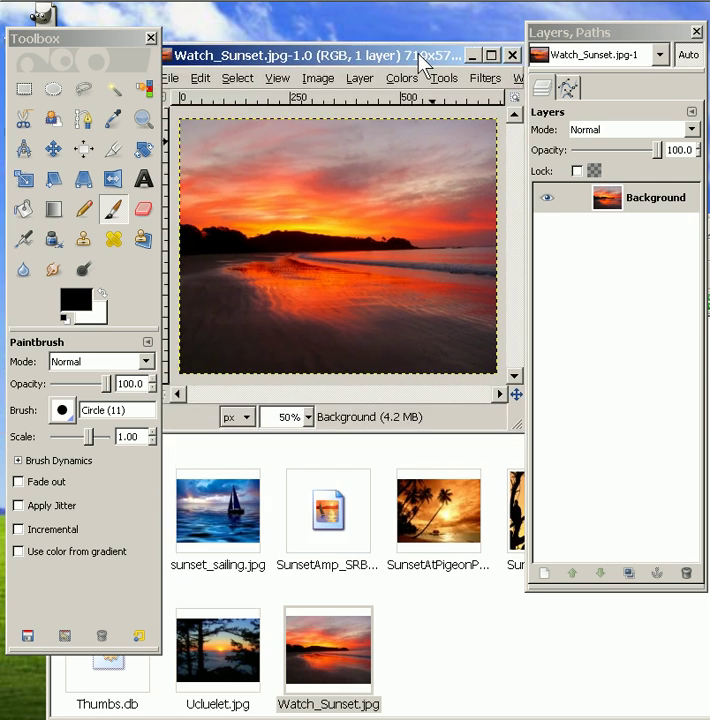
mouse_move(338, 222)
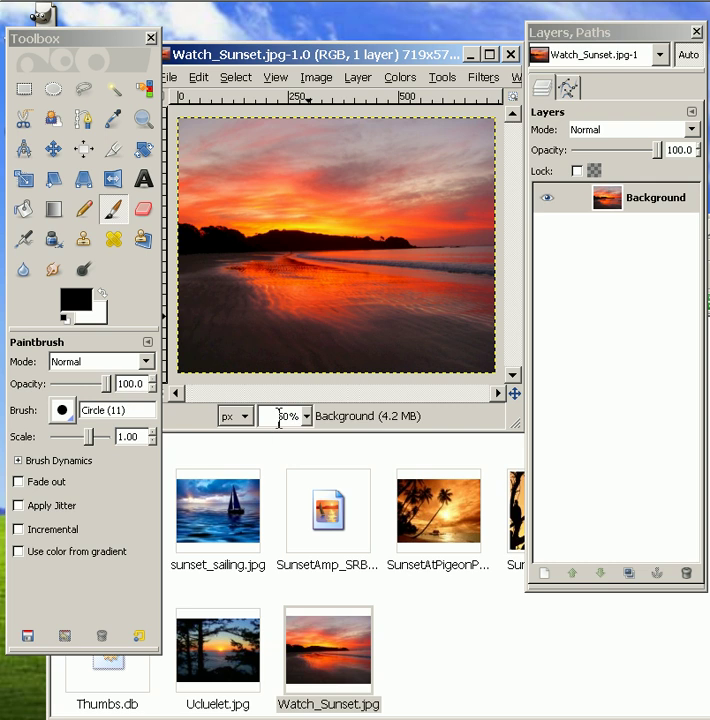
triple_click(285, 416)
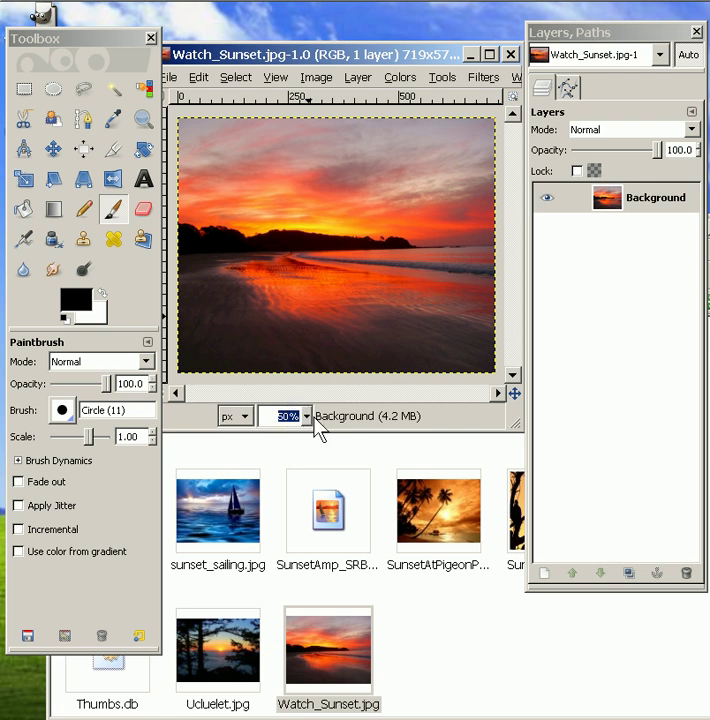
click(305, 415)
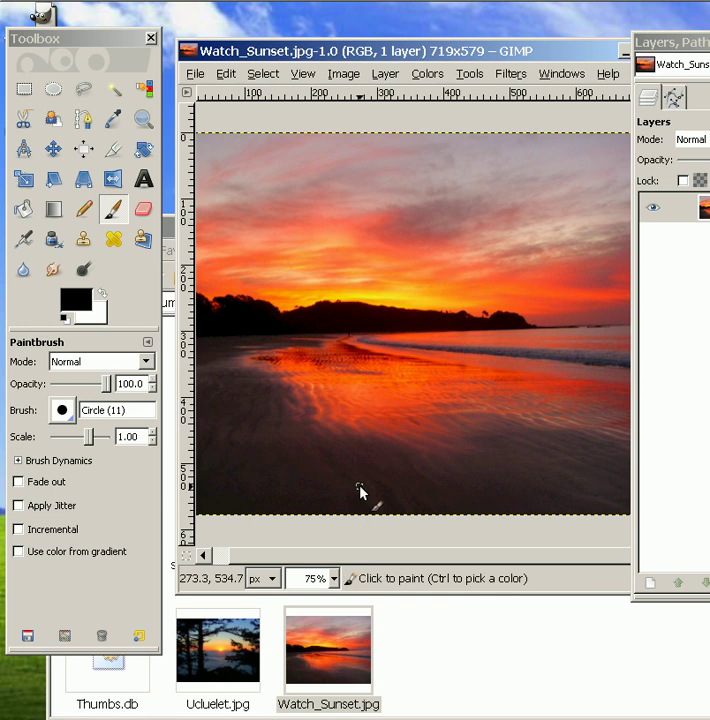
mouse_move(325, 412)
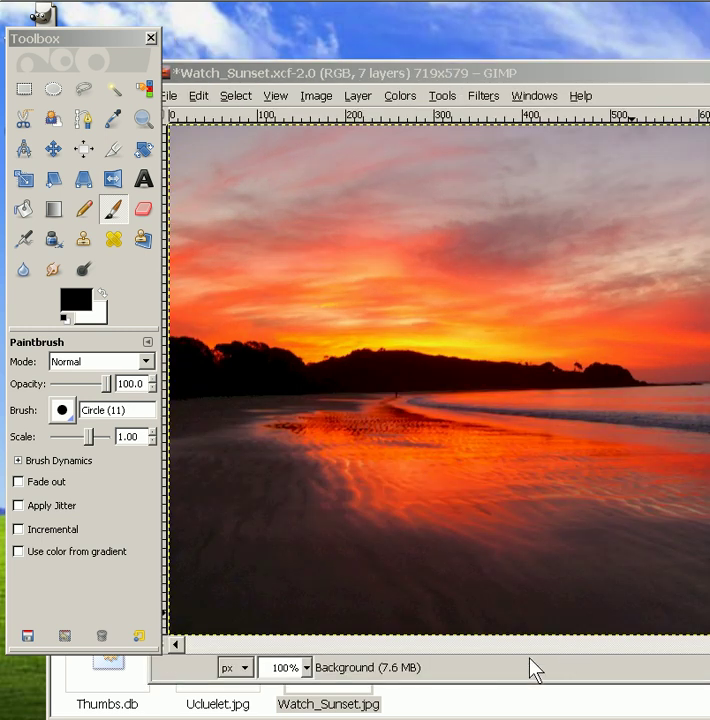
mouse_move(470, 708)
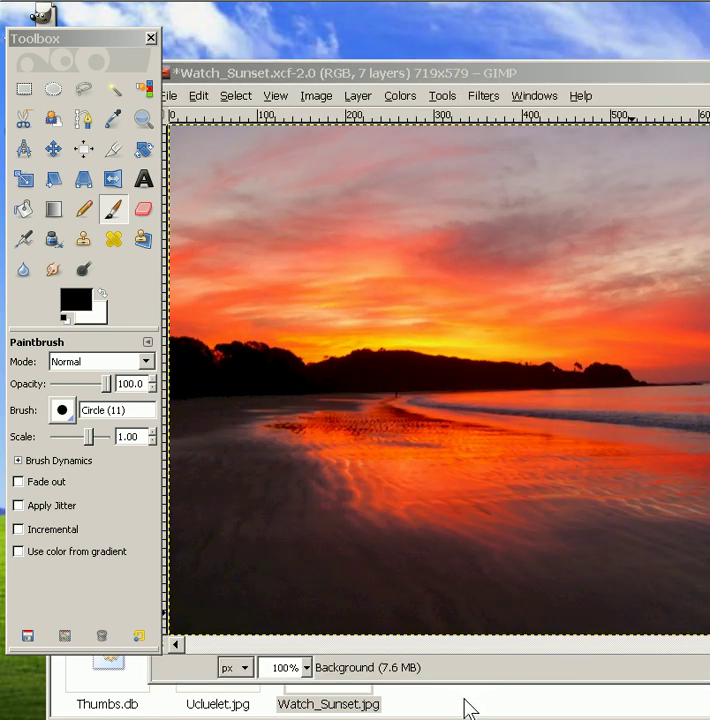
mouse_move(438, 710)
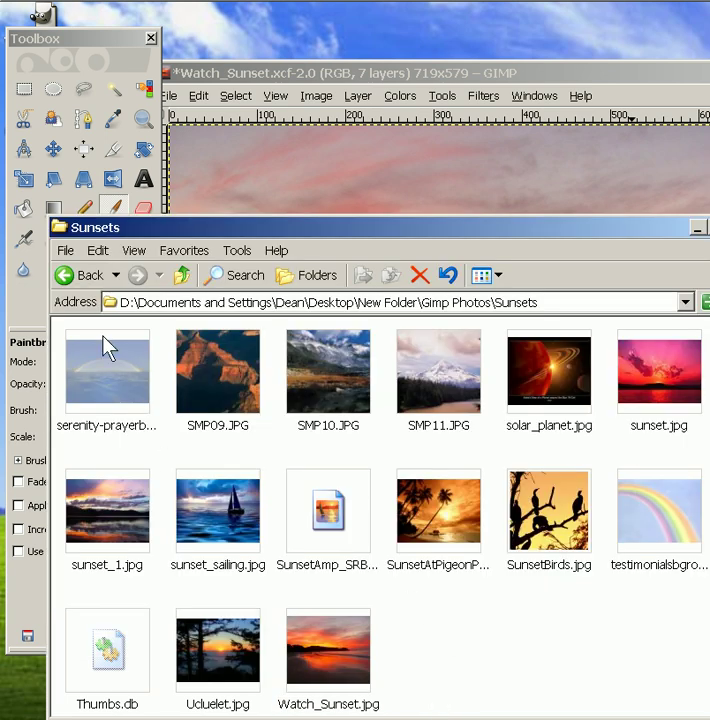
mouse_move(66, 275)
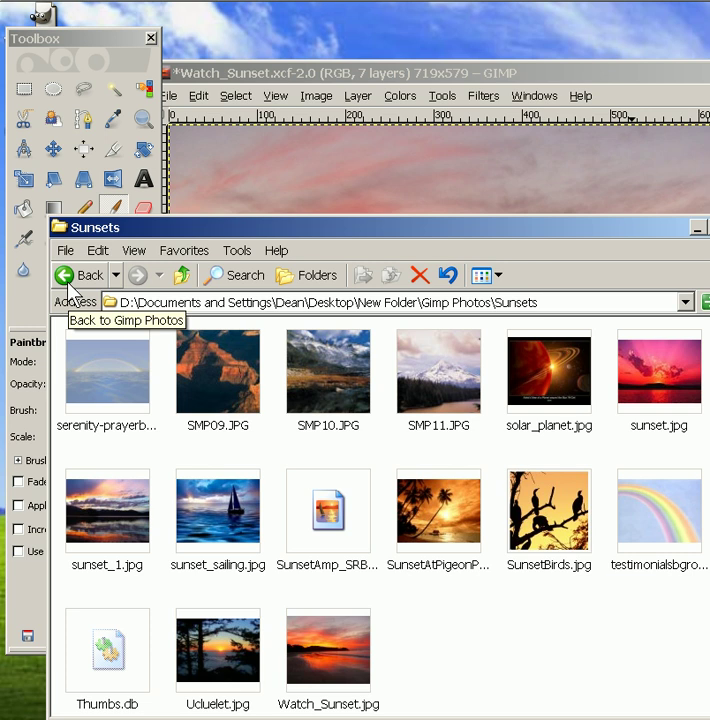
- Go to the Portraits folder and open portrait-color-hi.jpg as a layer in Watch_Sunset
click(81, 275)
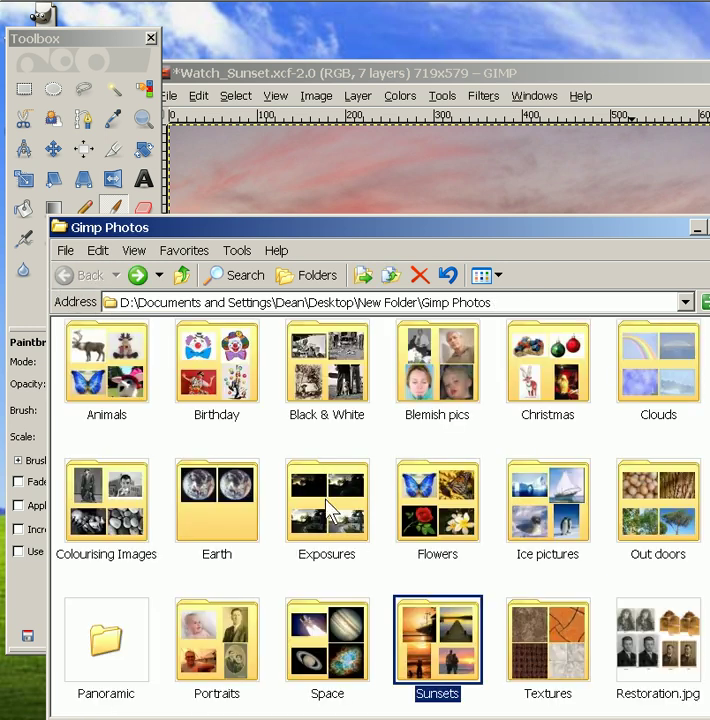
mouse_move(217, 640)
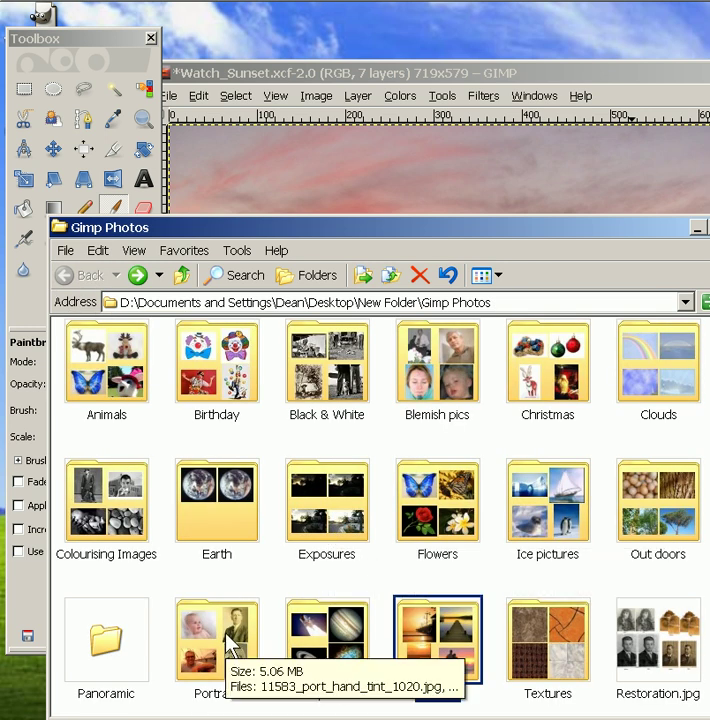
double_click(217, 640)
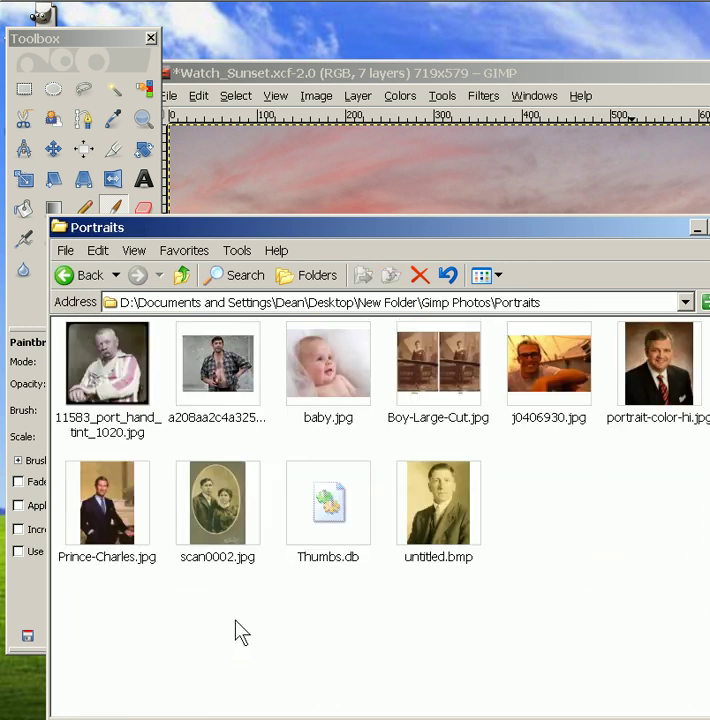
click(658, 362)
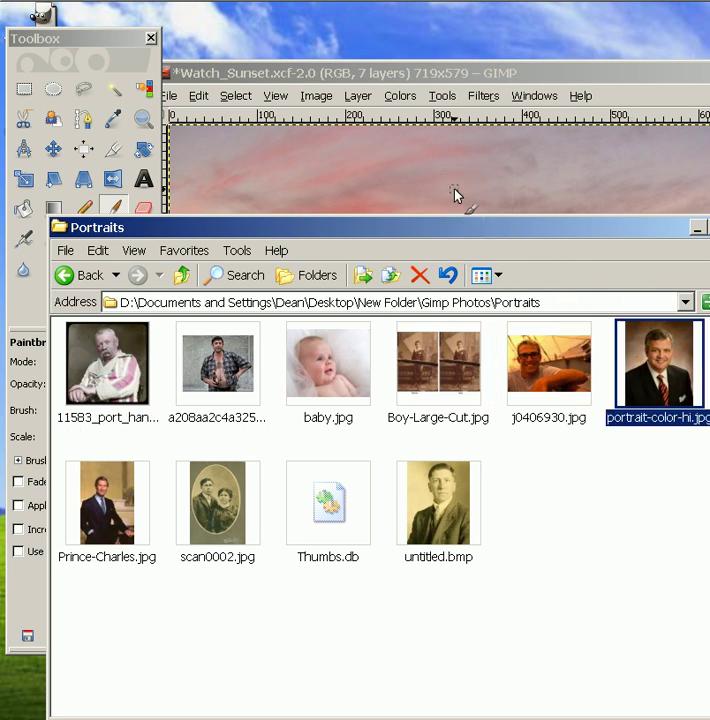
mouse_move(690, 255)
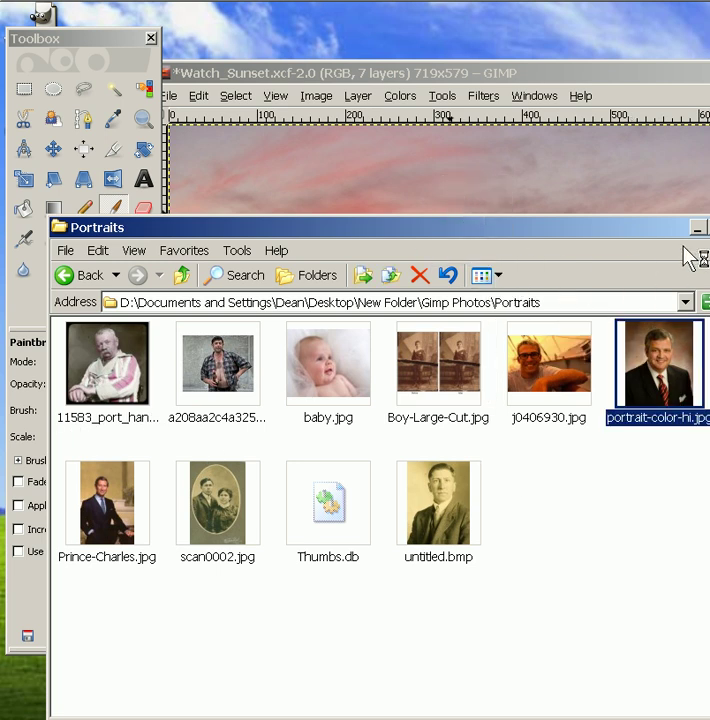
double_click(657, 362)
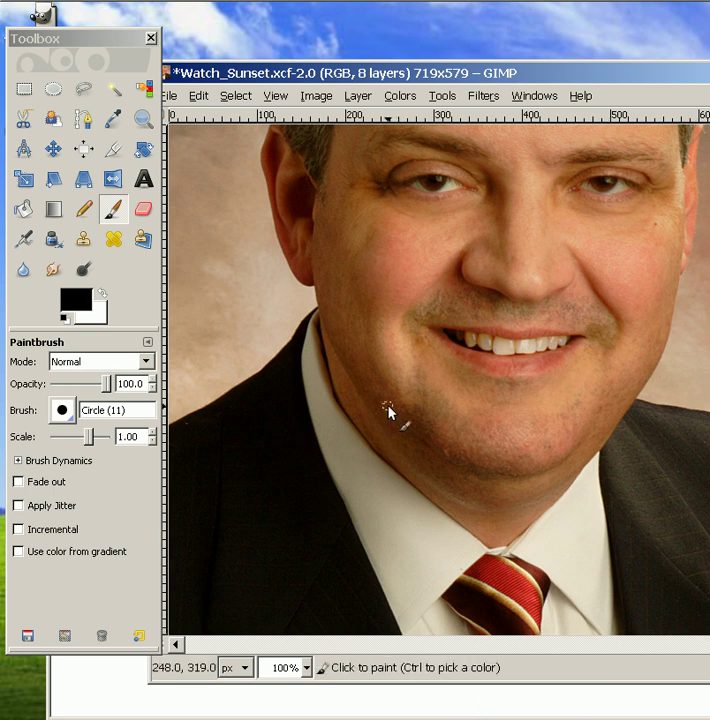
mouse_move(368, 275)
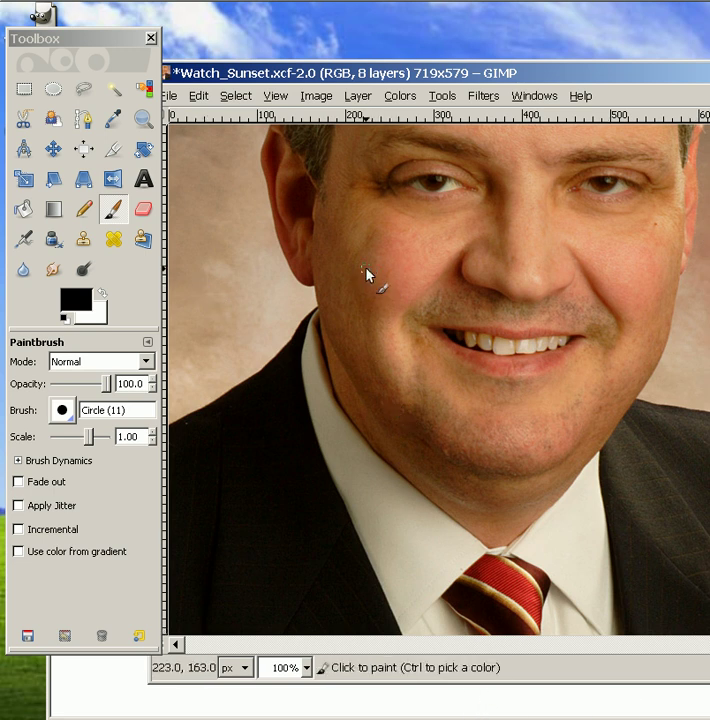
mouse_move(23, 178)
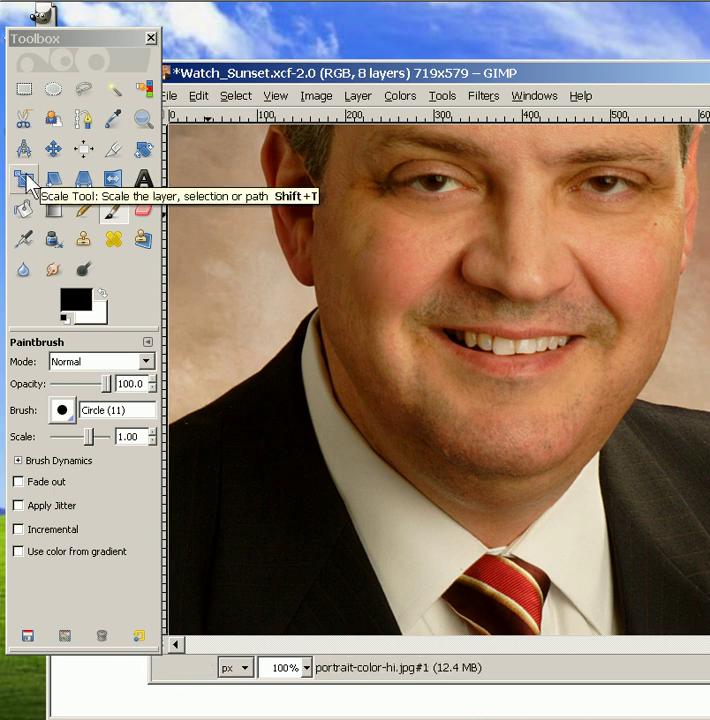
- Scale the portrait layer to 576 × 720 pixels with Keep aspect enabled
click(24, 179)
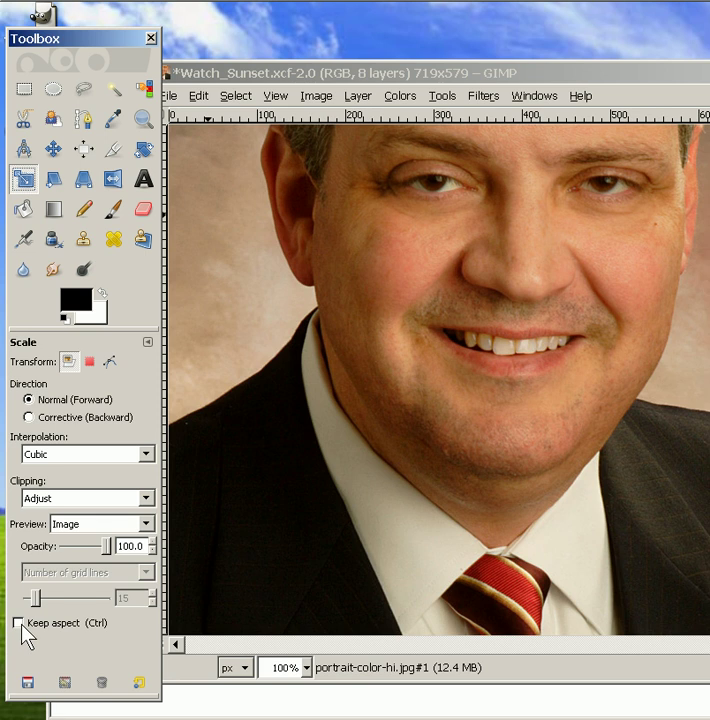
click(18, 622)
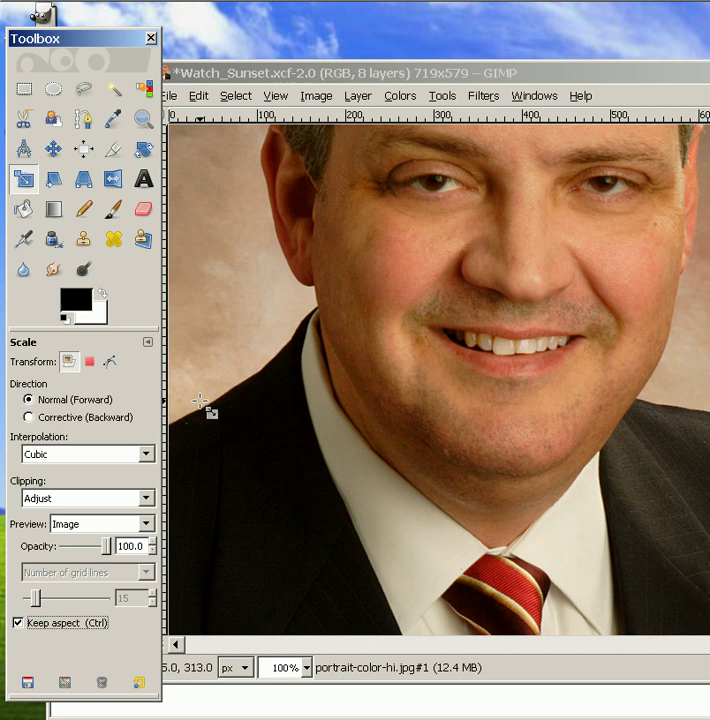
mouse_move(200, 165)
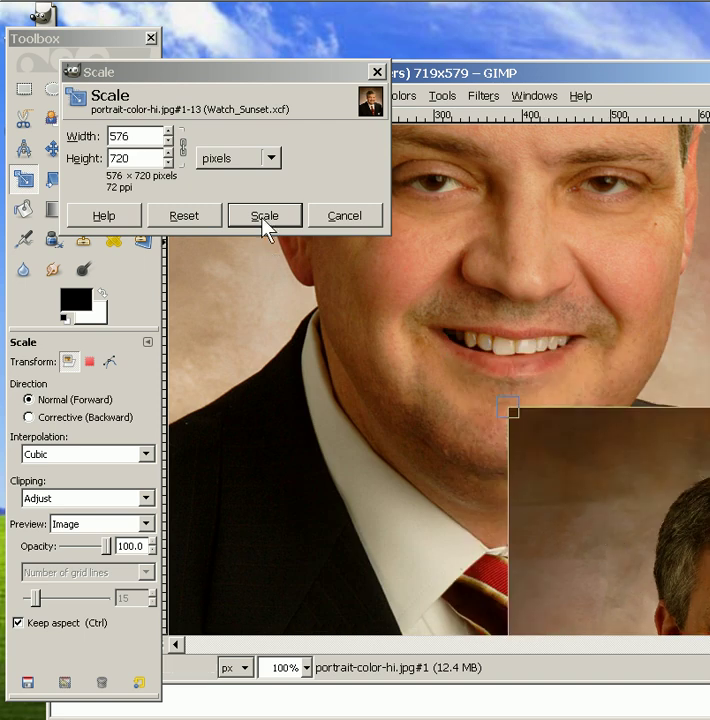
click(264, 215)
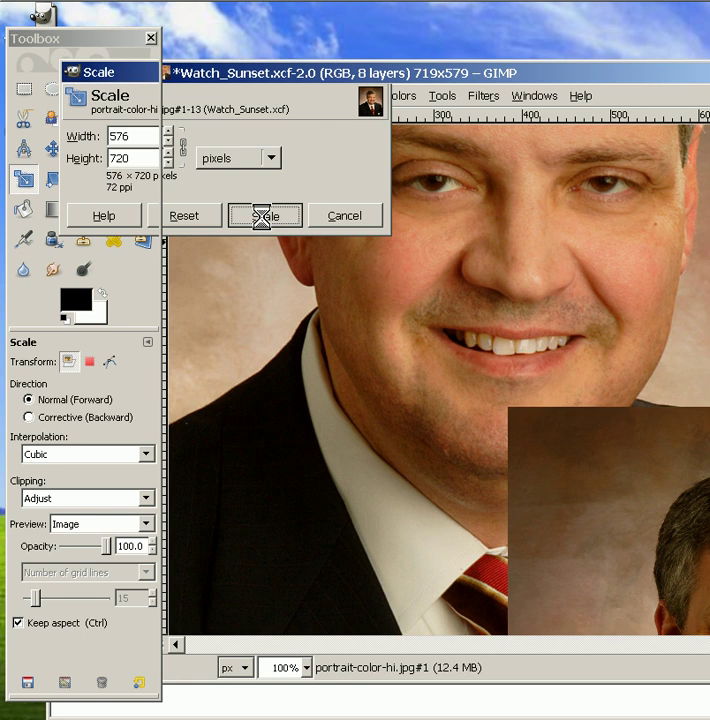
click(265, 215)
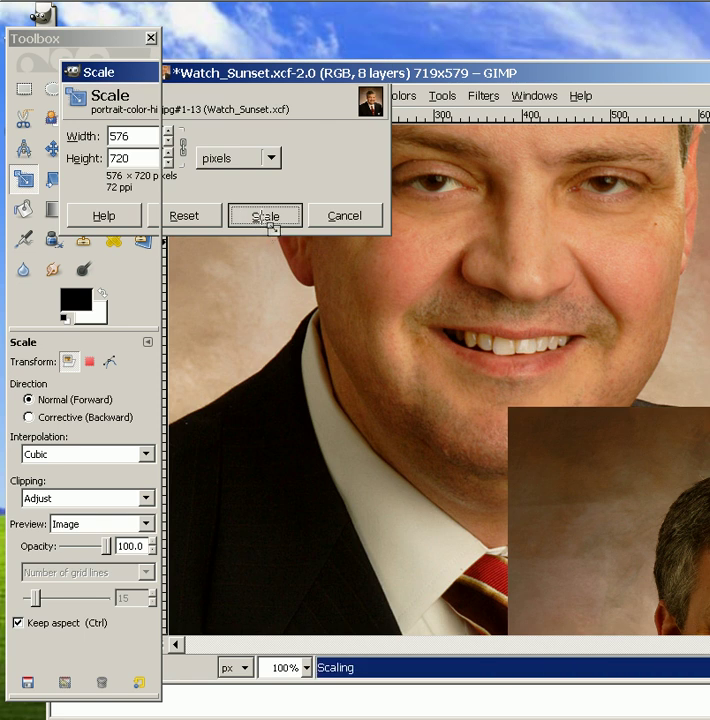
click(264, 215)
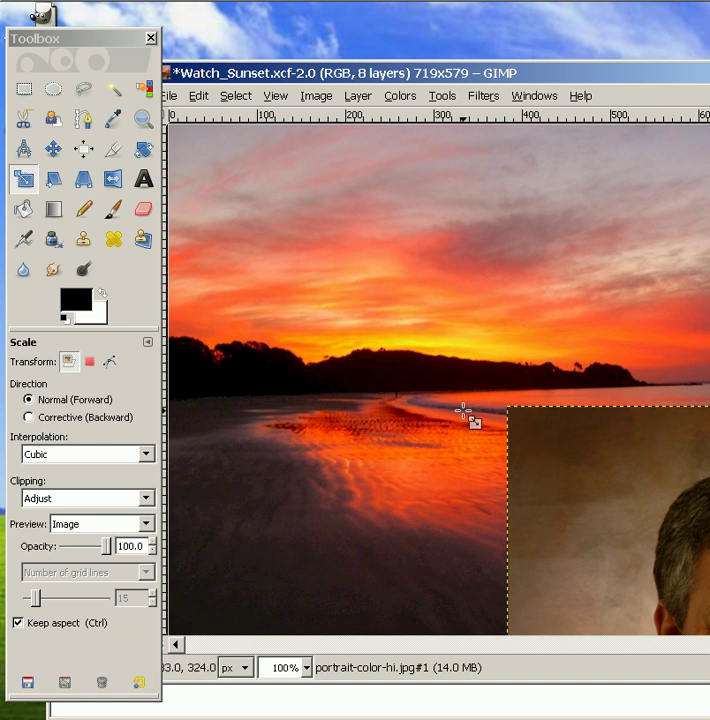
mouse_move(53, 148)
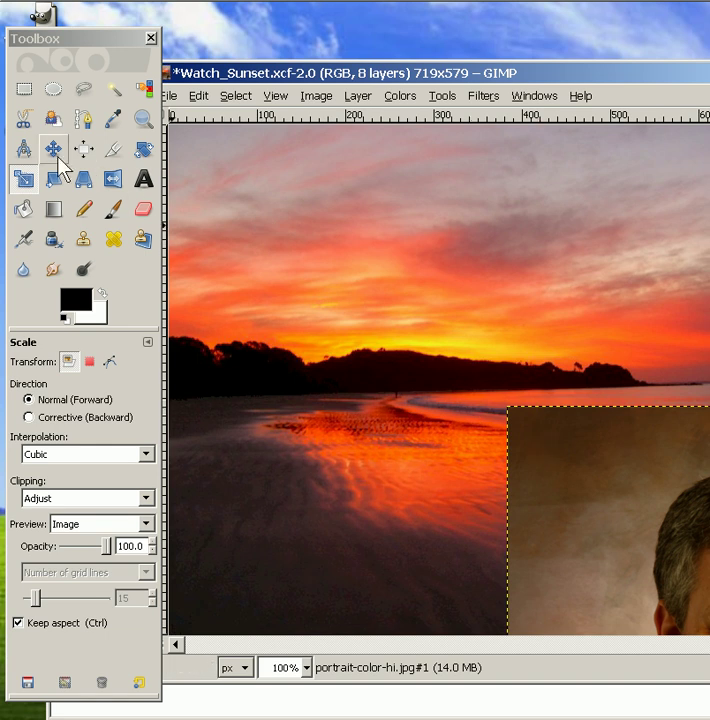
- Reposition the portrait layer and scale it down to 331 × 413 pixels
click(53, 149)
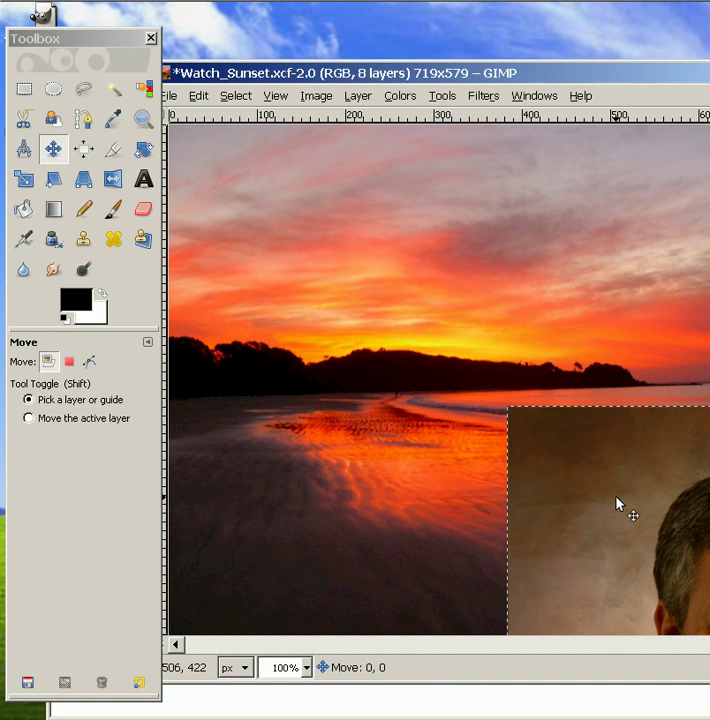
drag(617, 503, 291, 241)
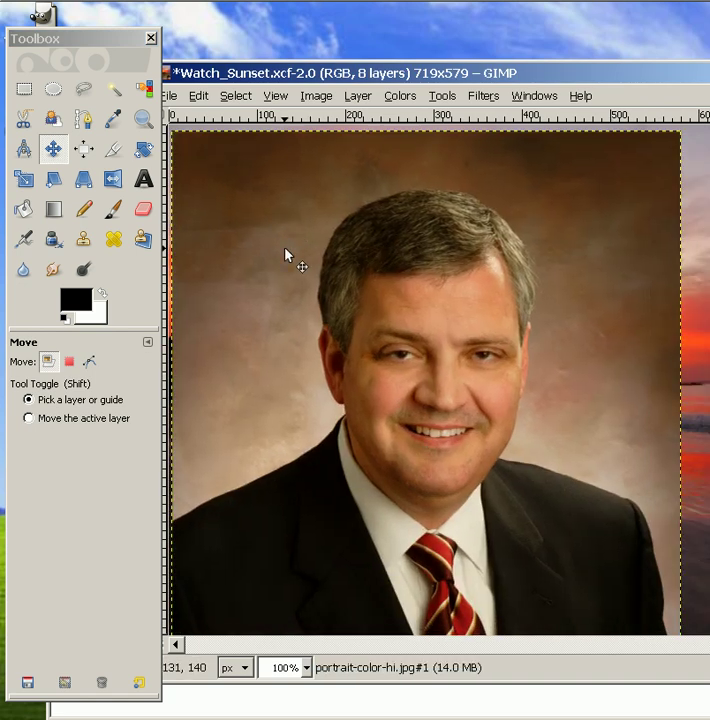
click(24, 178)
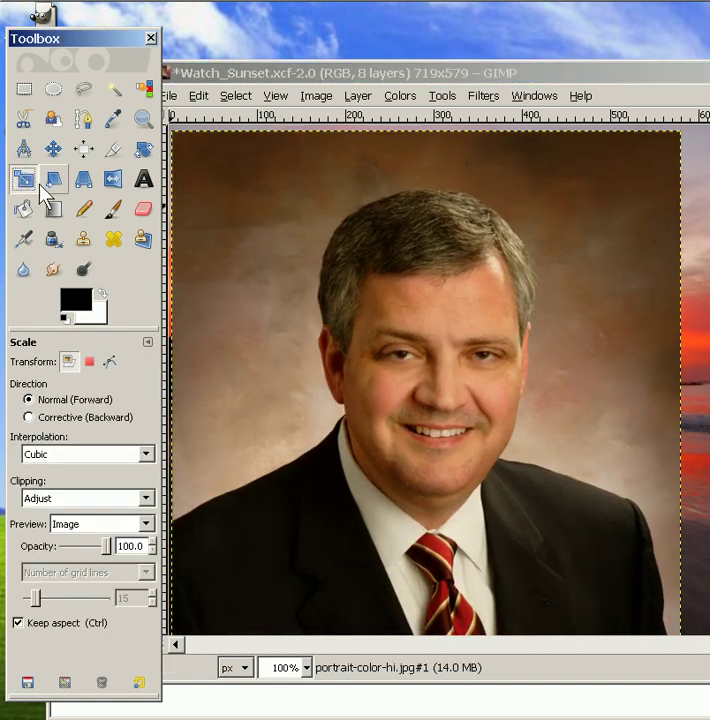
click(430, 400)
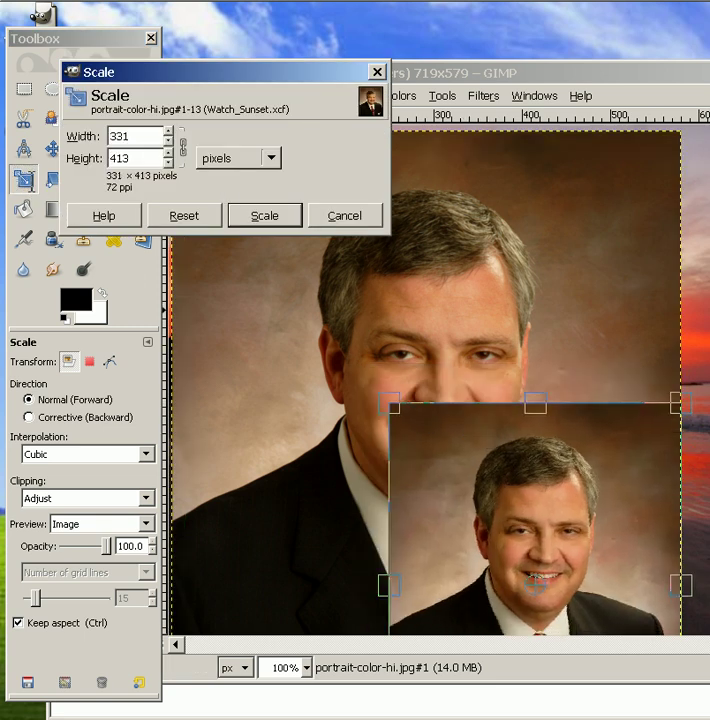
drag(220, 71, 425, 88)
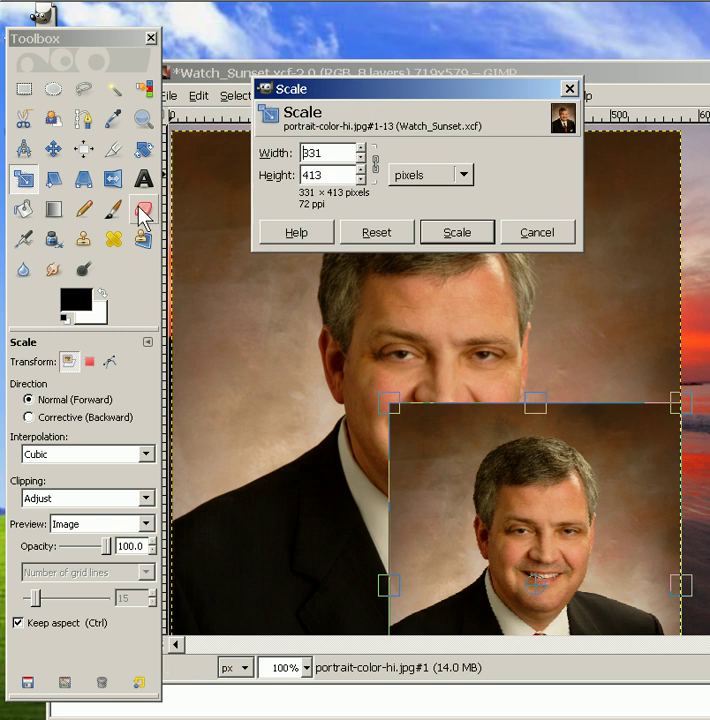
mouse_move(143, 210)
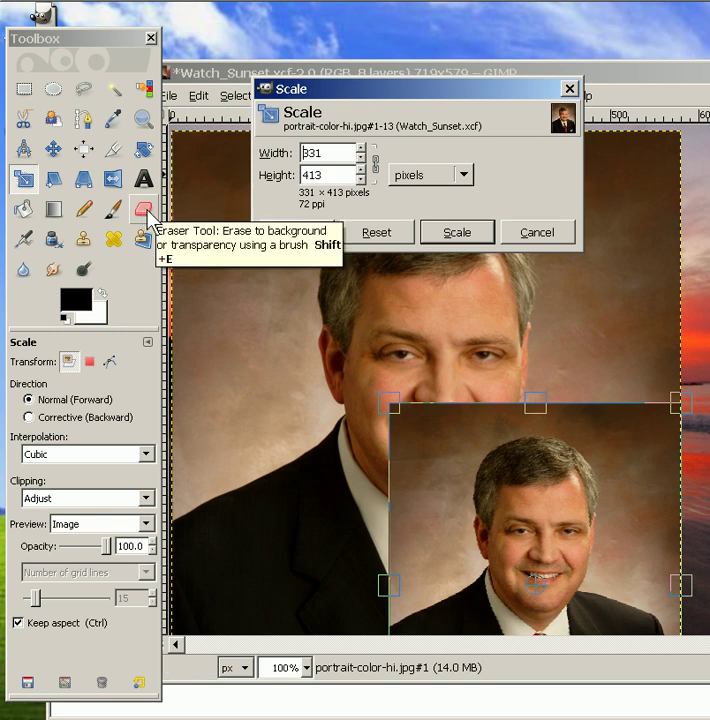
mouse_move(24, 178)
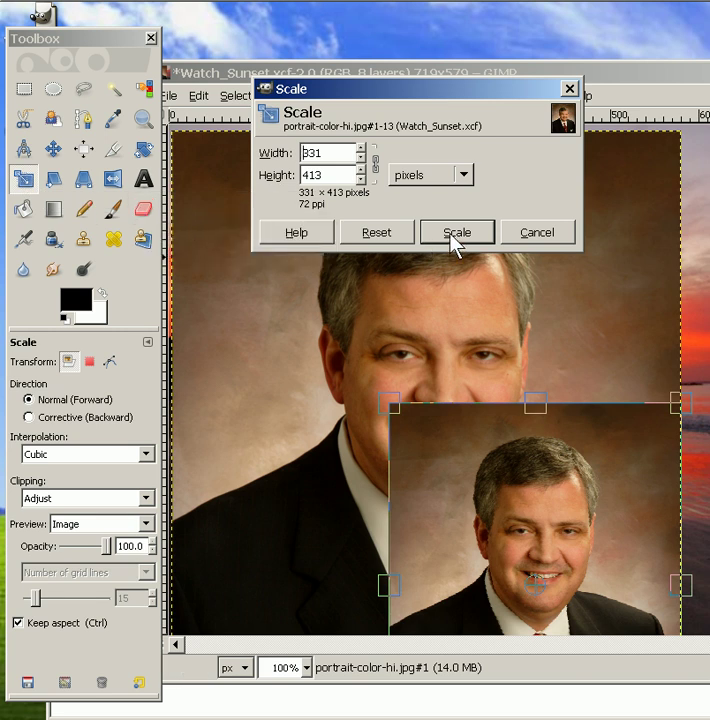
click(456, 232)
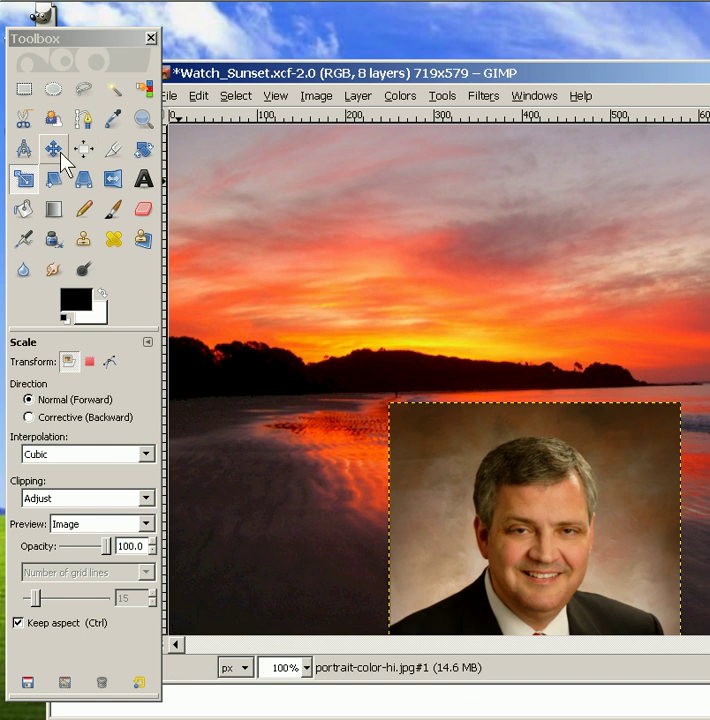
mouse_move(53, 148)
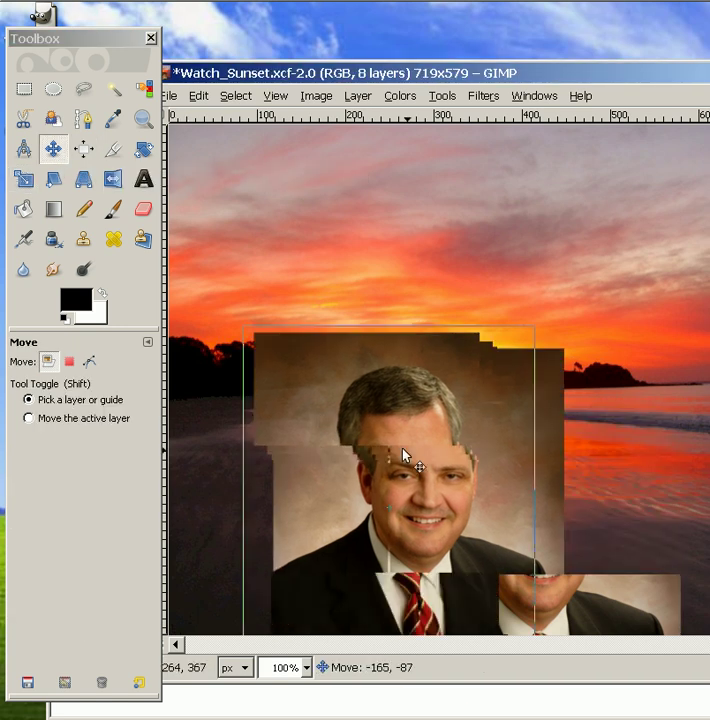
- Drag the smaller portrait to the left-centre of the beach, over the horizon
drag(405, 455, 345, 395)
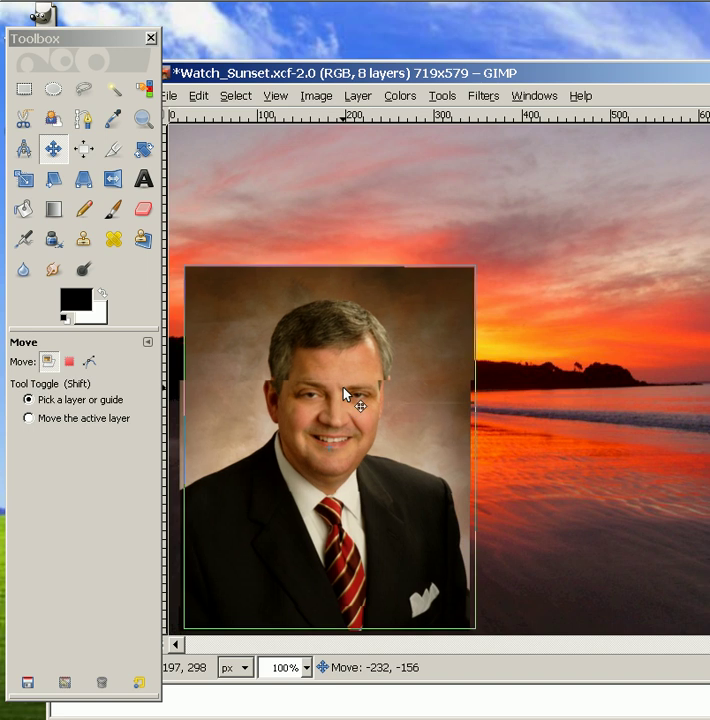
drag(345, 390, 400, 305)
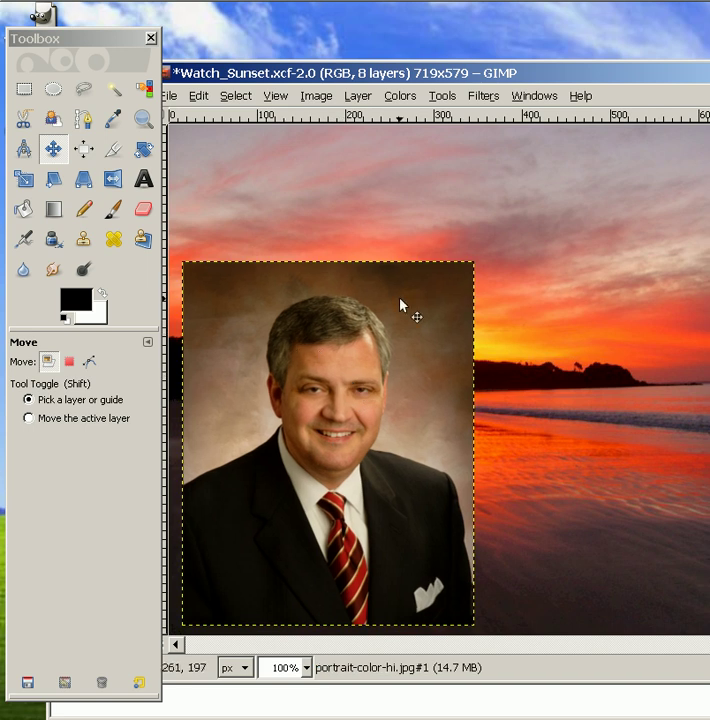
mouse_move(312, 317)
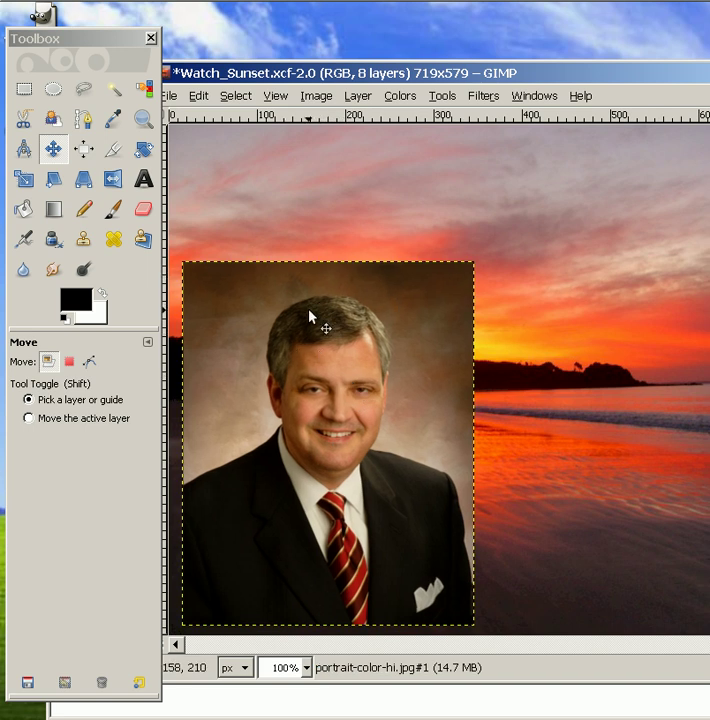
mouse_move(255, 300)
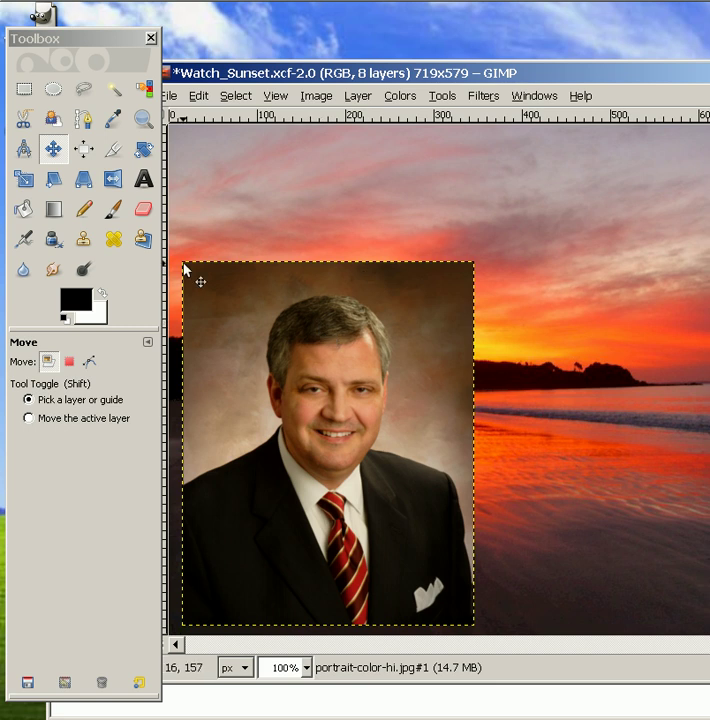
click(142, 118)
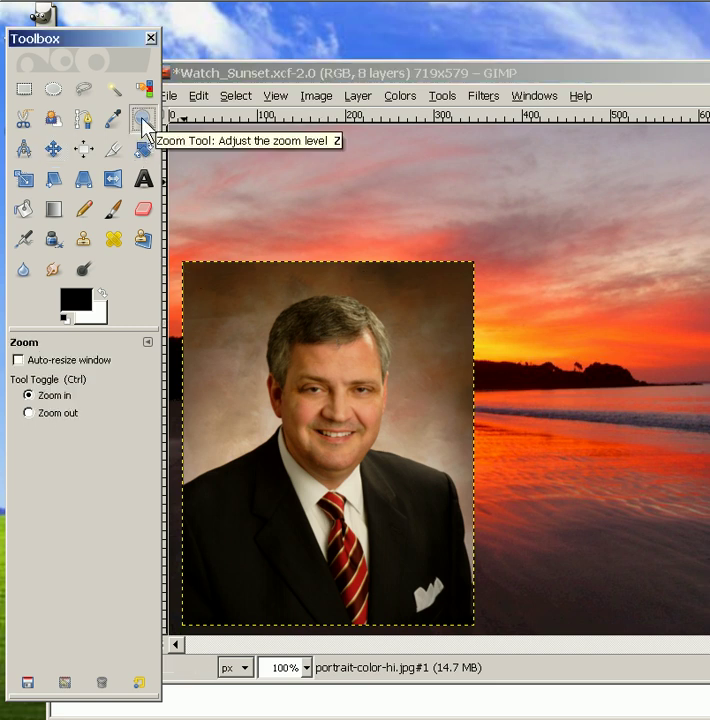
mouse_move(265, 258)
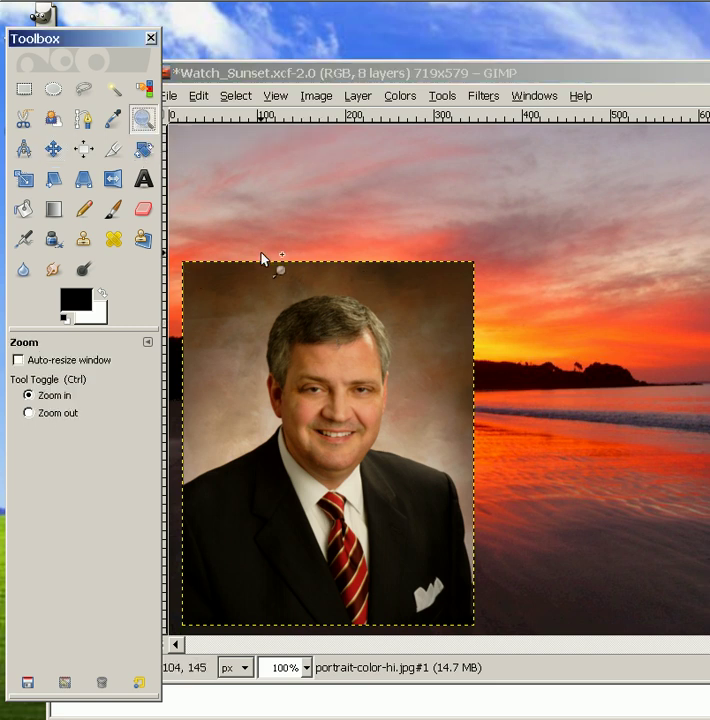
- Zoom in on the hairline at the top of the portrait
drag(262, 258, 395, 370)
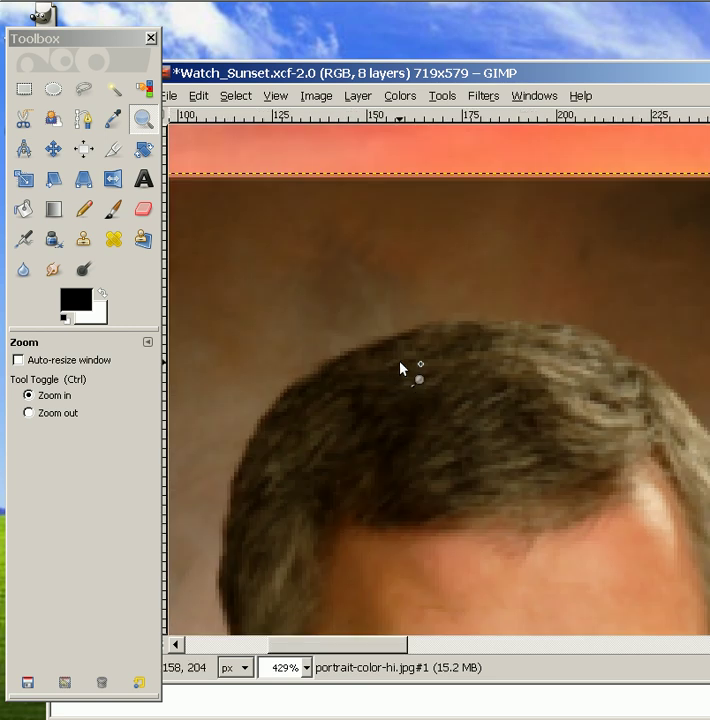
mouse_move(445, 303)
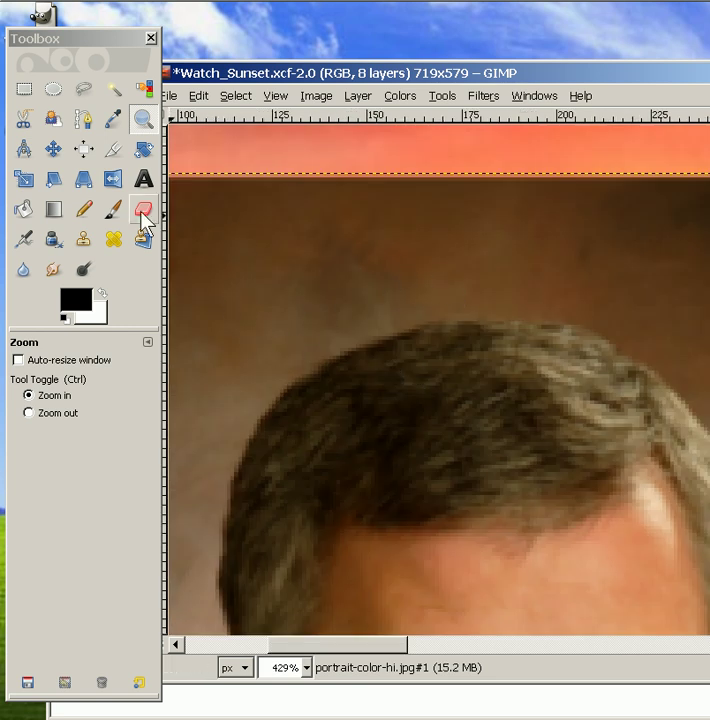
- Select the Eraser tool with the Circle Fuzzy (17) brush
click(143, 208)
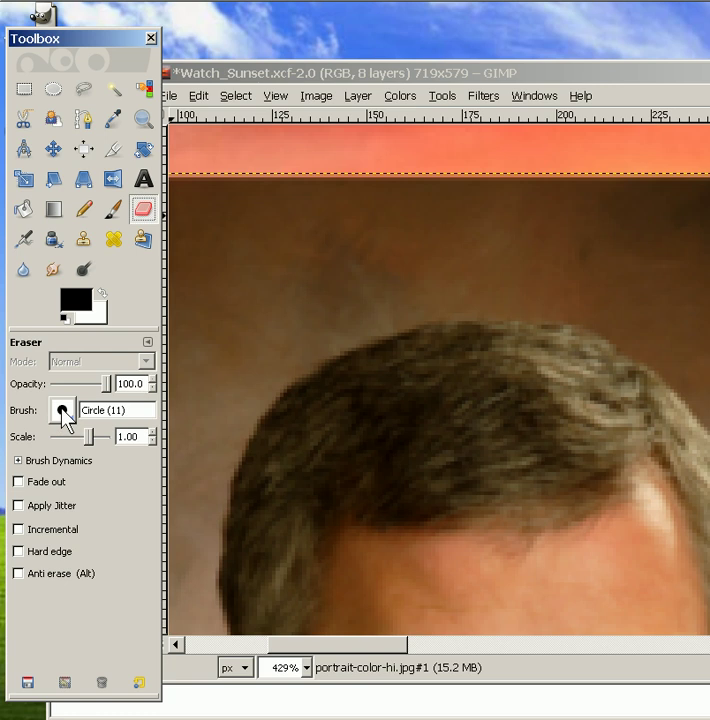
click(62, 410)
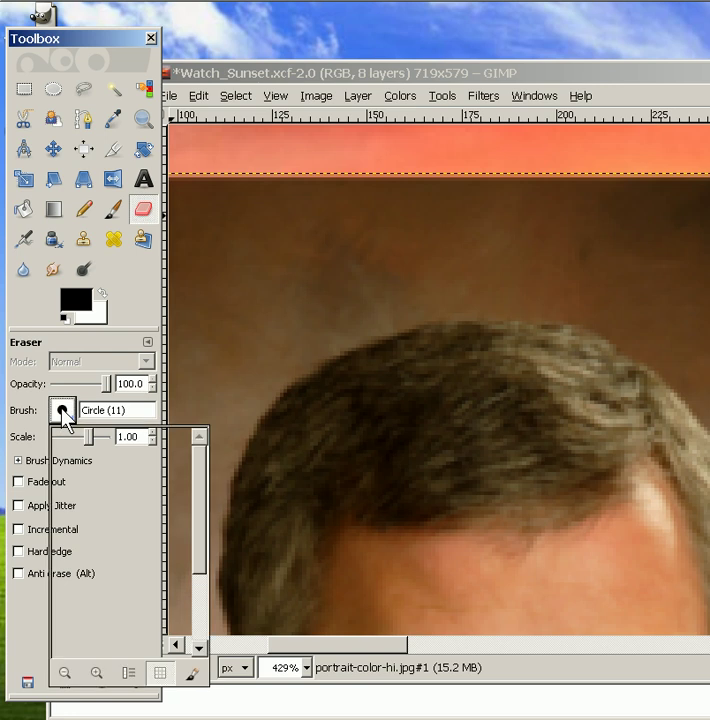
click(62, 410)
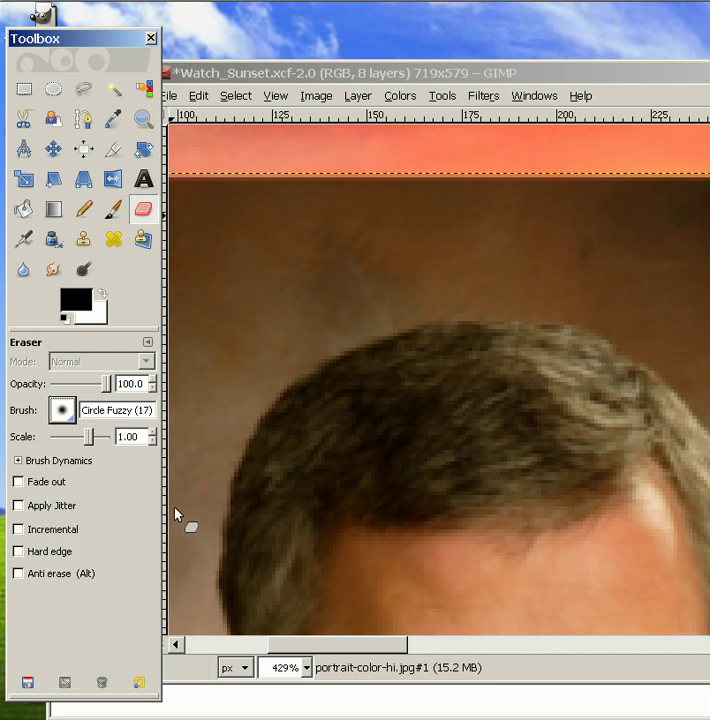
mouse_move(295, 352)
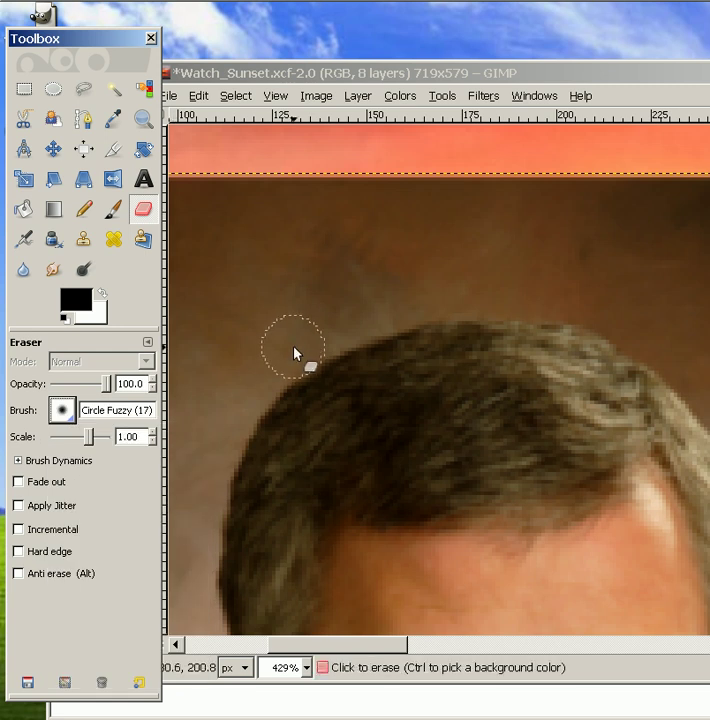
- Erase the brown backdrop above and beside the hair and right cheek, then view the whole image
drag(300, 350, 375, 320)
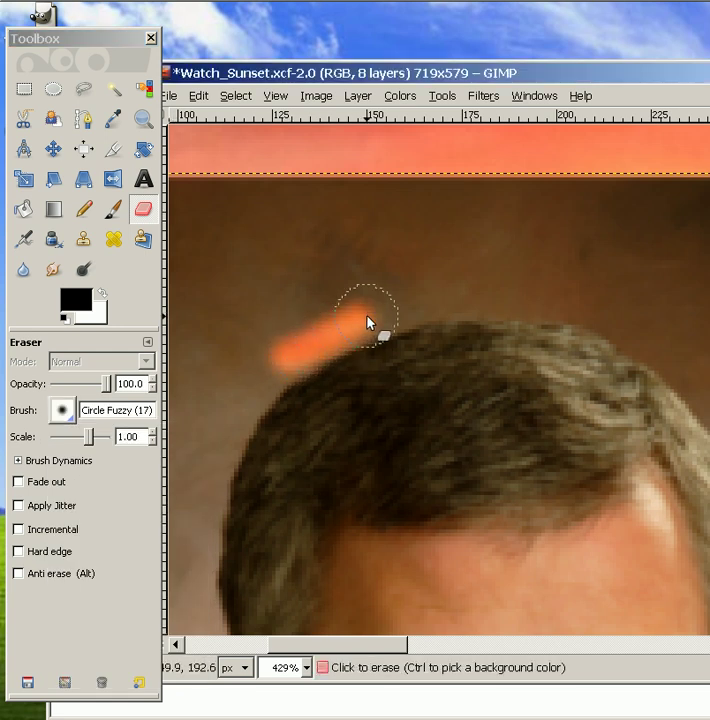
drag(365, 318, 635, 330)
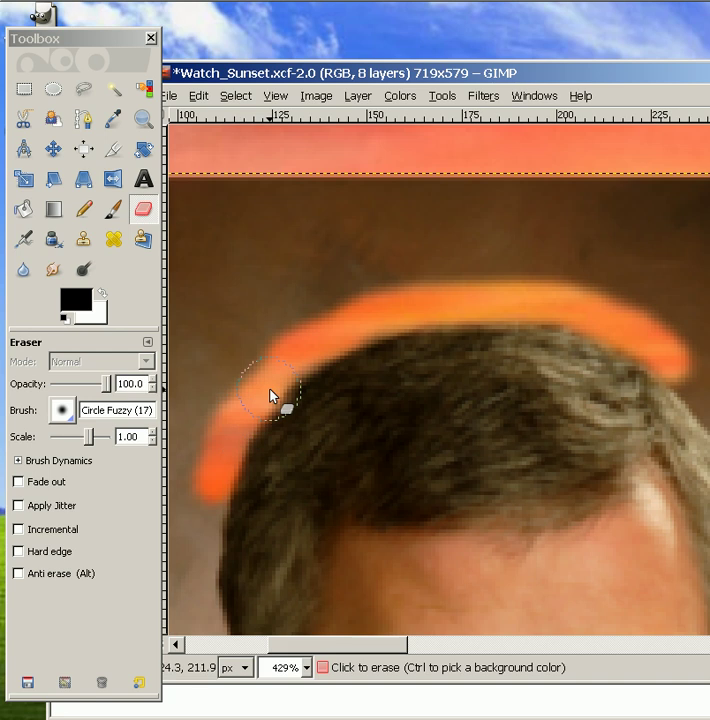
drag(280, 400, 575, 315)
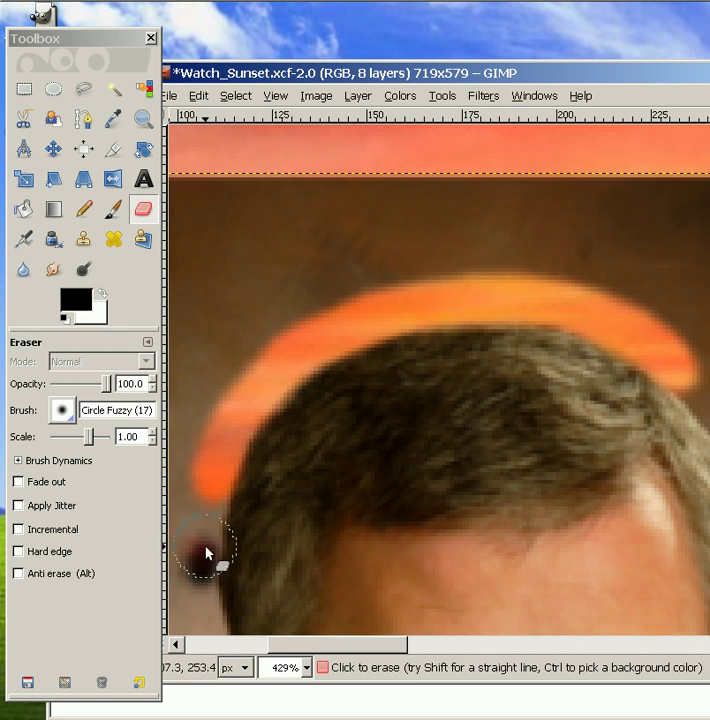
click(205, 555)
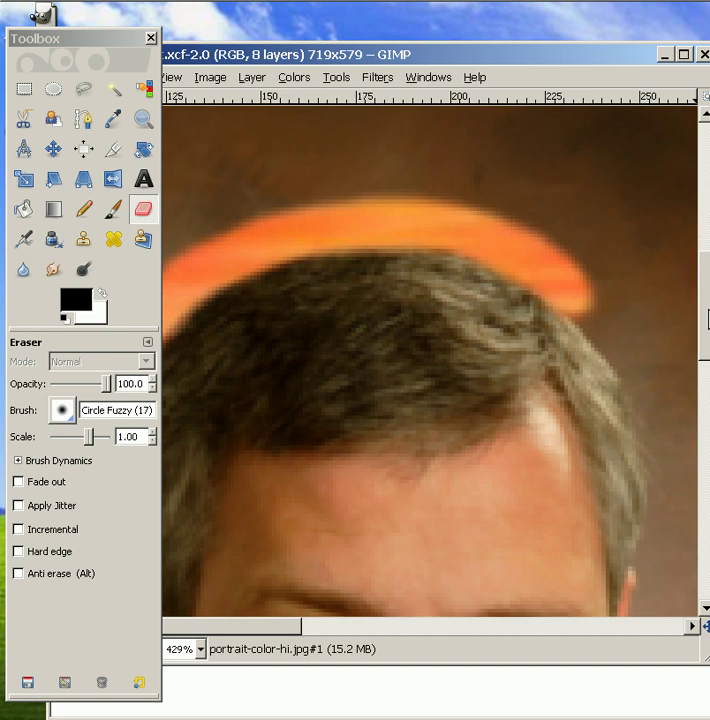
scroll(down, 3)
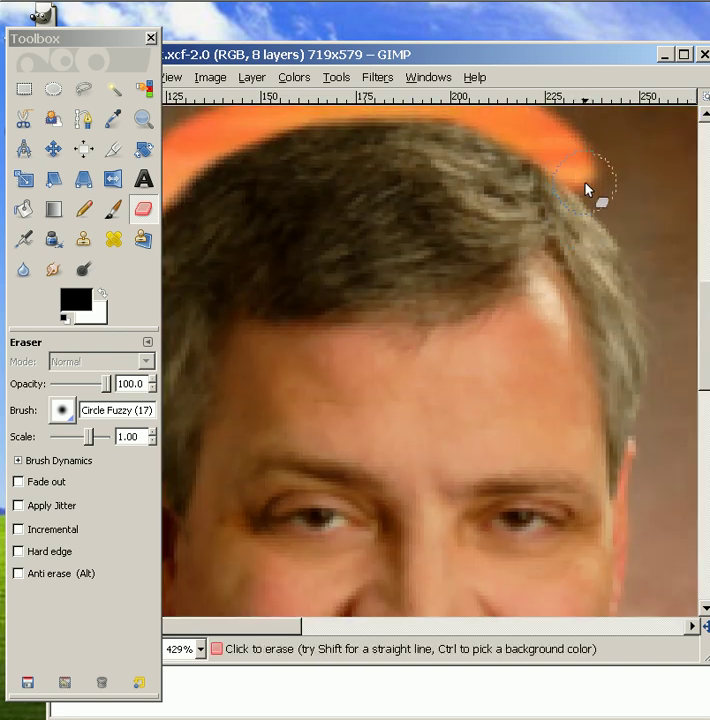
drag(590, 185, 660, 370)
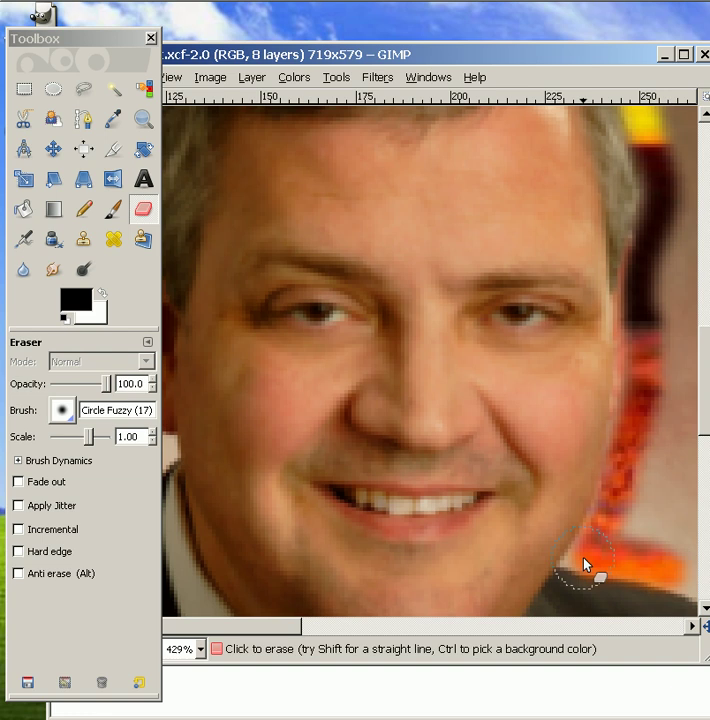
drag(588, 565, 648, 315)
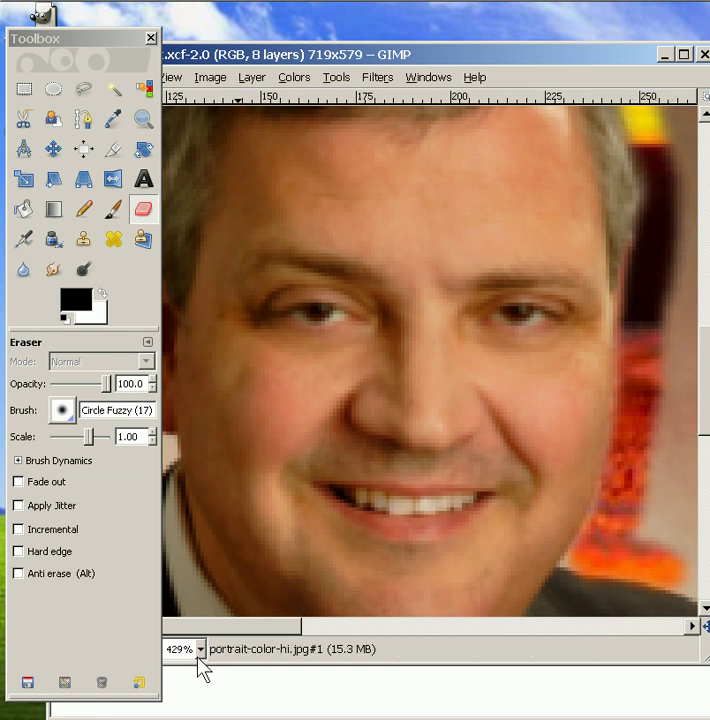
click(200, 649)
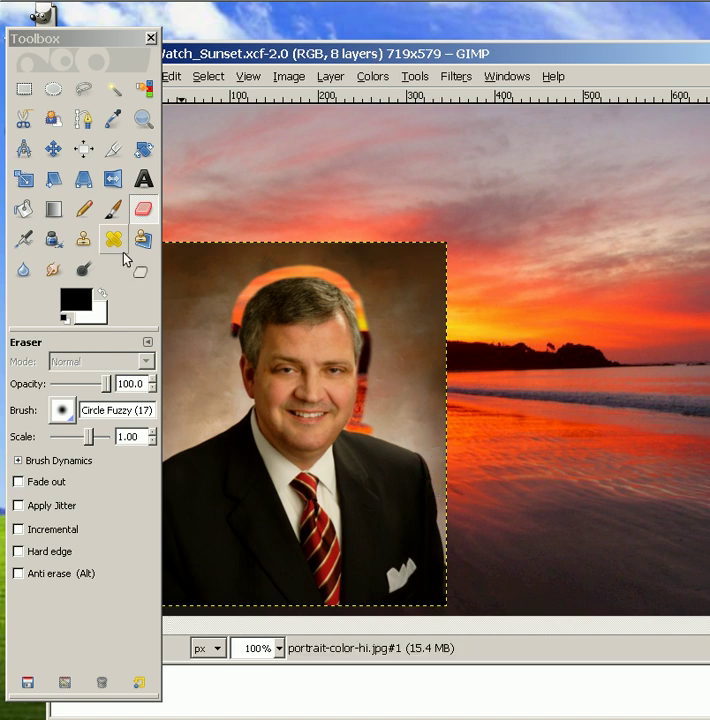
mouse_move(420, 280)
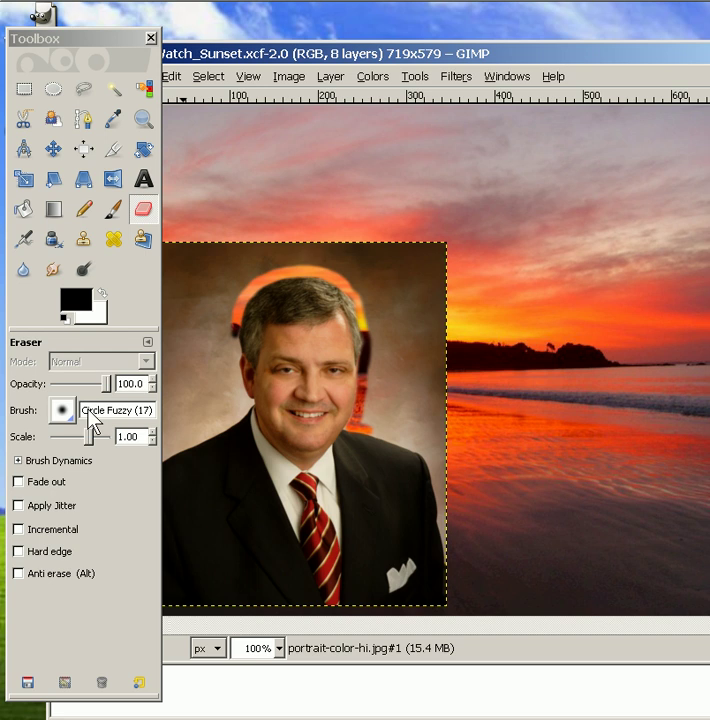
- Raise the eraser Scale to about 3.42 and erase the brown backdrop right of the man's head
drag(70, 436, 95, 436)
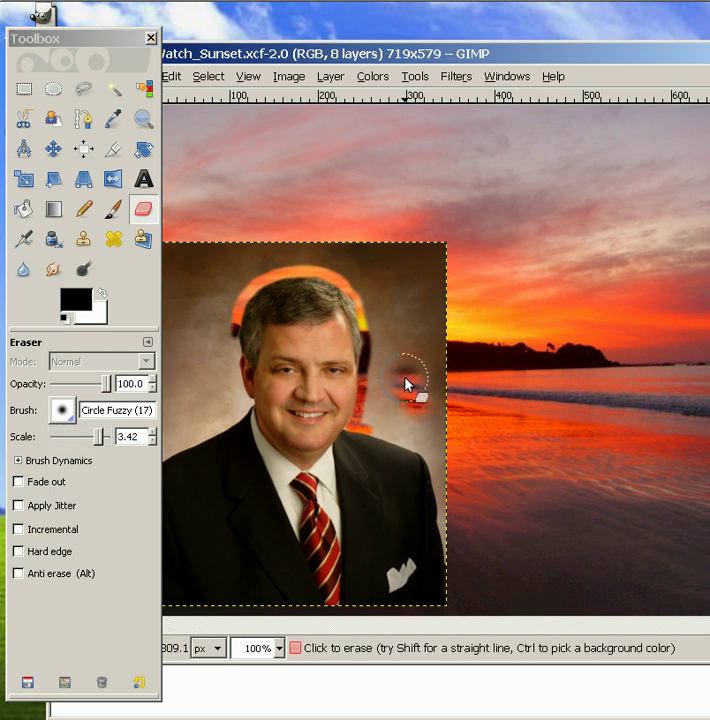
drag(405, 385, 393, 283)
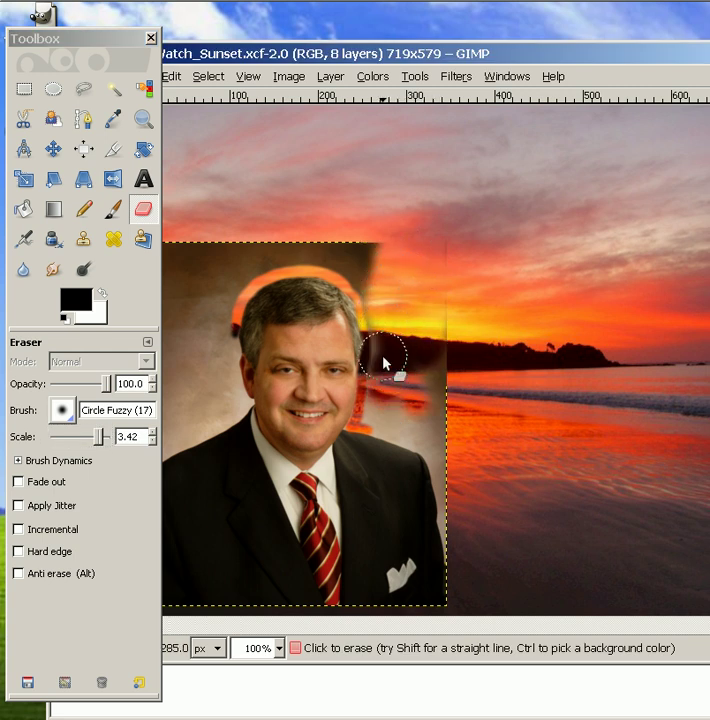
click(385, 375)
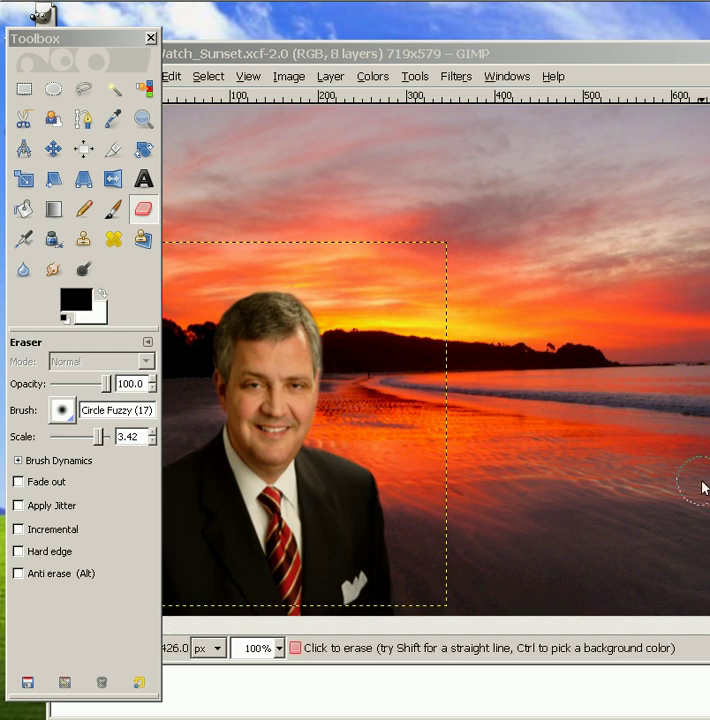
mouse_move(445, 520)
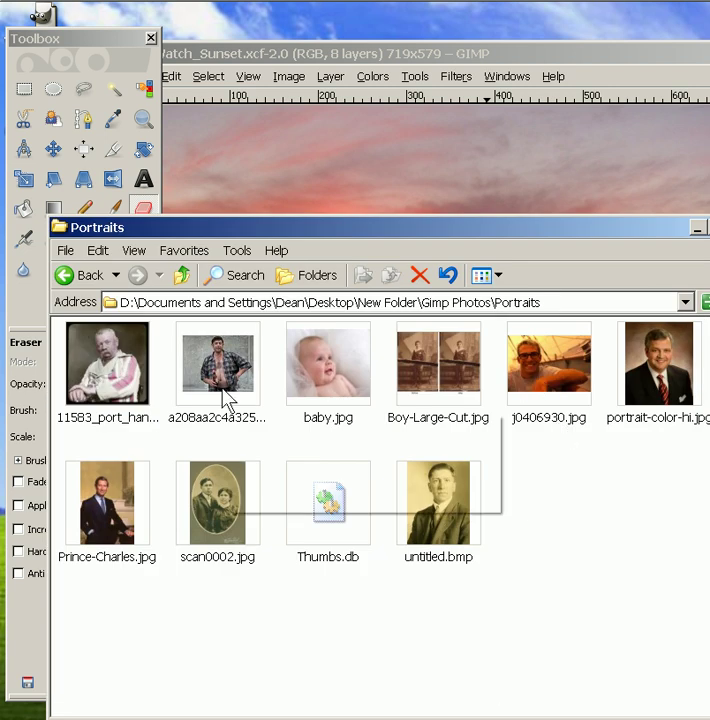
- Add Prince-Charles.jpg from the Portraits folder to the composite as a new layer
click(107, 502)
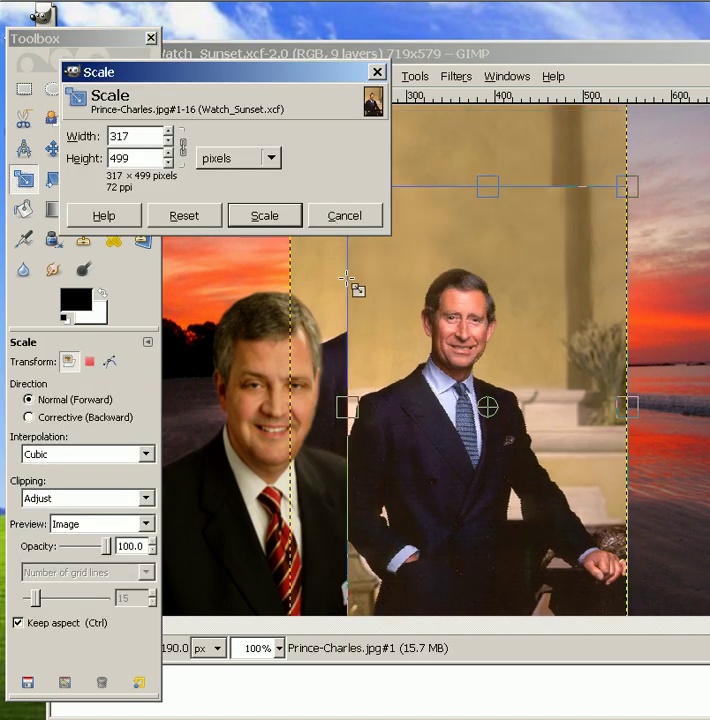
- Scale the Prince Charles layer to 303 × 477 pixels and place it right of the first man
click(264, 215)
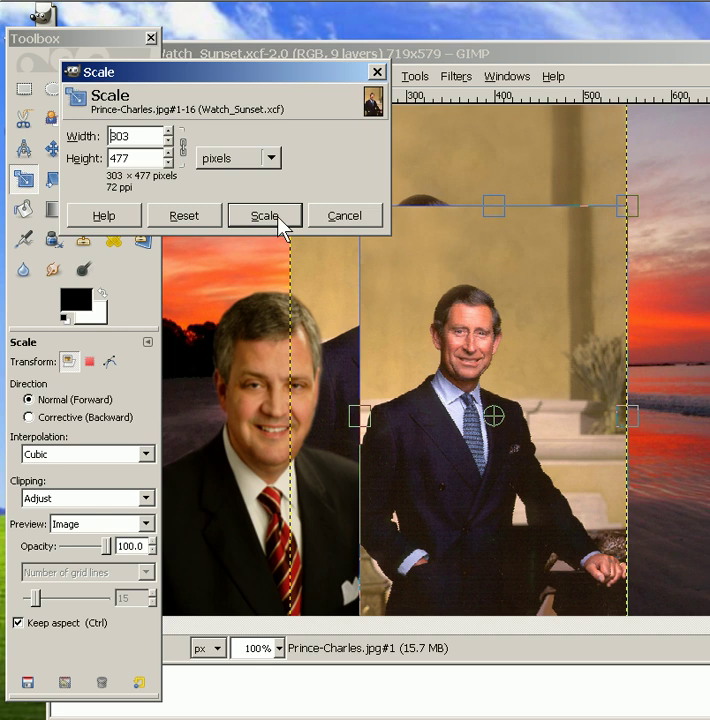
click(264, 215)
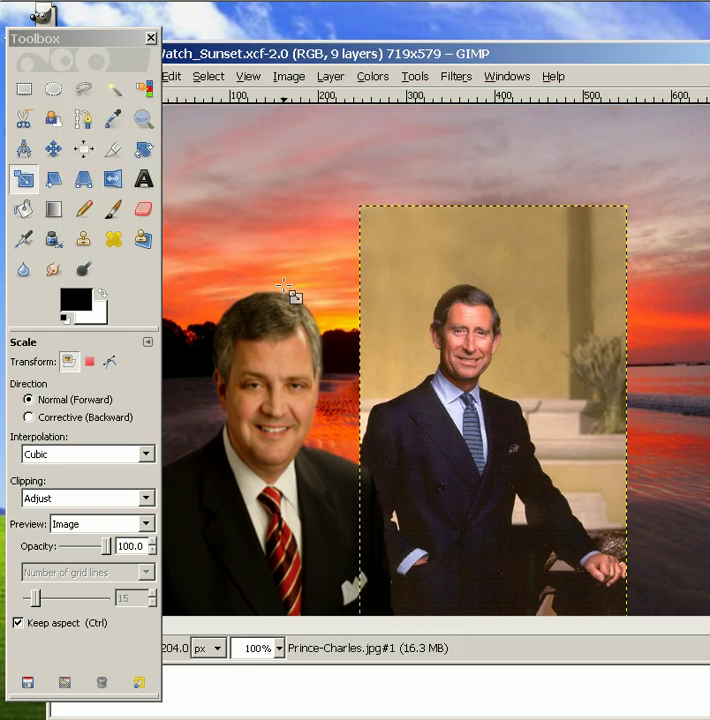
mouse_move(53, 147)
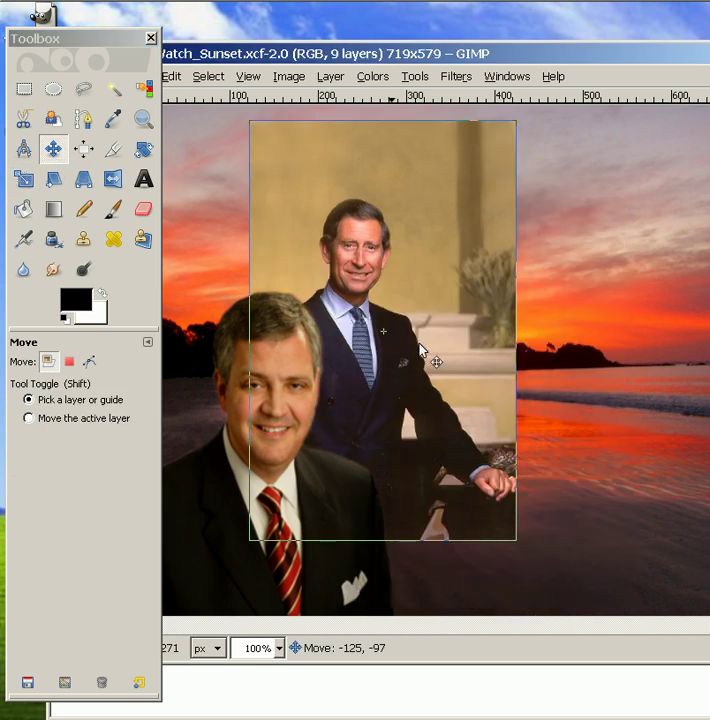
drag(420, 350, 380, 330)
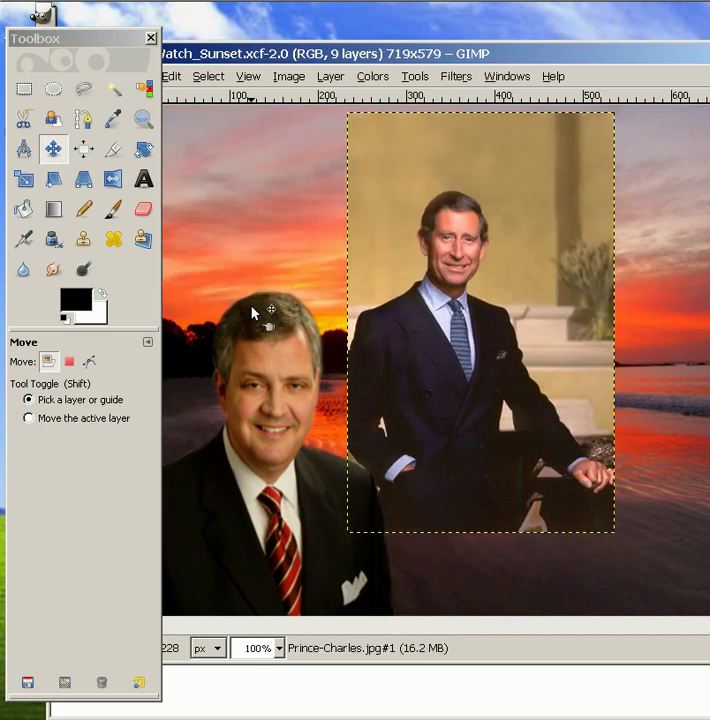
click(143, 118)
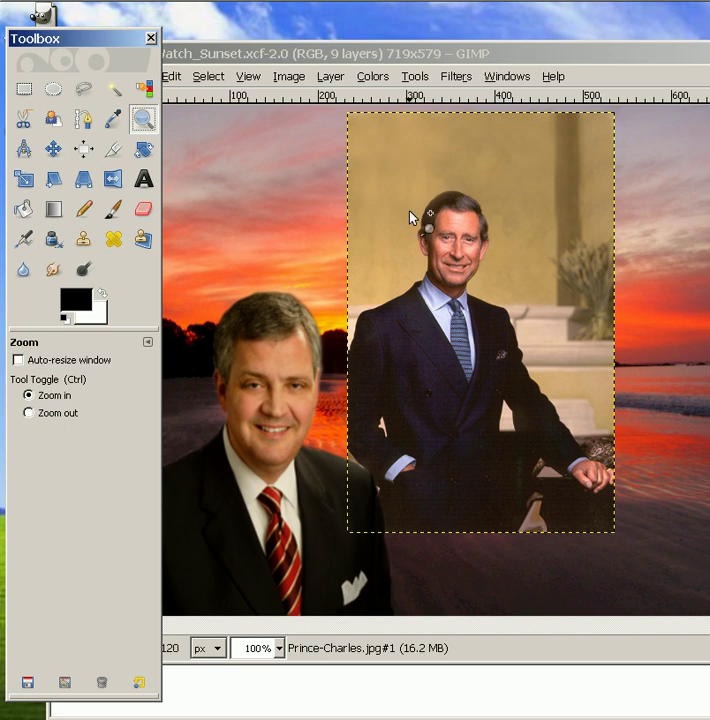
- Zoom in on Prince Charles's head and shrink the eraser Scale from 1.89 to 0.65
drag(412, 213, 513, 255)
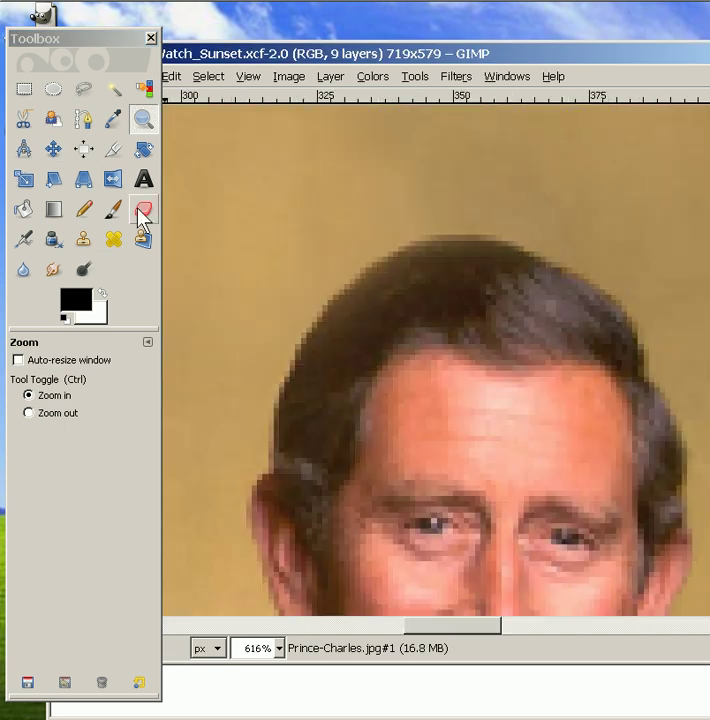
click(143, 208)
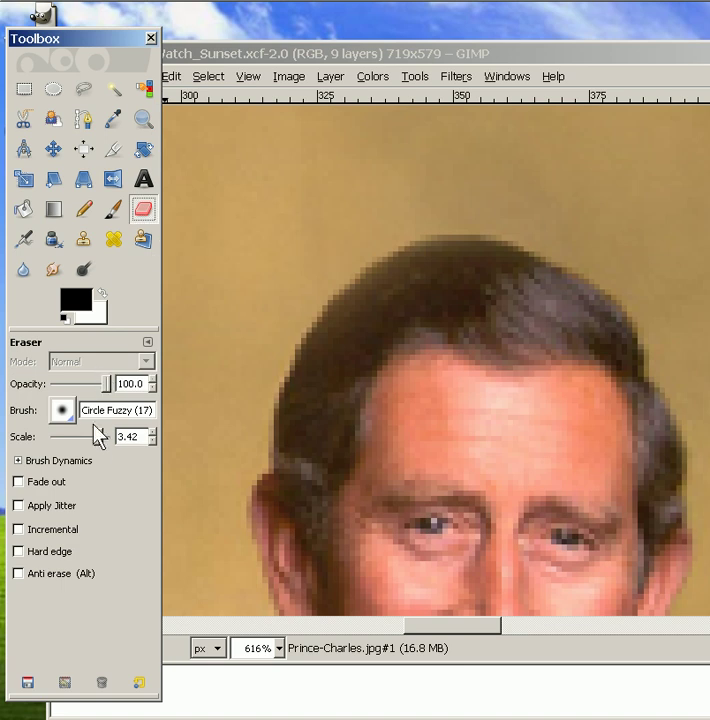
drag(95, 436, 78, 436)
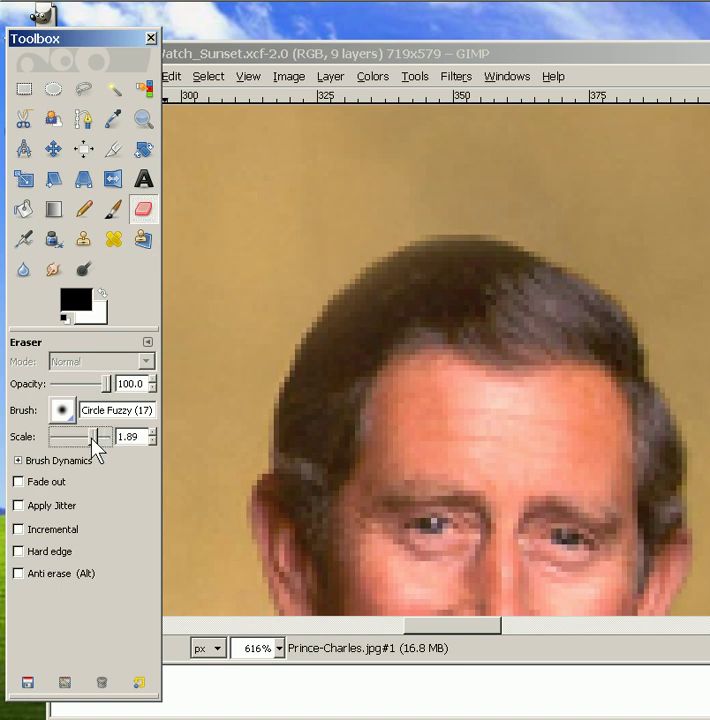
mouse_move(237, 345)
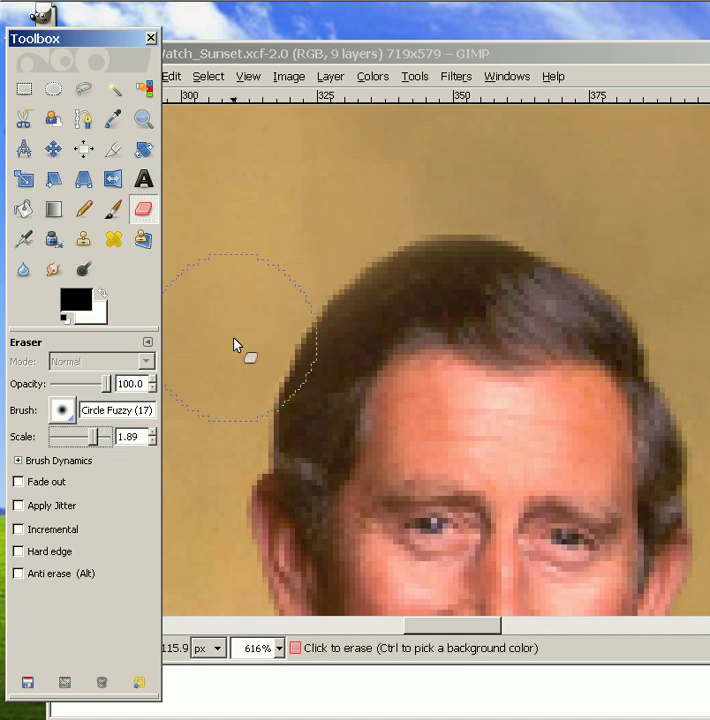
mouse_move(288, 297)
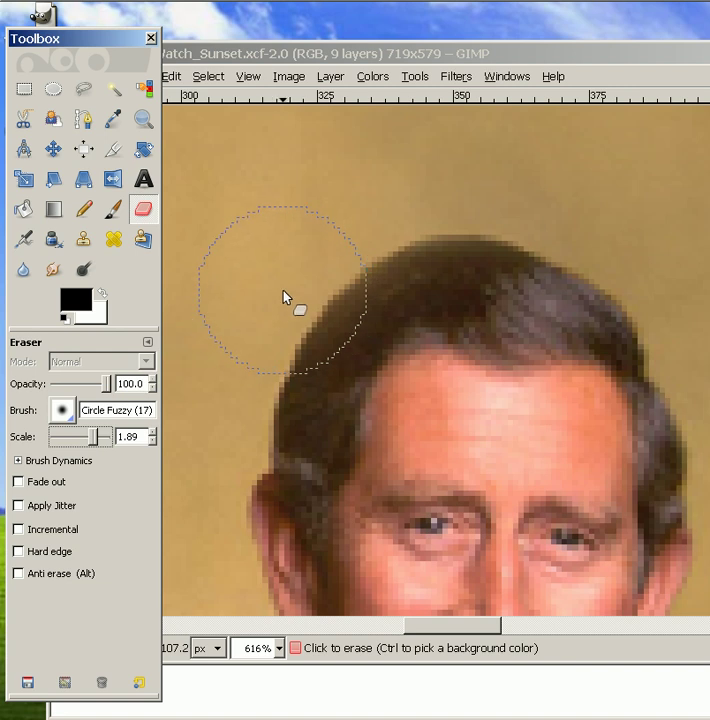
mouse_move(285, 287)
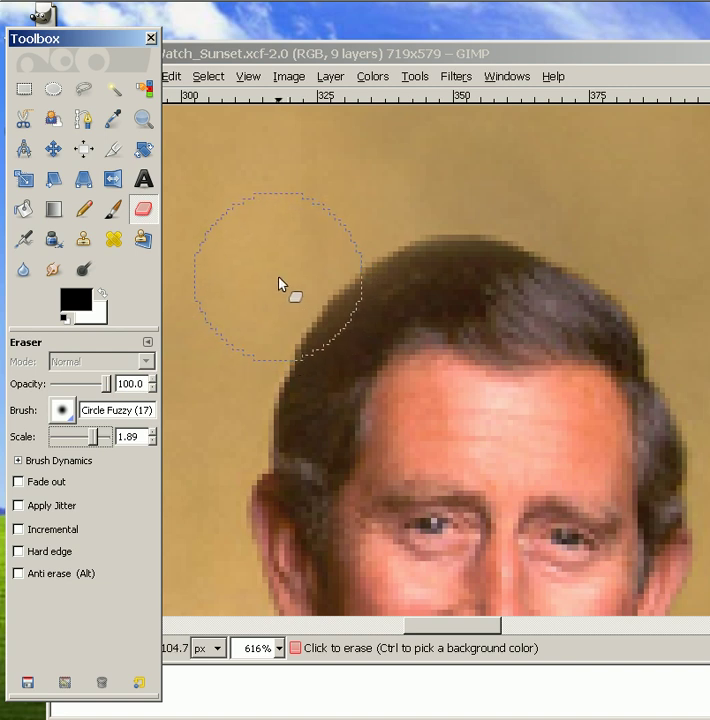
drag(110, 437, 88, 437)
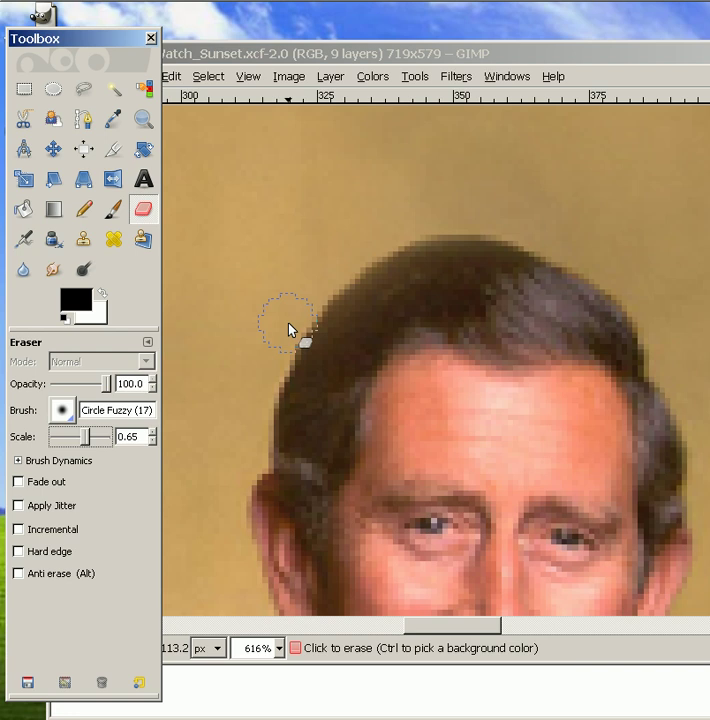
- Erase the beige backdrop above Prince Charles's hair and around his head and ear
drag(290, 325, 388, 245)
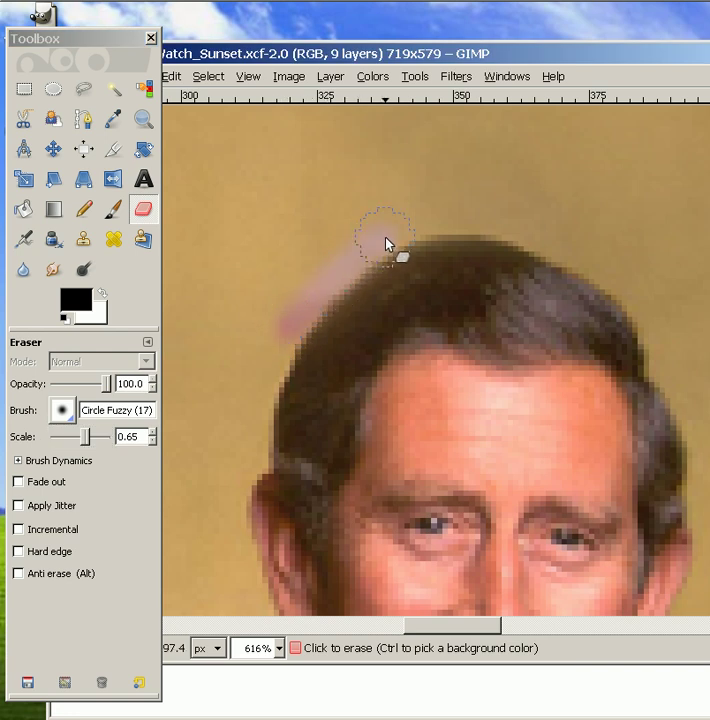
drag(385, 243, 620, 288)
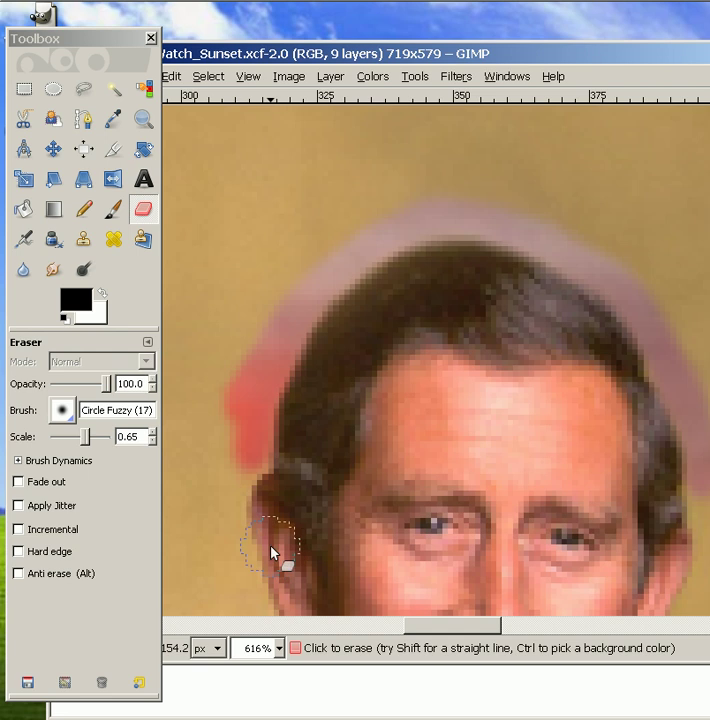
click(281, 648)
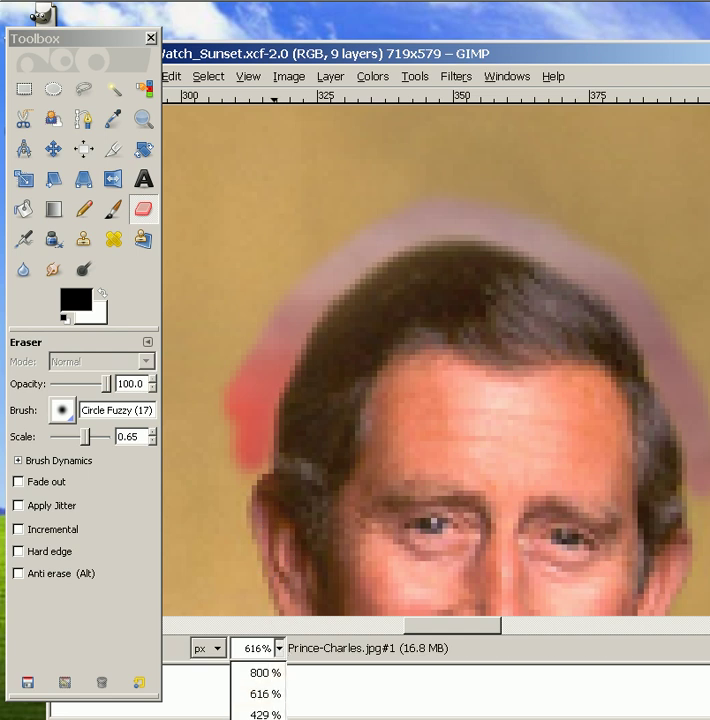
- At 100% zoom, raise eraser Scale to 5.51 and erase the remaining backdrop around head and shoulders
click(257, 648)
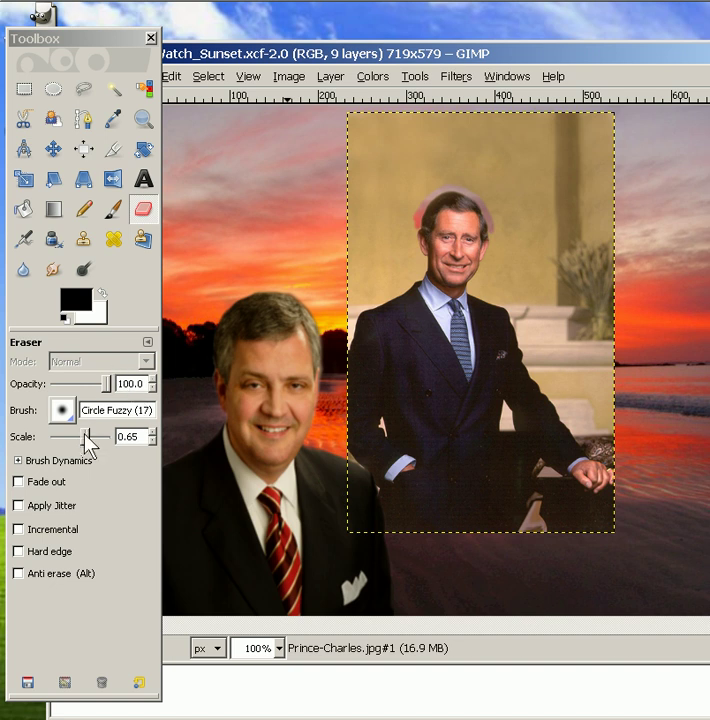
drag(85, 437, 110, 437)
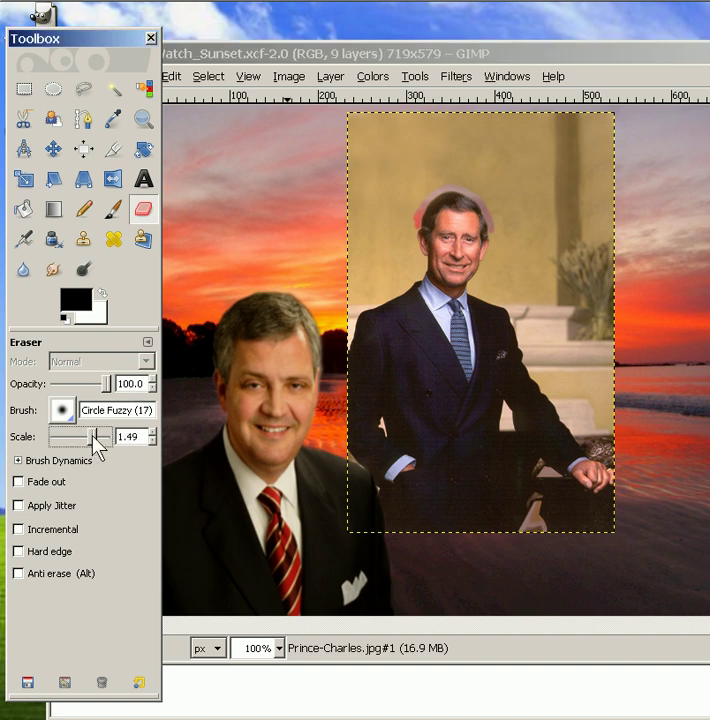
drag(85, 437, 105, 437)
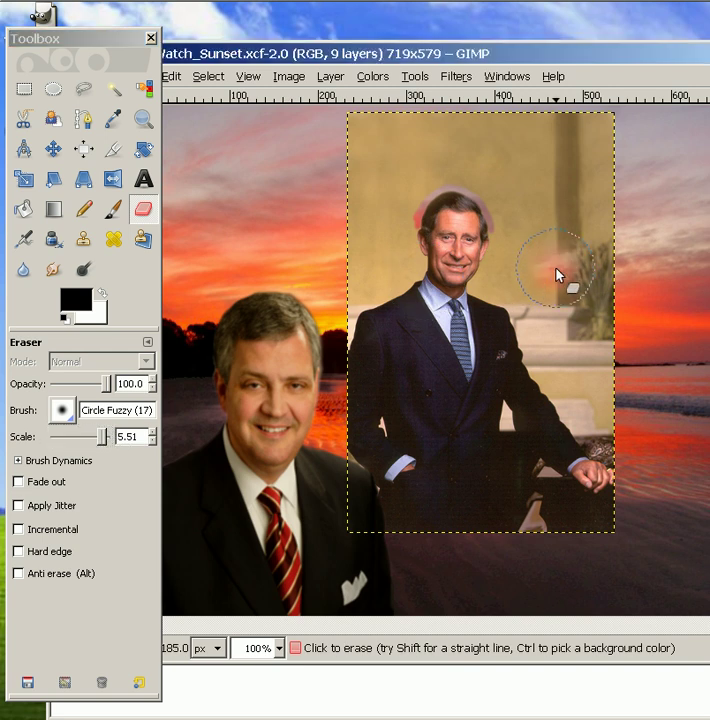
drag(558, 275, 607, 290)
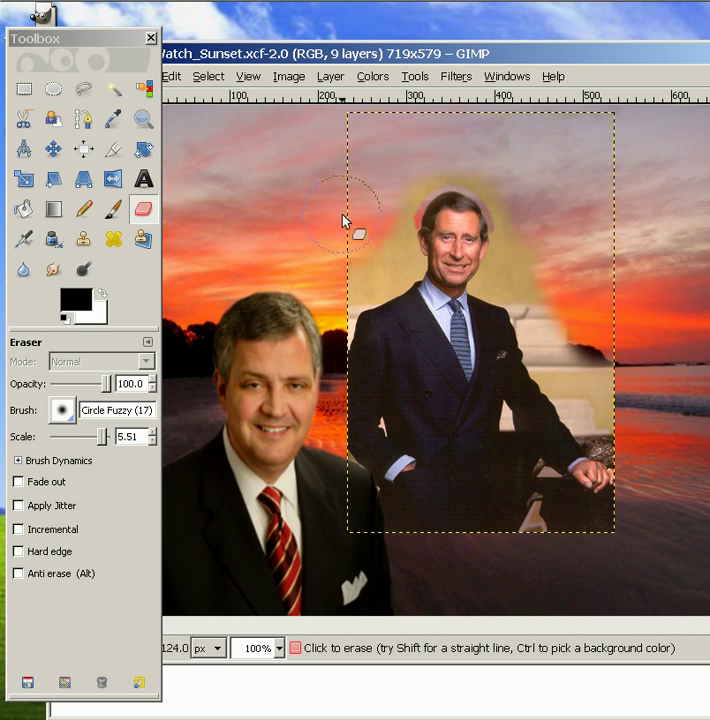
click(53, 149)
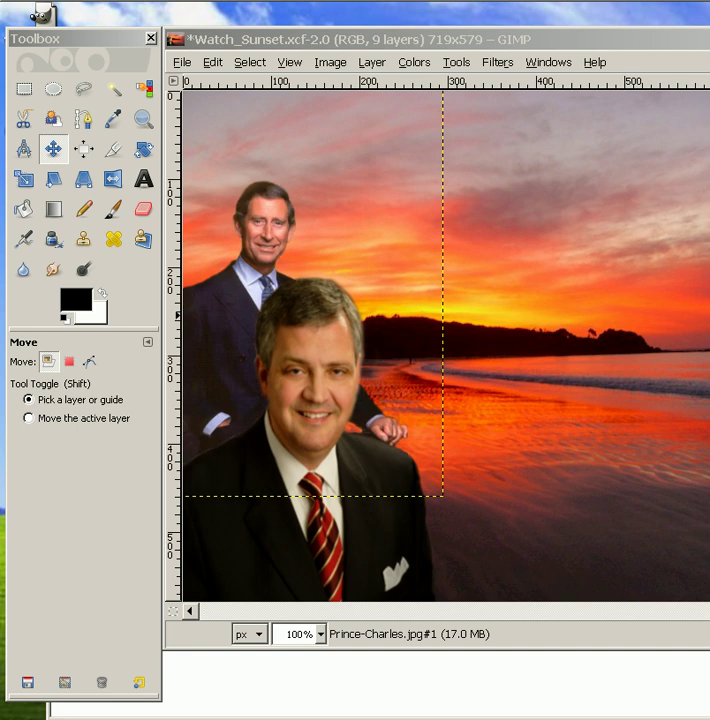
mouse_move(604, 560)
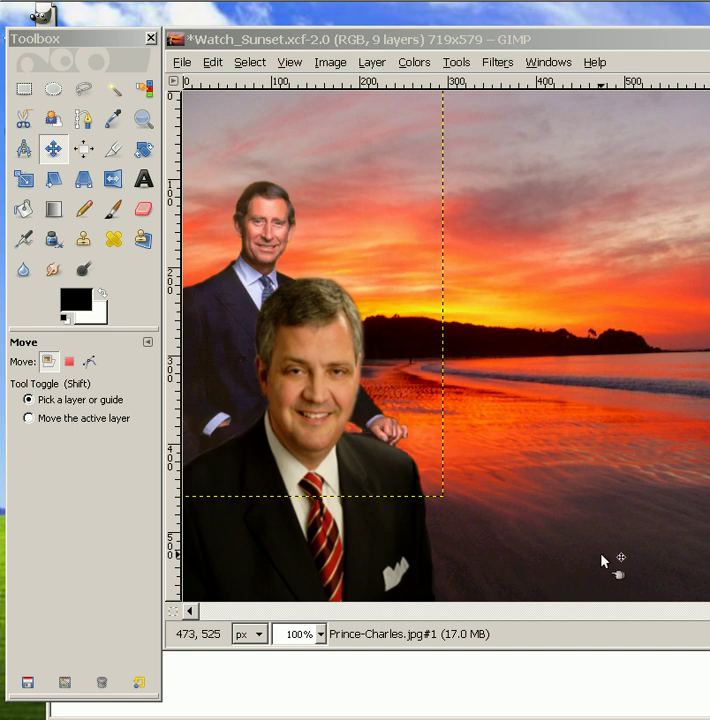
mouse_move(400, 525)
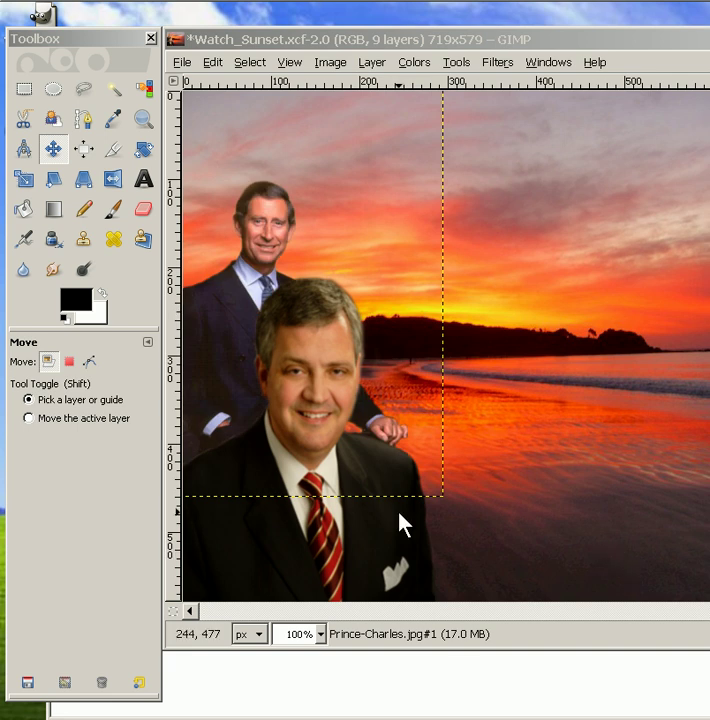
mouse_move(480, 420)
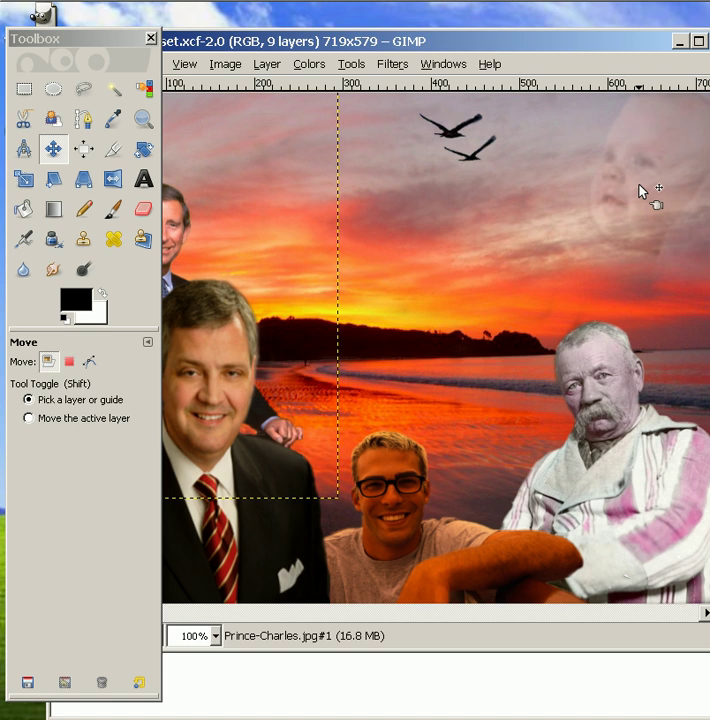
mouse_move(648, 202)
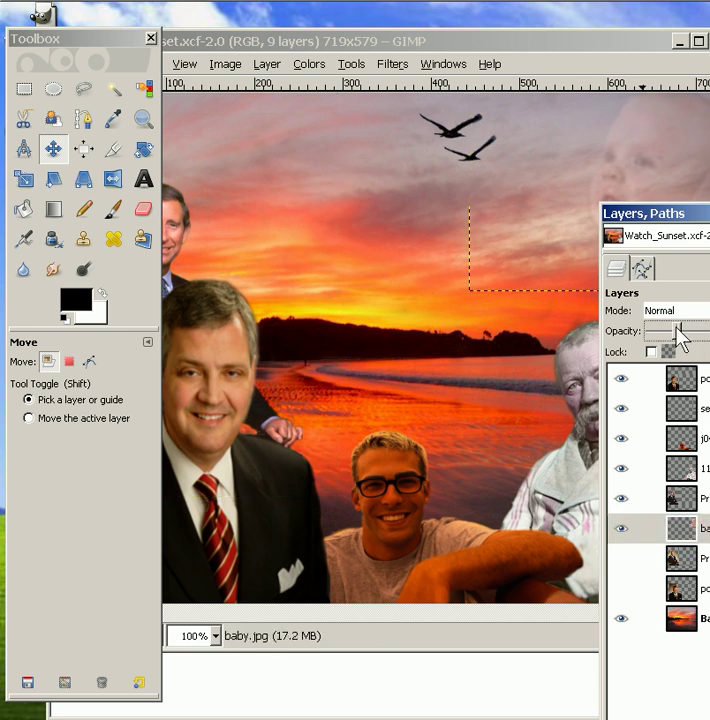
- Set the baby.jpg layer's opacity to 32.6
drag(675, 331, 693, 331)
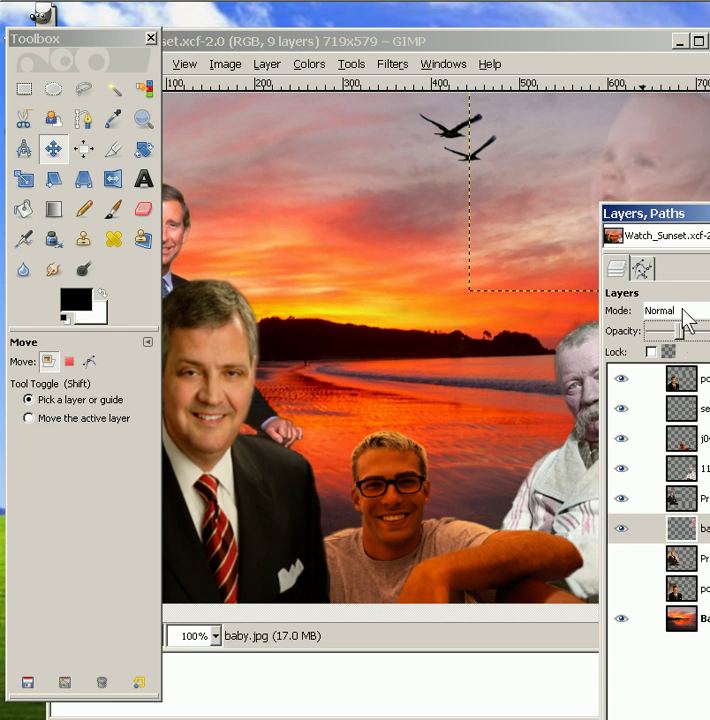
drag(655, 213, 473, 293)
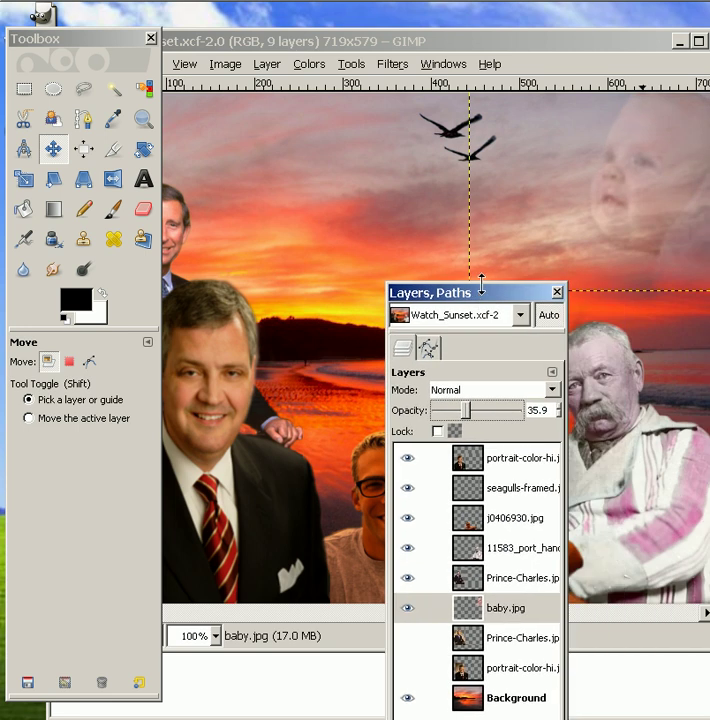
drag(475, 410, 465, 410)
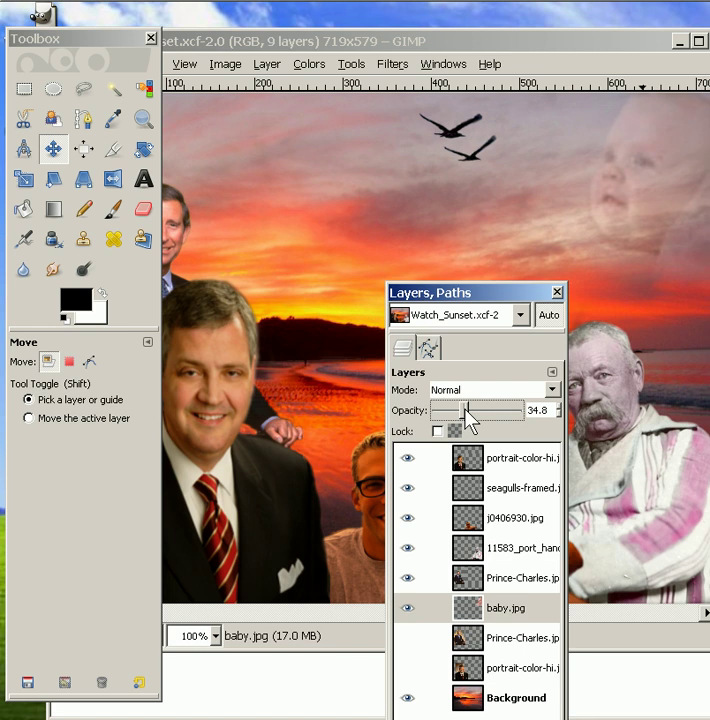
drag(475, 410, 455, 410)
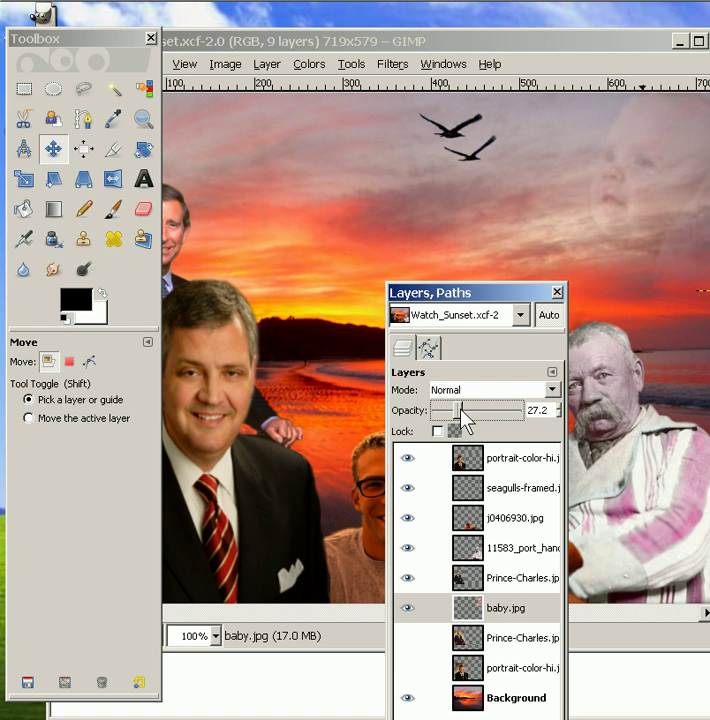
drag(468, 411, 490, 411)
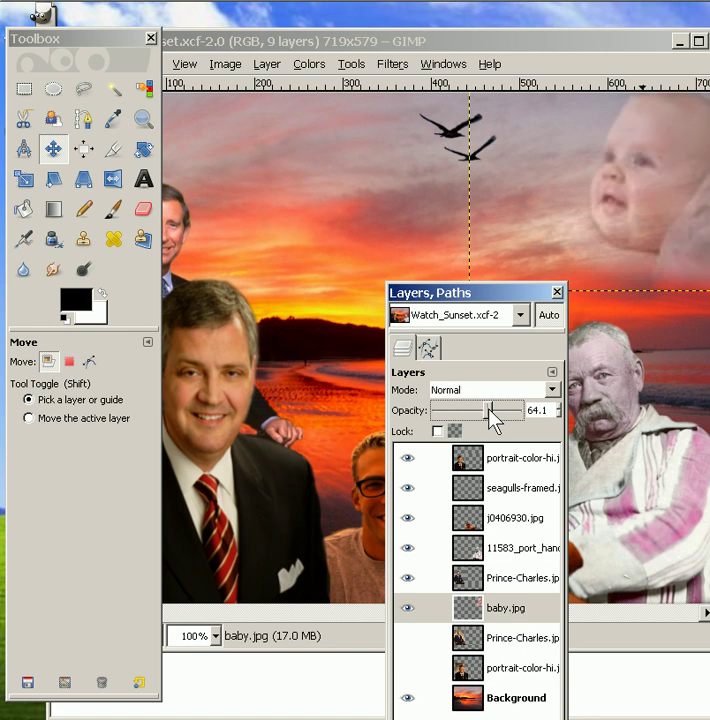
drag(490, 410, 480, 410)
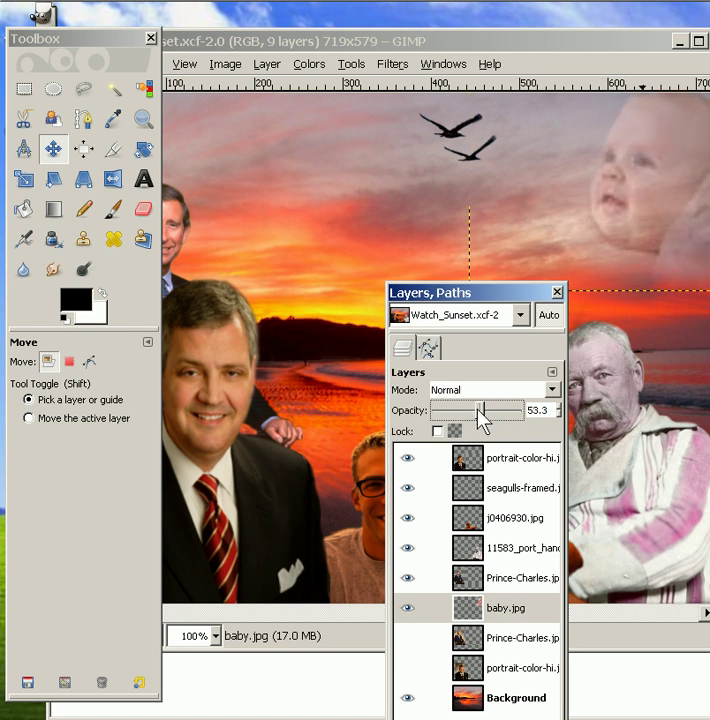
drag(500, 410, 470, 410)
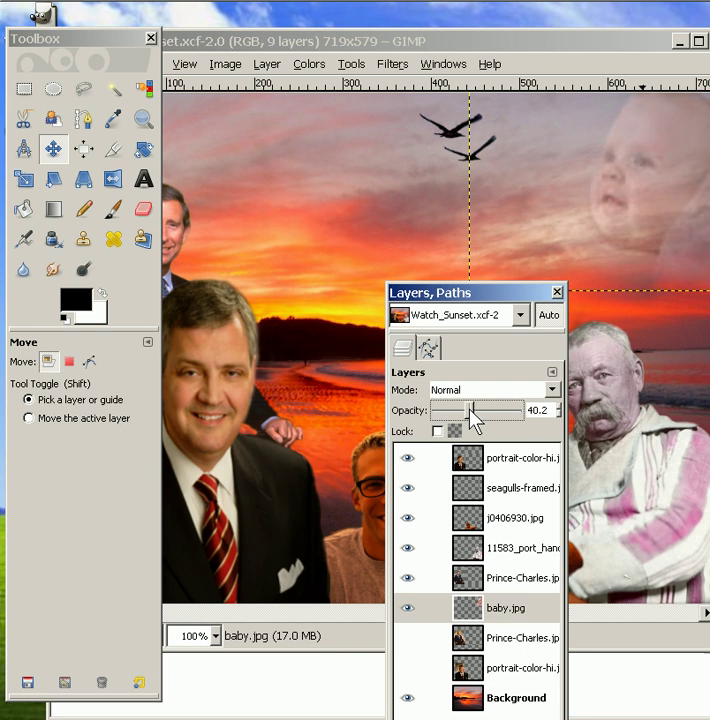
drag(475, 410, 460, 410)
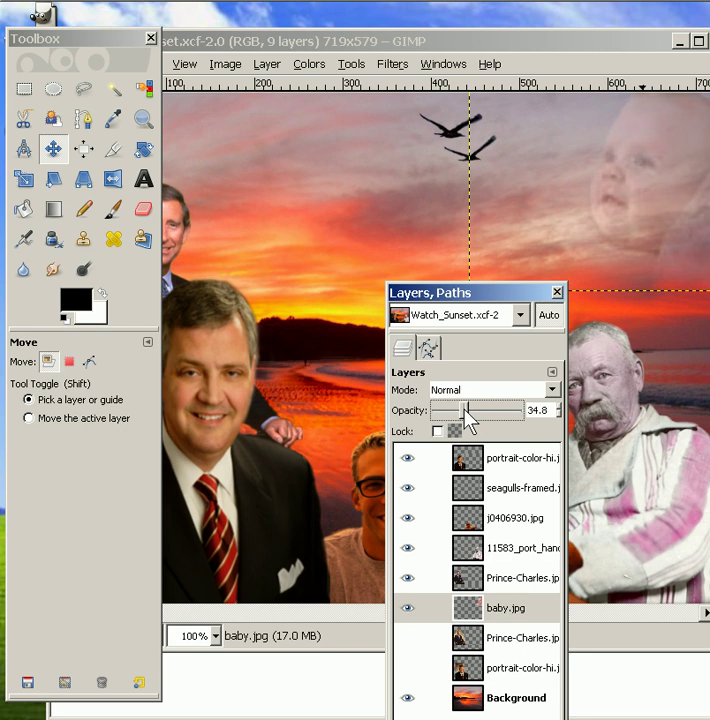
drag(475, 410, 465, 410)
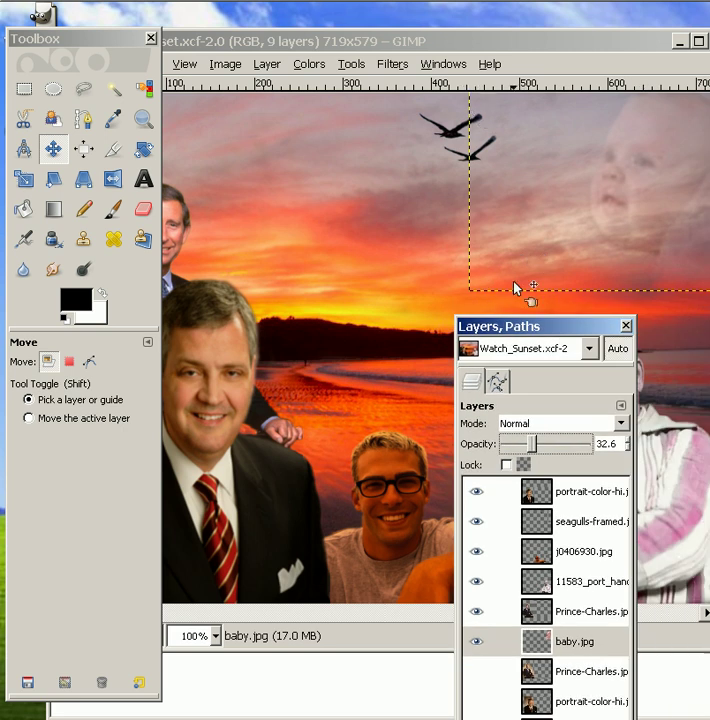
drag(545, 325, 460, 229)
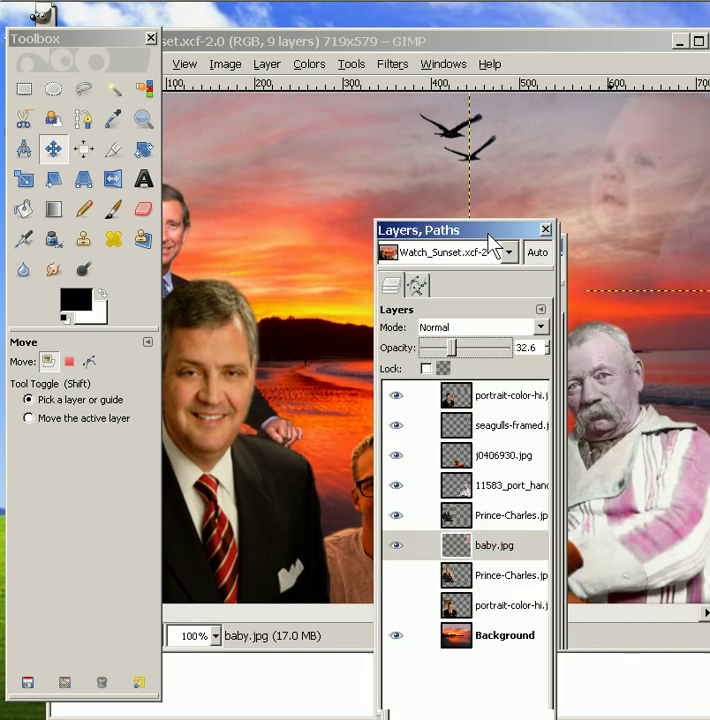
- Move the Layers dialog aside and select the Background layer to view the whole composite
drag(455, 230, 605, 96)
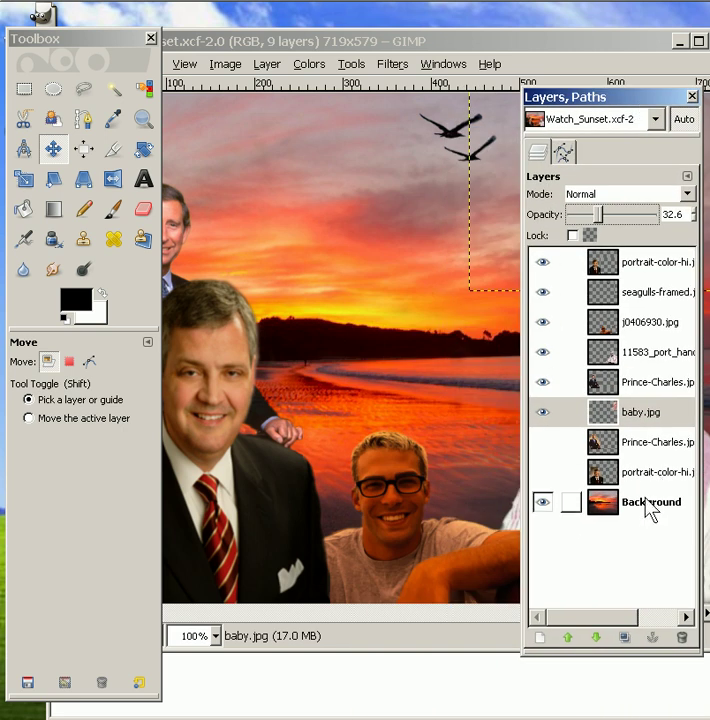
click(651, 501)
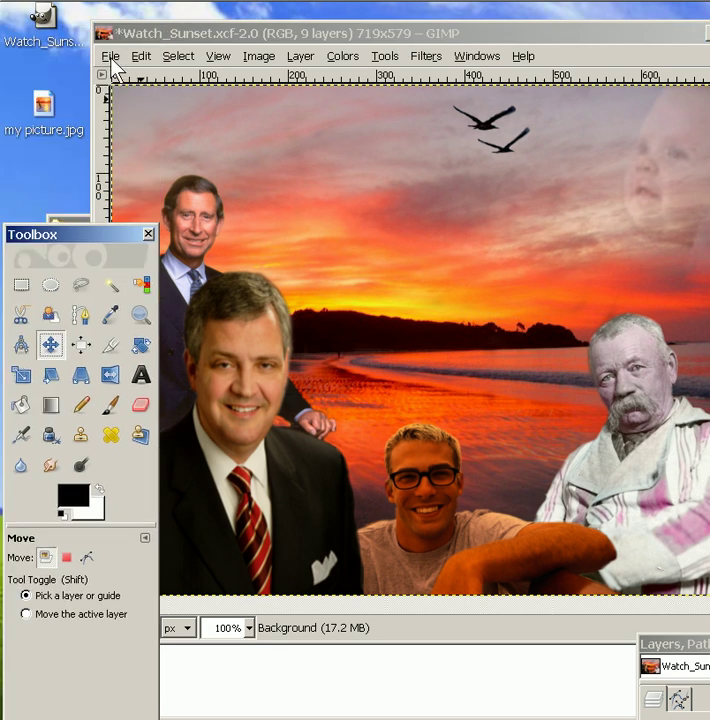
- Open Save As for Watch_Sunset.xcf and choose the Desktop as destination folder
click(110, 55)
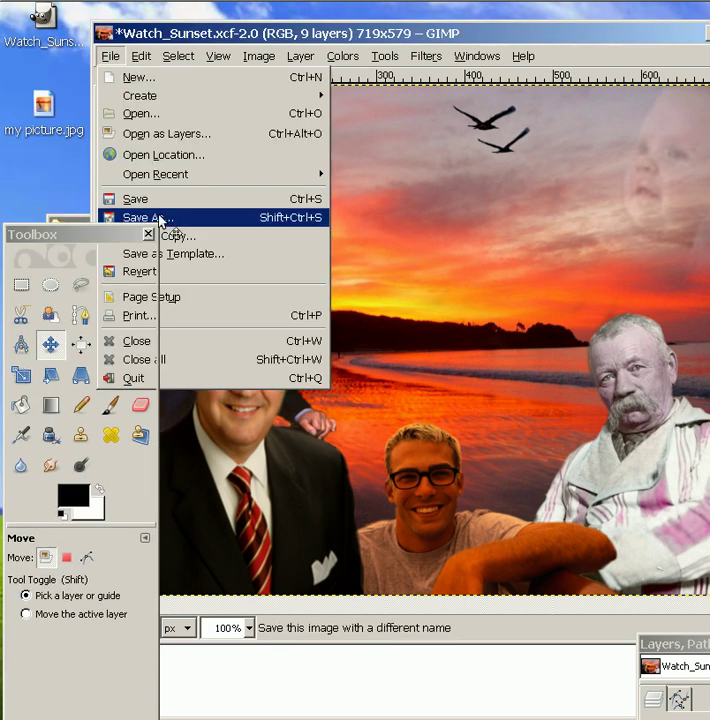
click(147, 217)
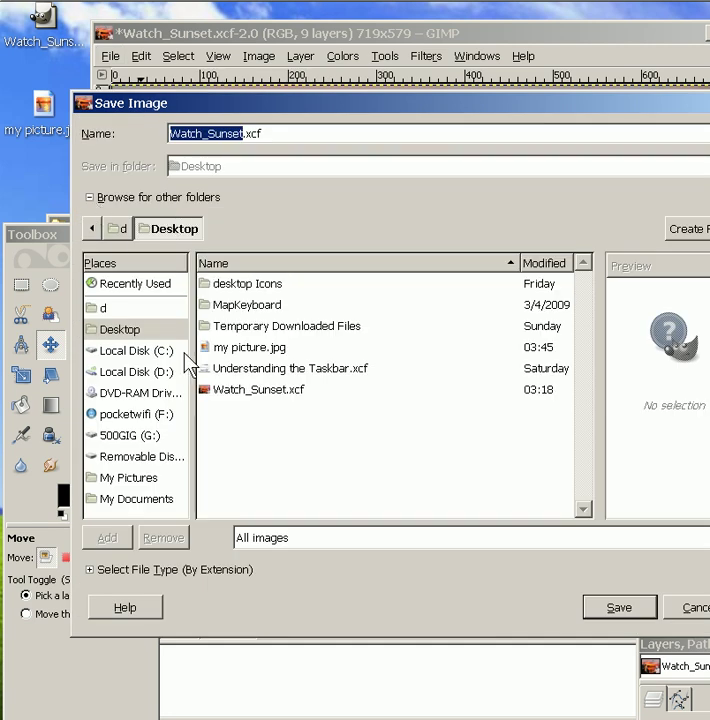
mouse_move(103, 260)
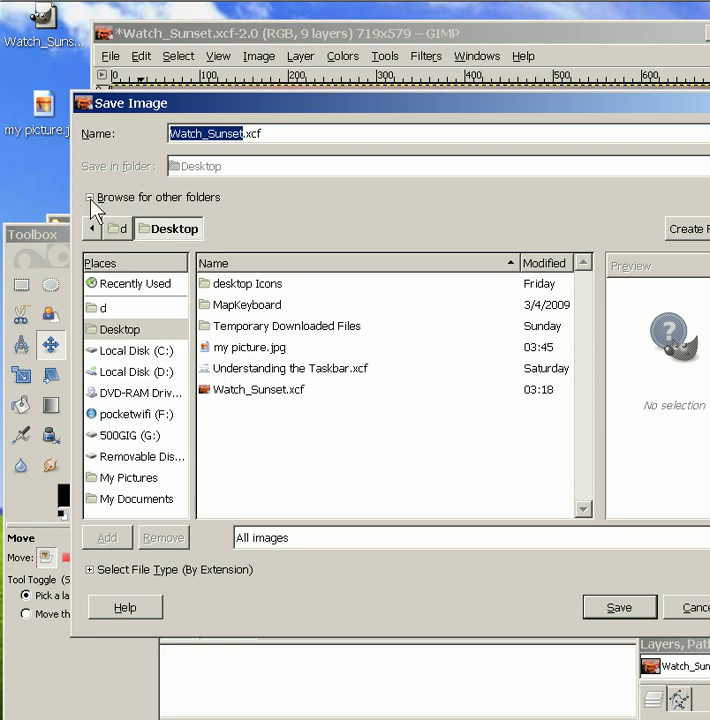
click(91, 197)
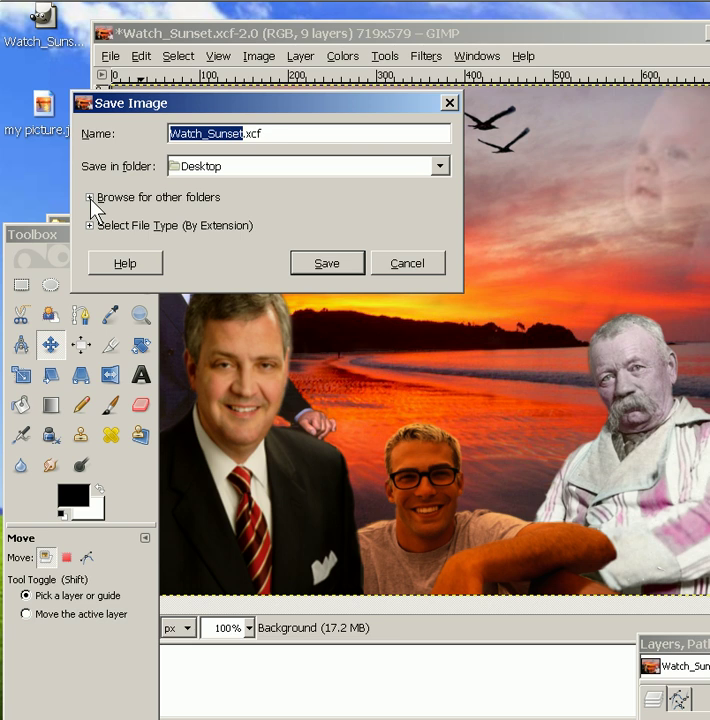
click(90, 197)
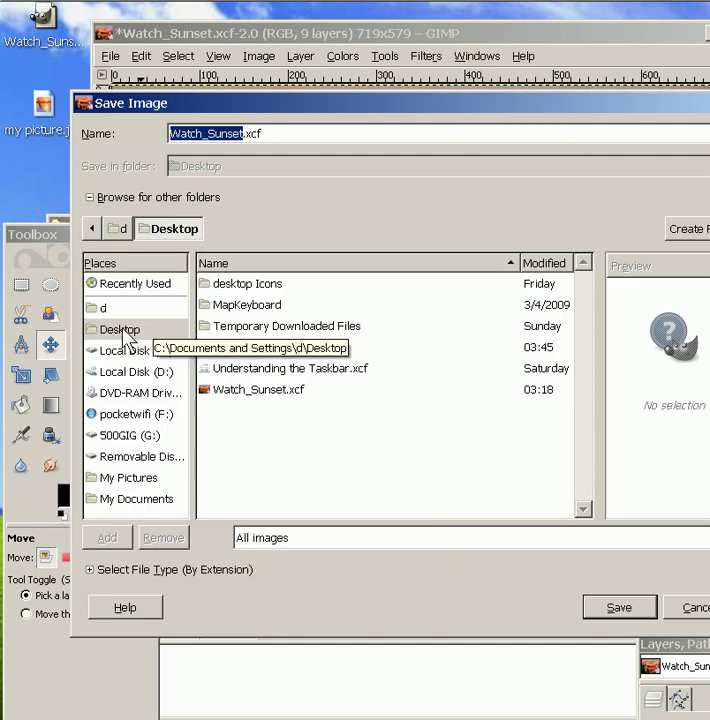
click(120, 329)
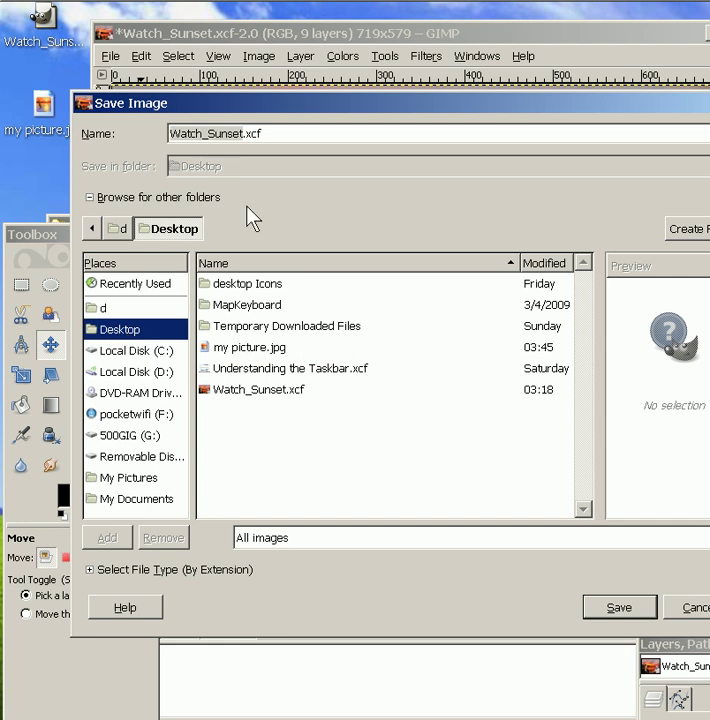
mouse_move(245, 162)
text(My pi)
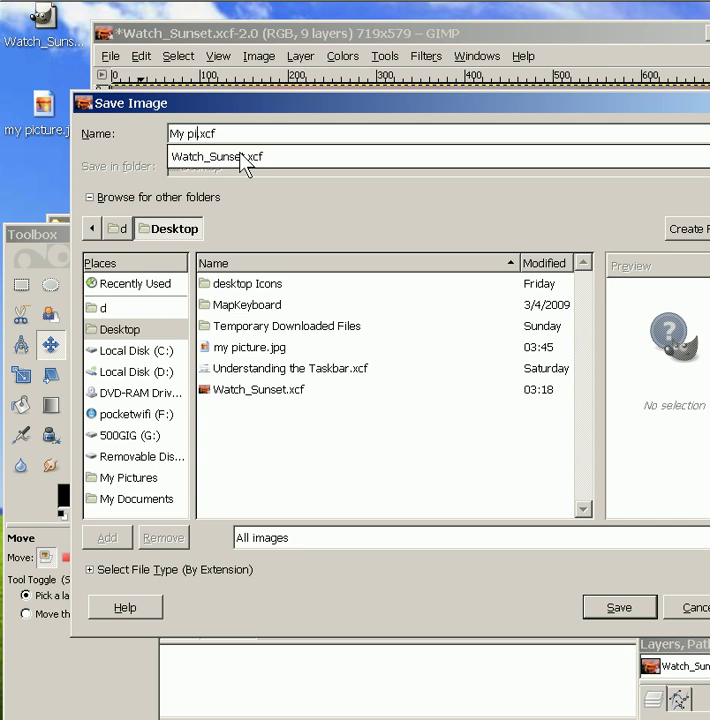
- Rename the file to 'My picture.jpg'
text(cture)
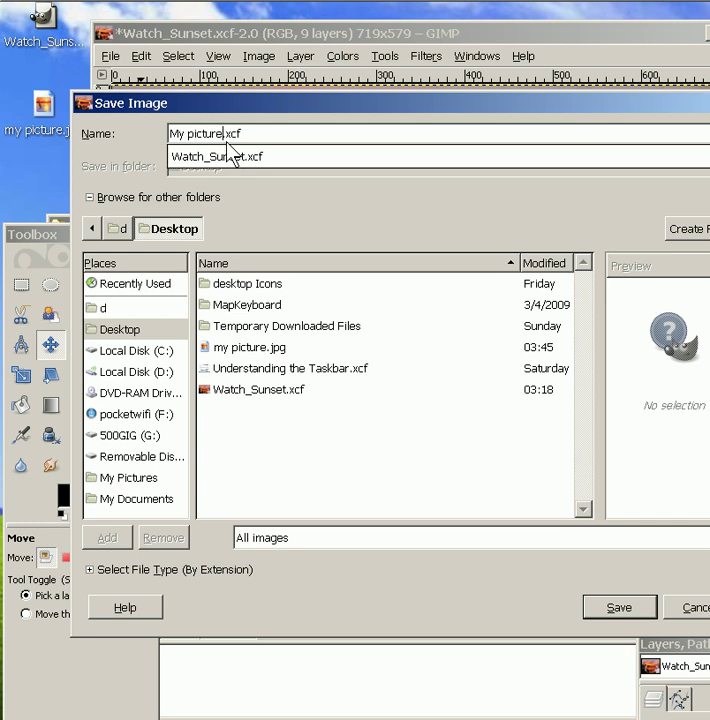
mouse_move(238, 160)
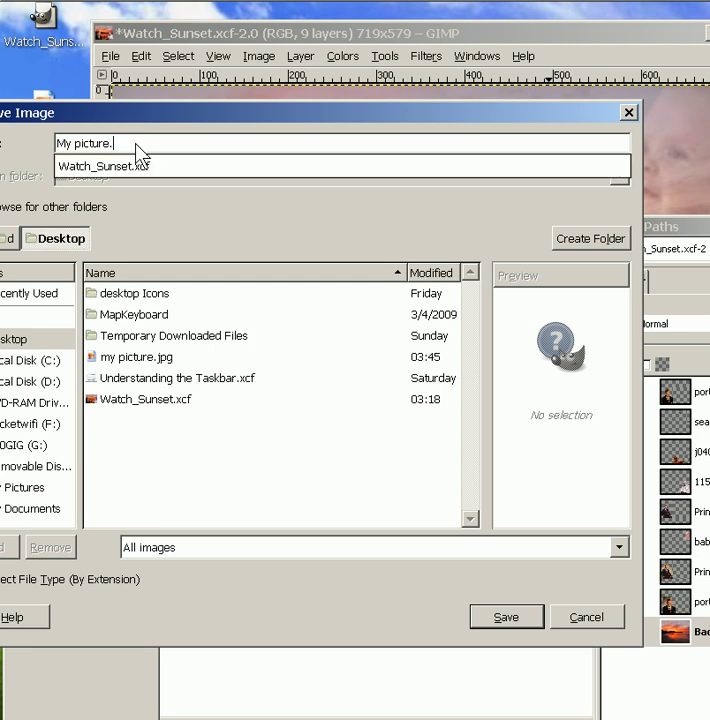
text(jpg)
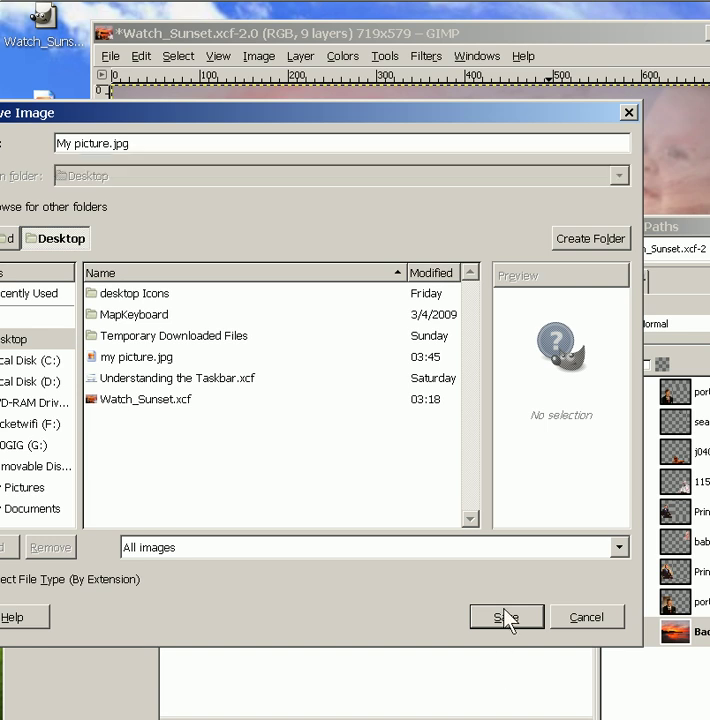
- Export the flattened composite as My picture.jpg, replacing the Desktop file, at quality 90
click(506, 616)
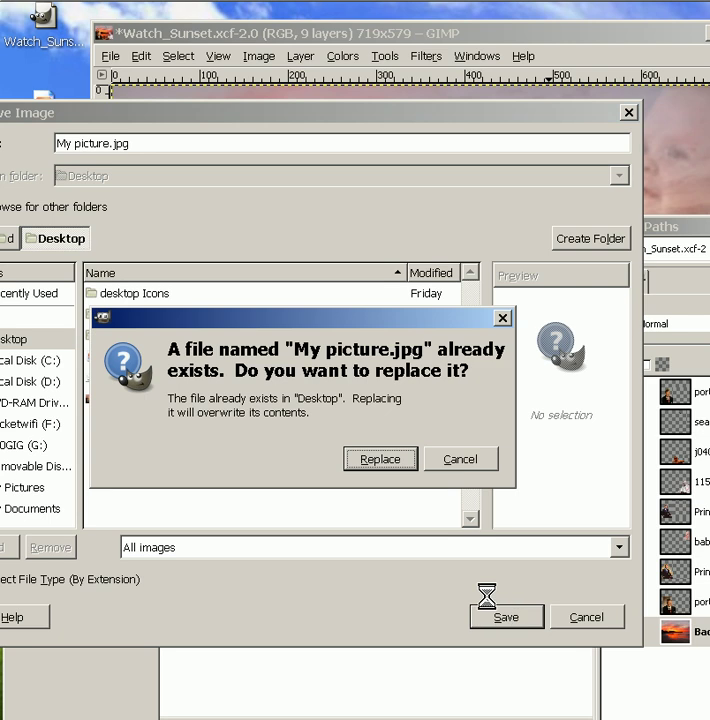
mouse_move(372, 393)
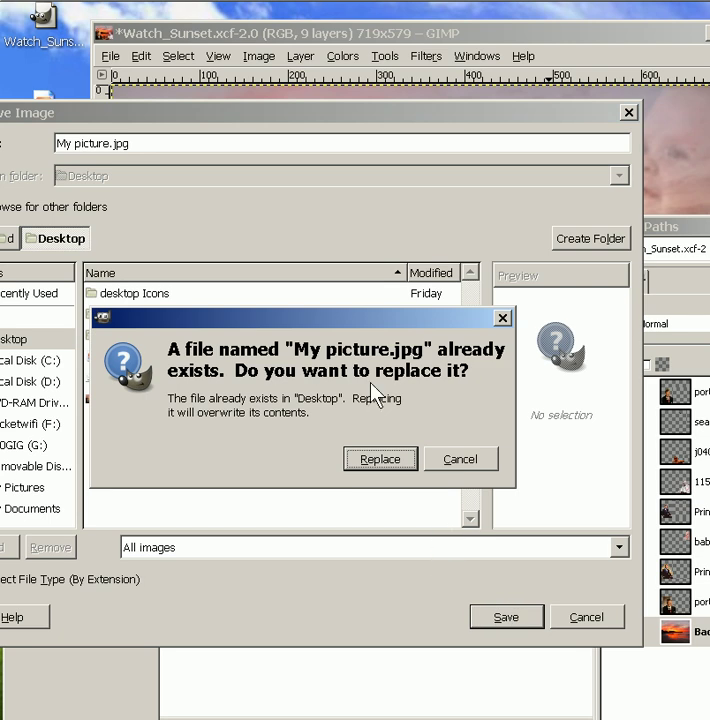
mouse_move(385, 440)
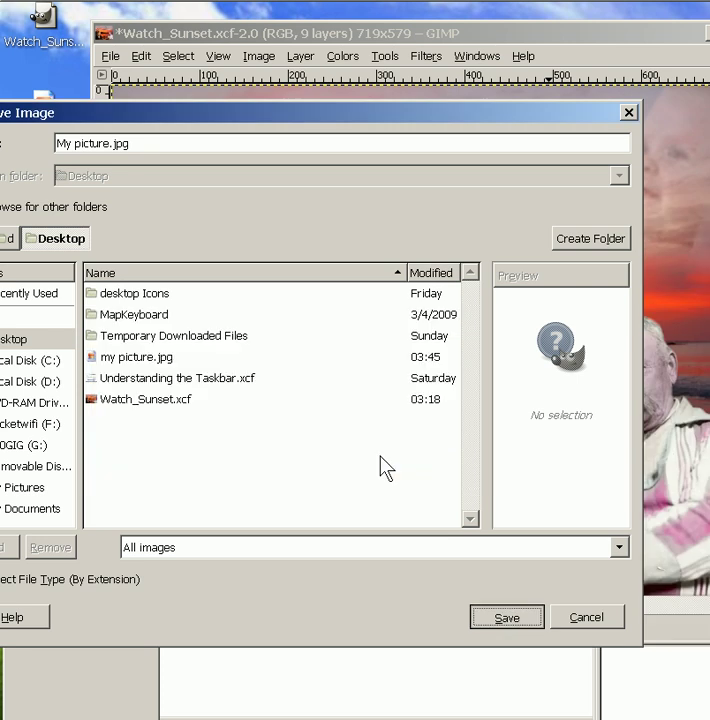
click(506, 616)
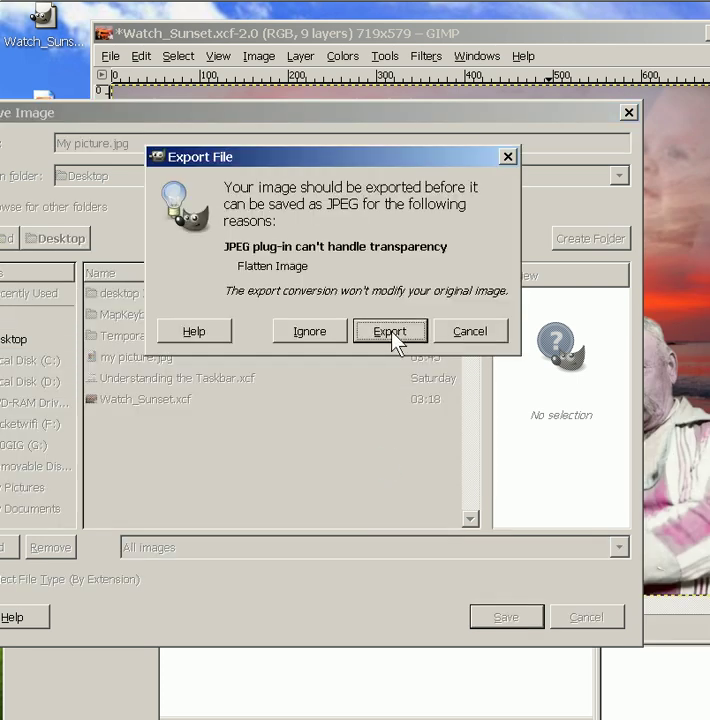
click(389, 331)
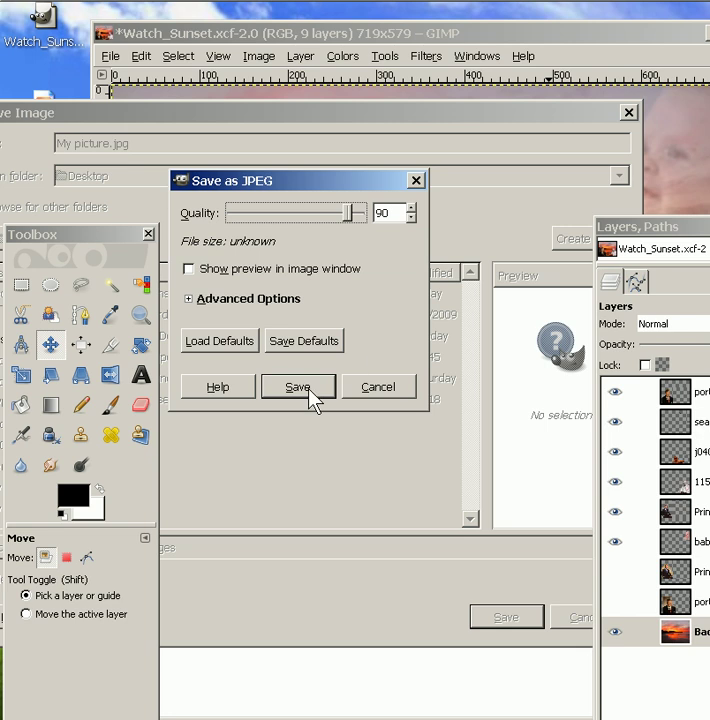
click(297, 387)
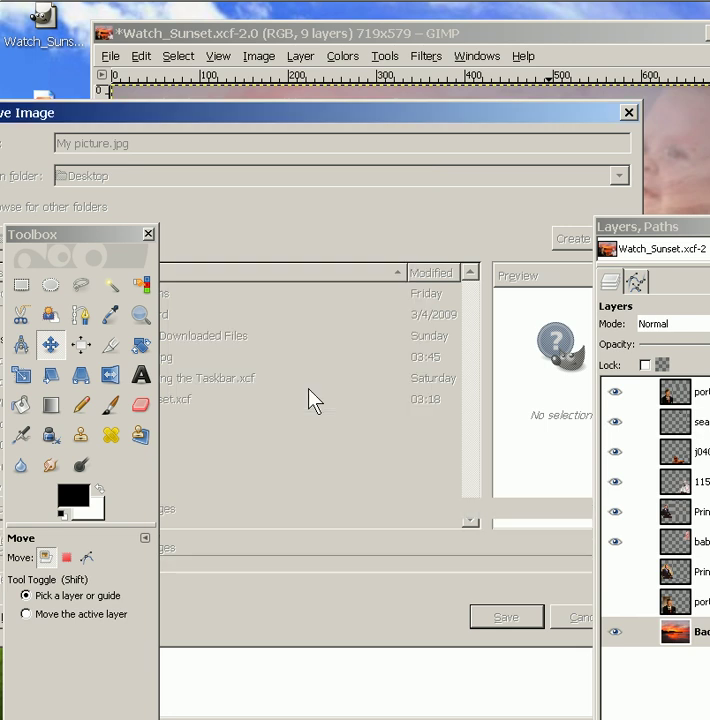
click(506, 616)
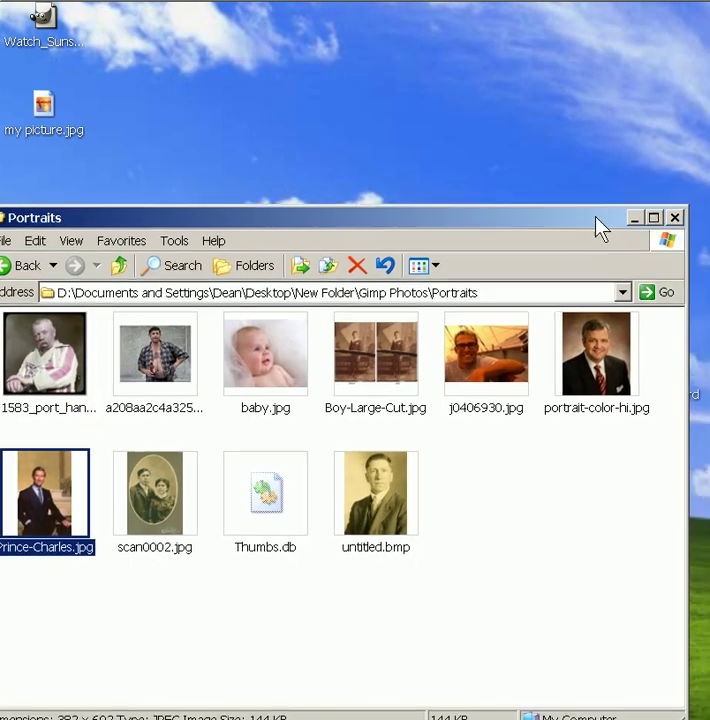
- Close the Portraits folder and open My picture.jpg in the Windows picture viewer
click(674, 217)
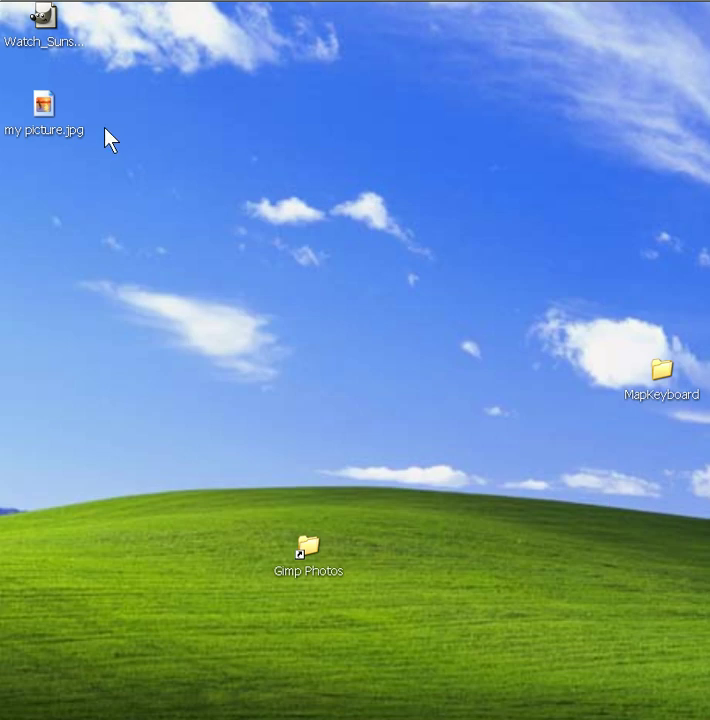
mouse_move(52, 110)
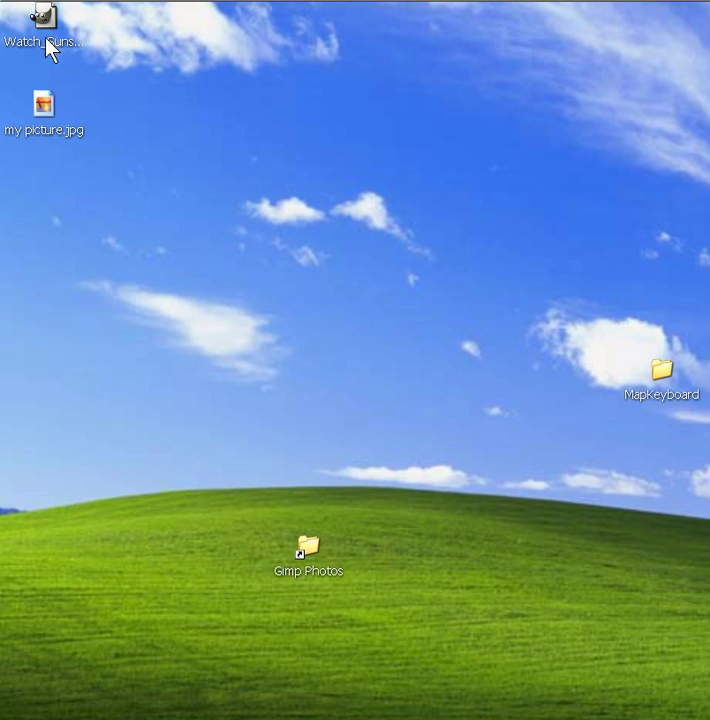
mouse_move(54, 78)
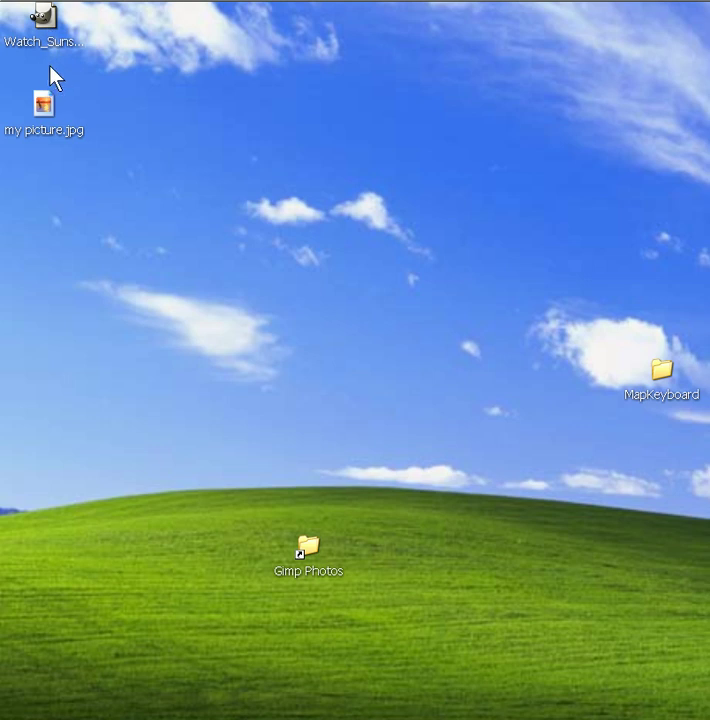
mouse_move(55, 20)
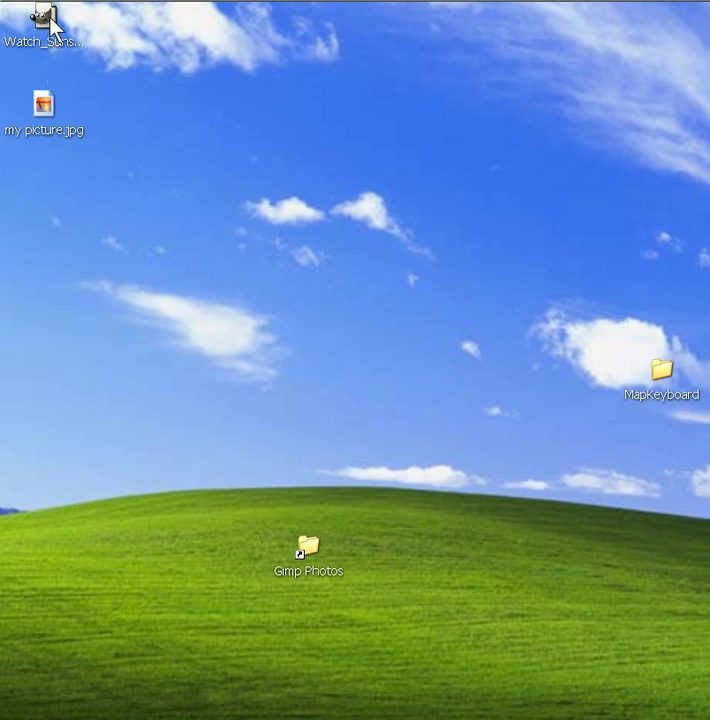
mouse_move(52, 33)
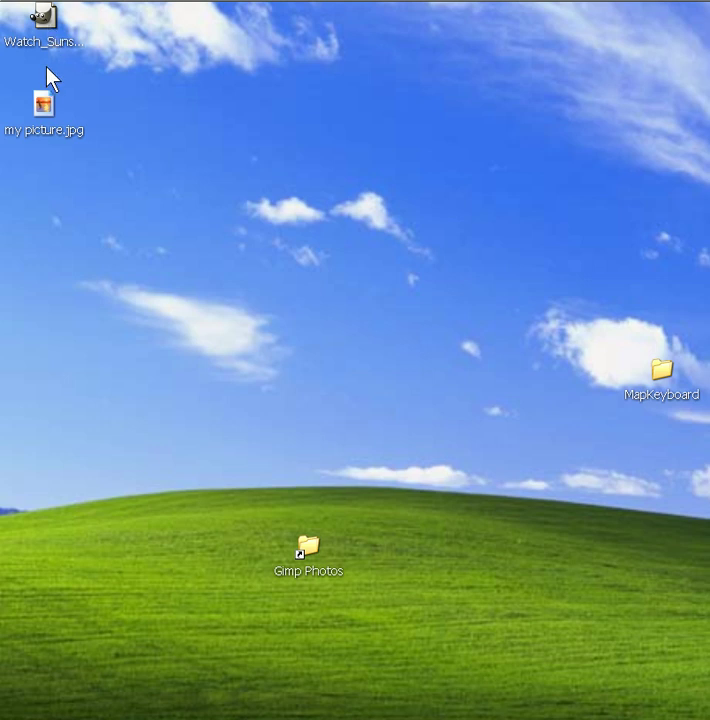
mouse_move(50, 118)
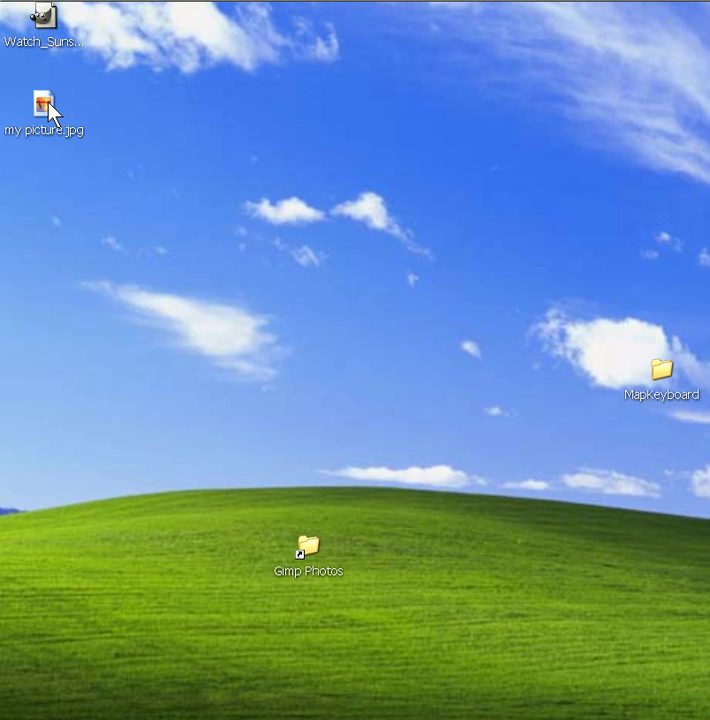
double_click(41, 103)
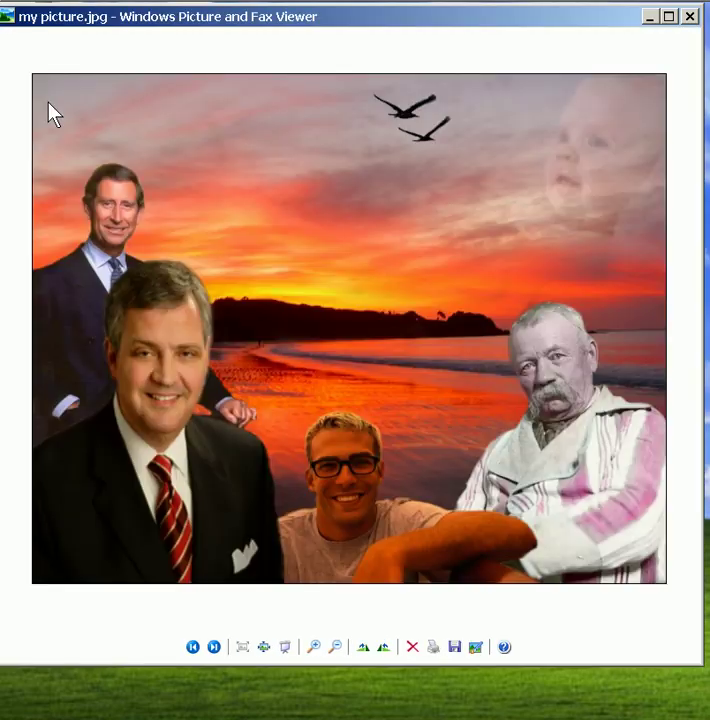
mouse_move(310, 343)
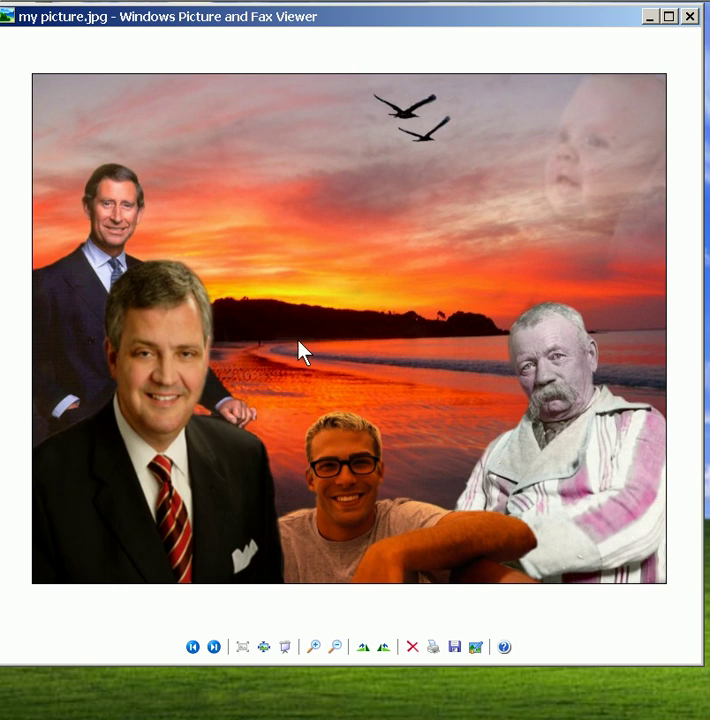
mouse_move(530, 520)
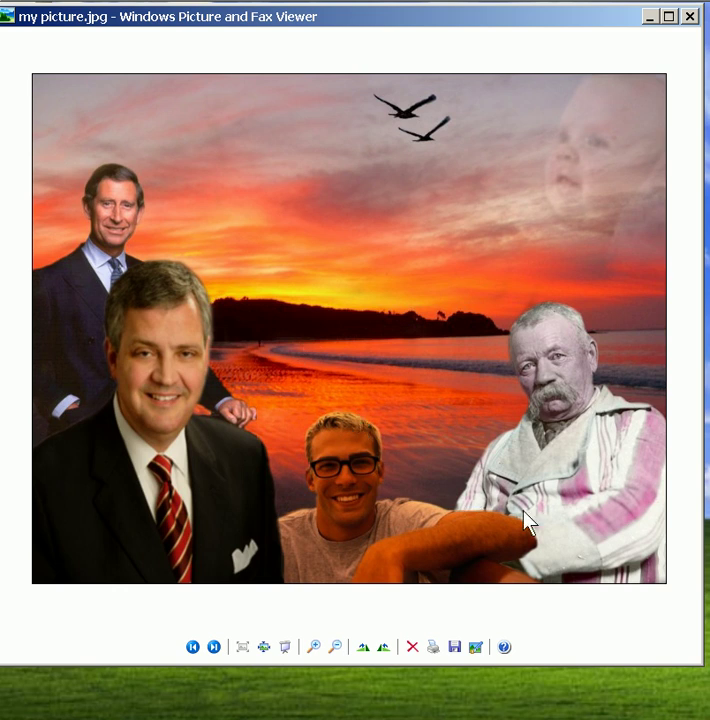
mouse_move(400, 425)
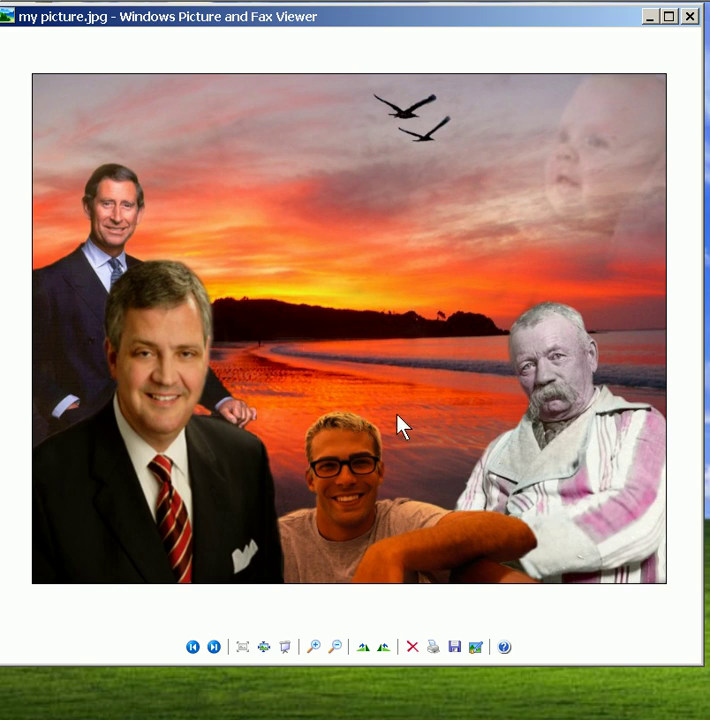
mouse_move(325, 415)
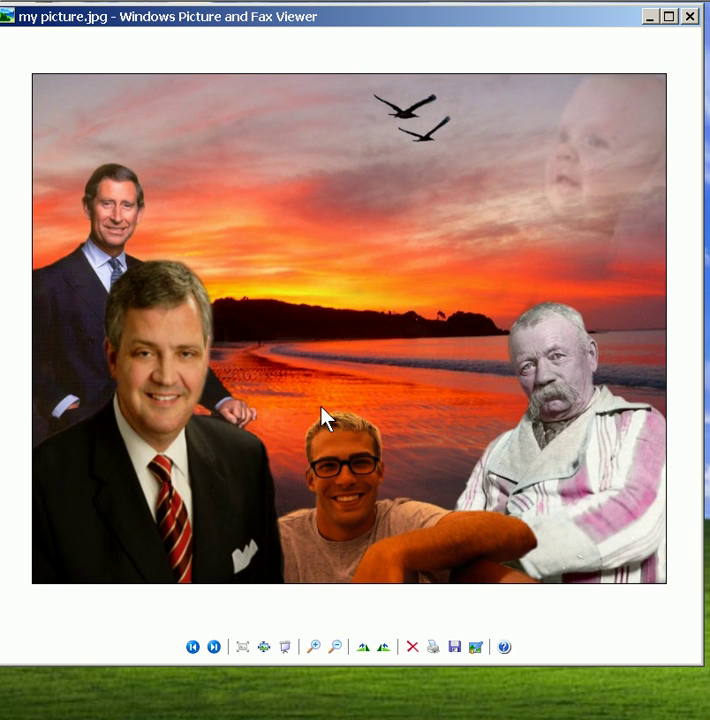
mouse_move(290, 480)
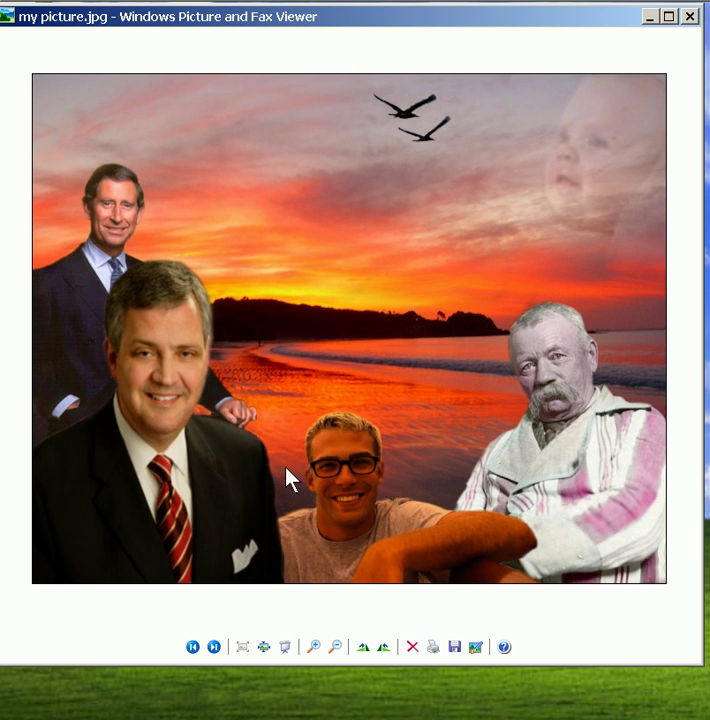